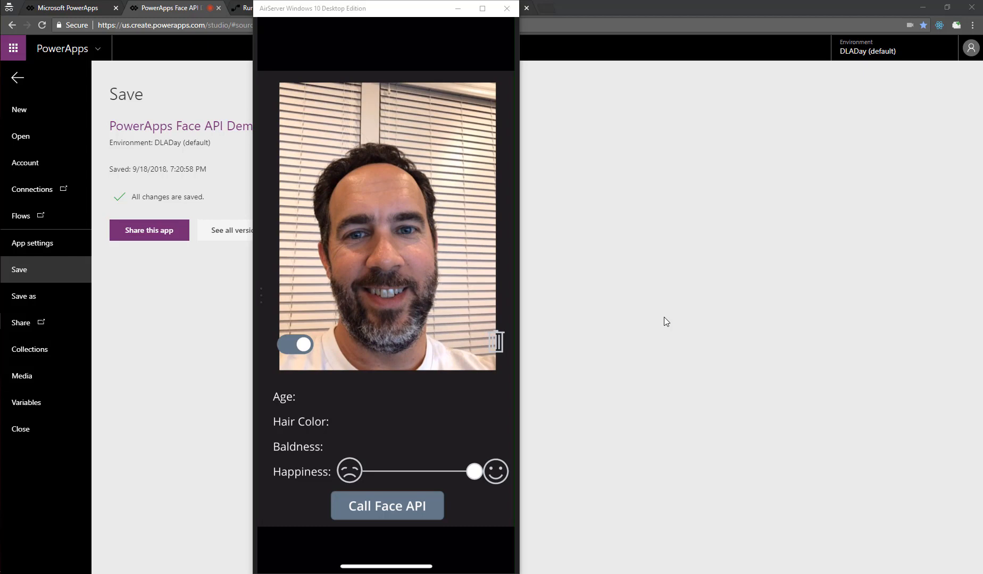
Finish running the Face API demo on the phone, then start a new blank phone-layout app.
left_click(387, 505)
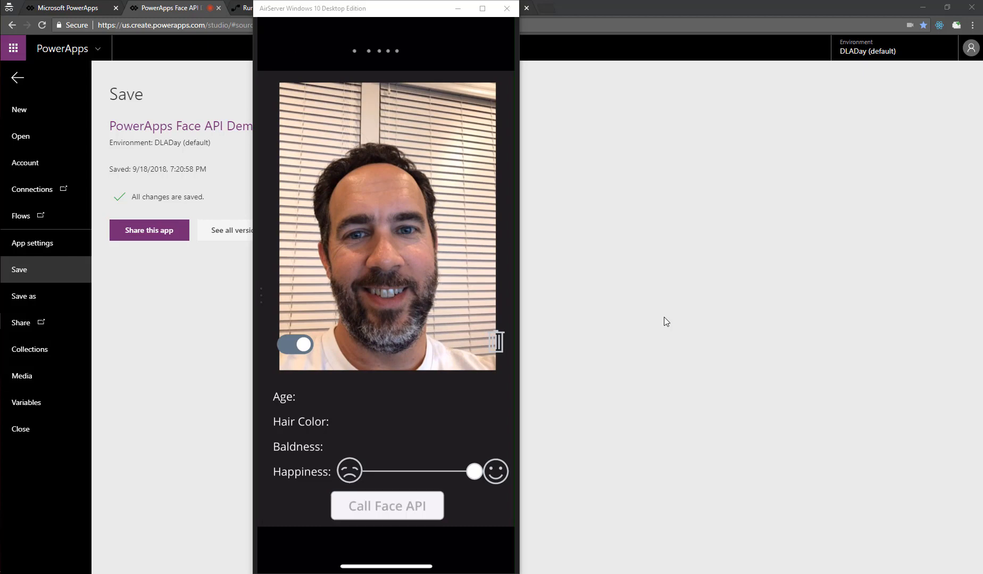
left_click(387, 505)
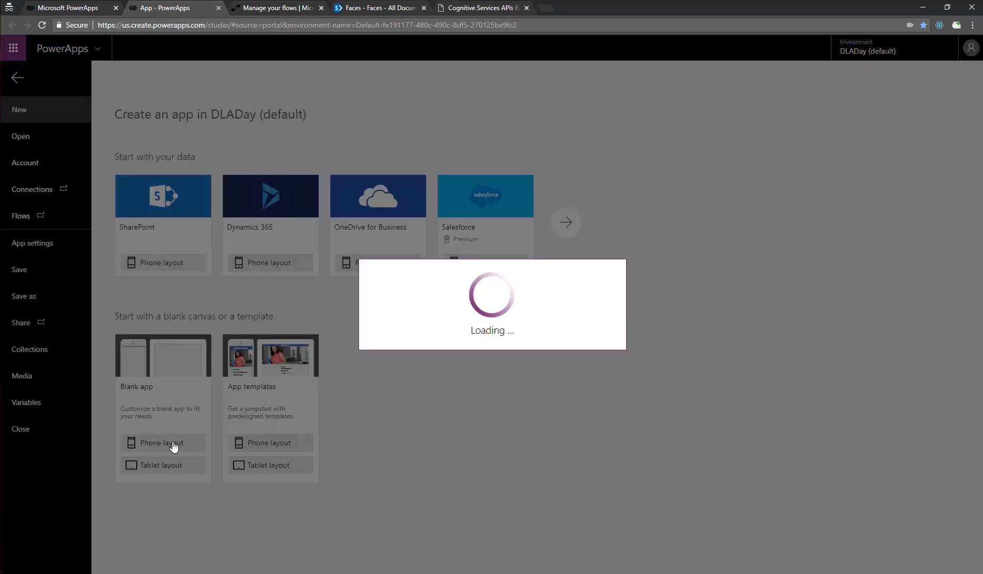
Insert a Camera control whose OnSelect is ClearCollect(colPhoto, Camera1.Photo).
left_click(162, 443)
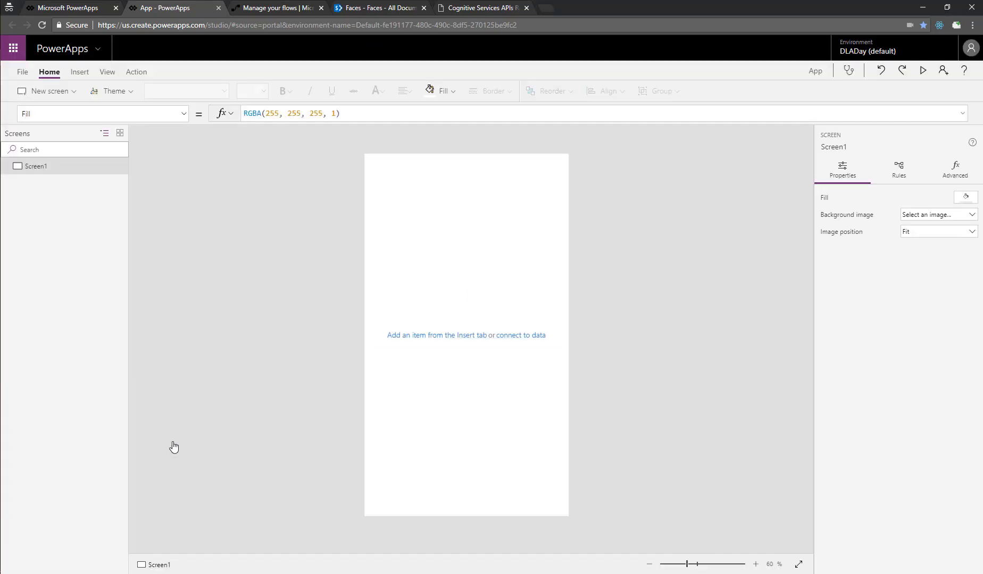
mouse_move(258, 228)
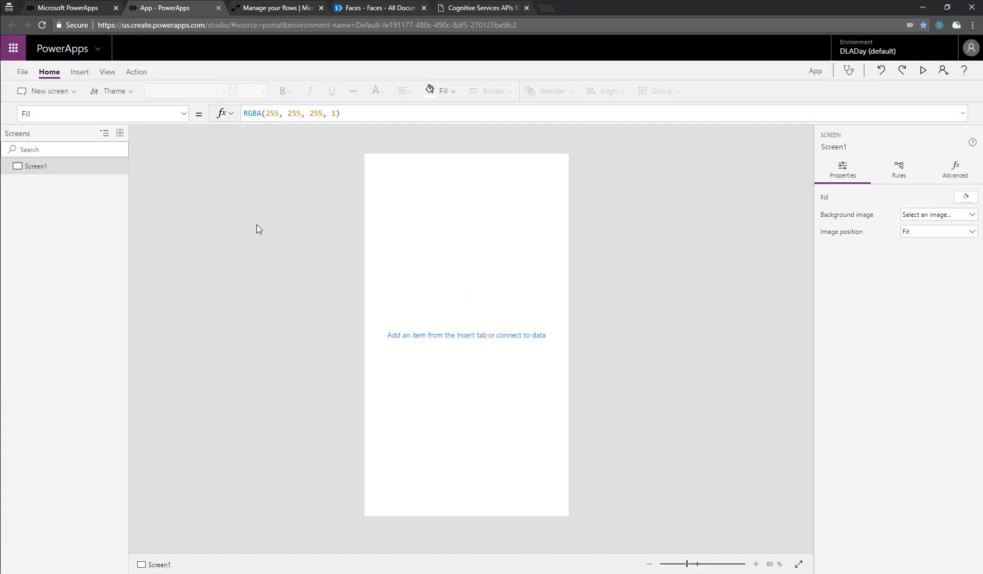
left_click(485, 91)
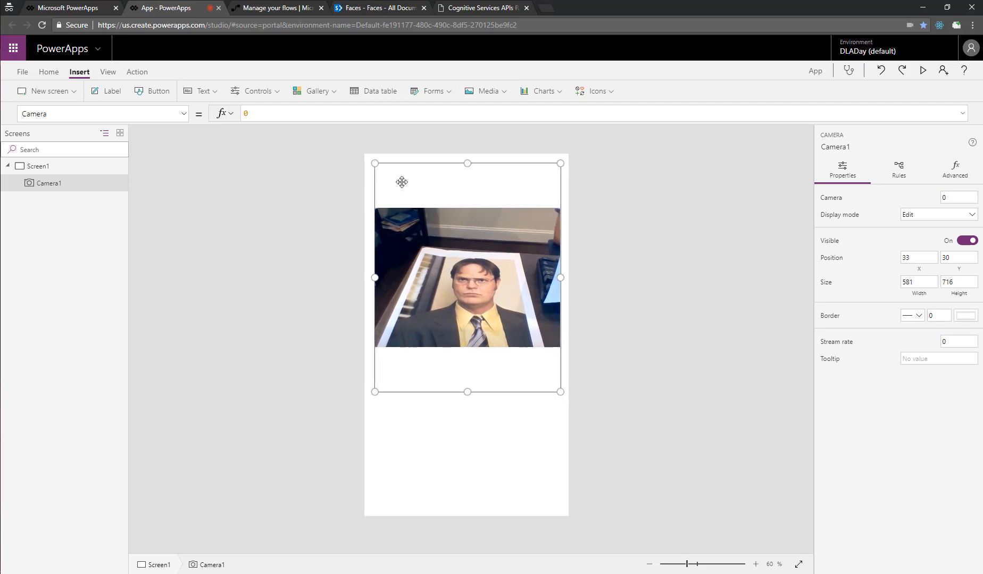
left_click(100, 114)
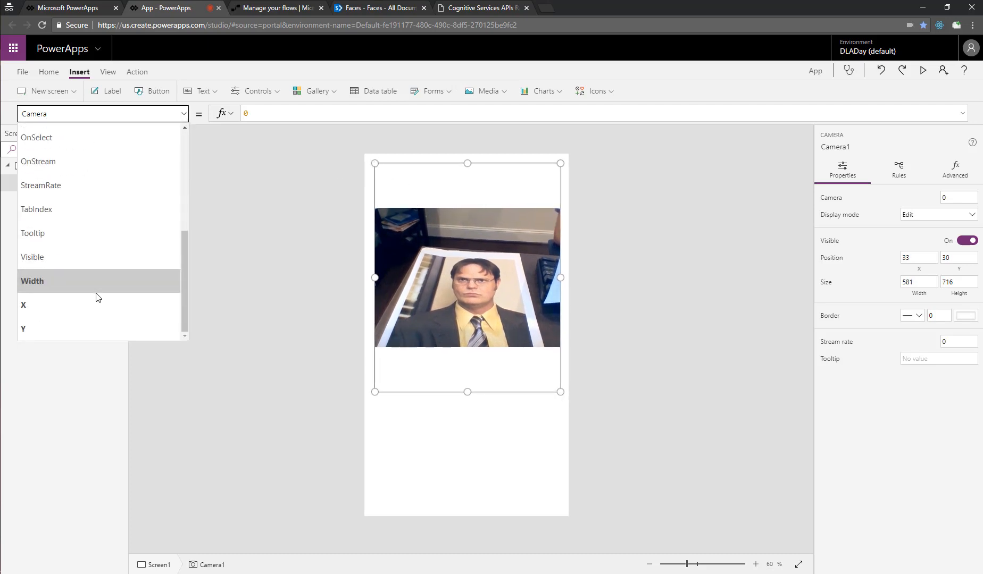
left_click(36, 137)
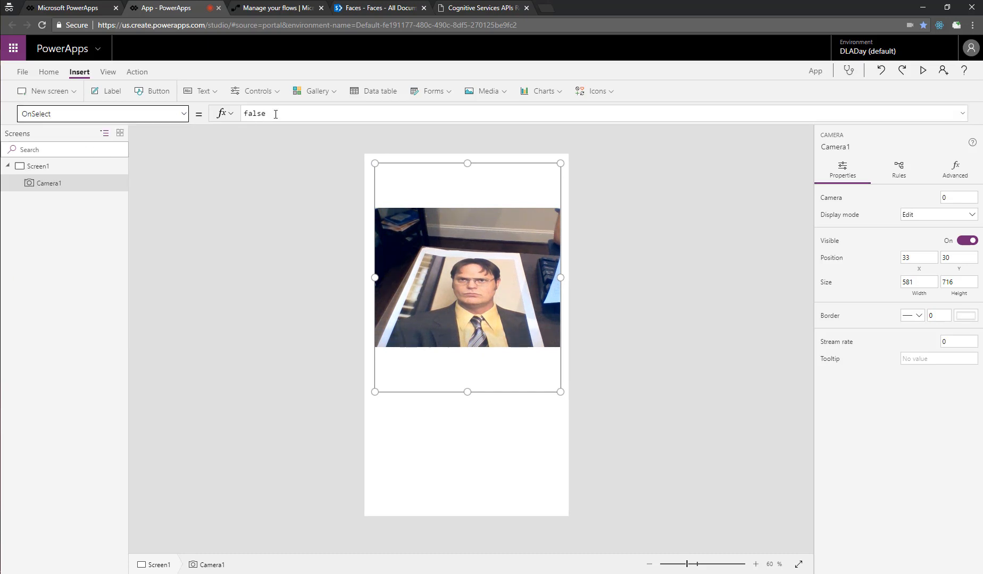
type("clearCollect(Collect(")
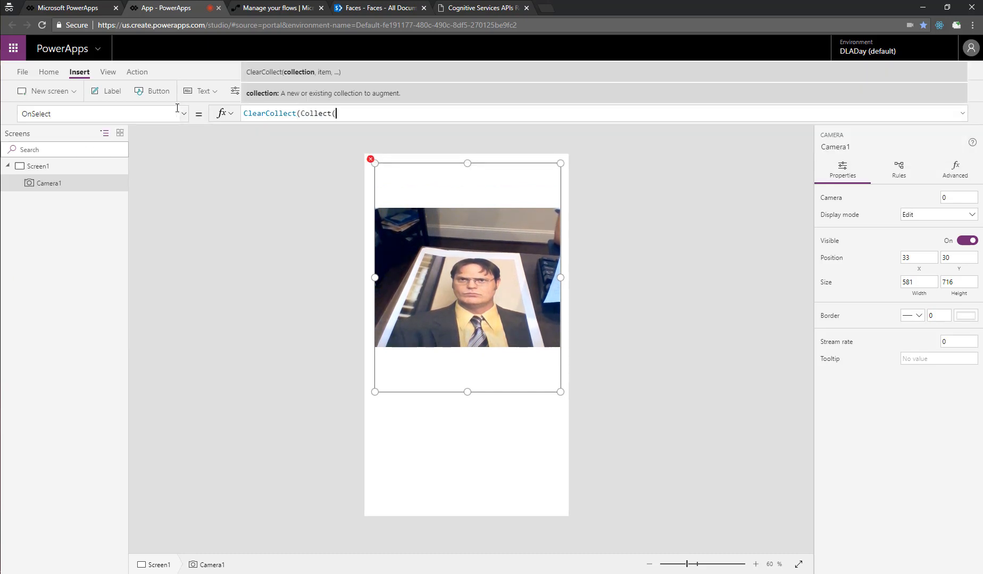
type("colPhoto")
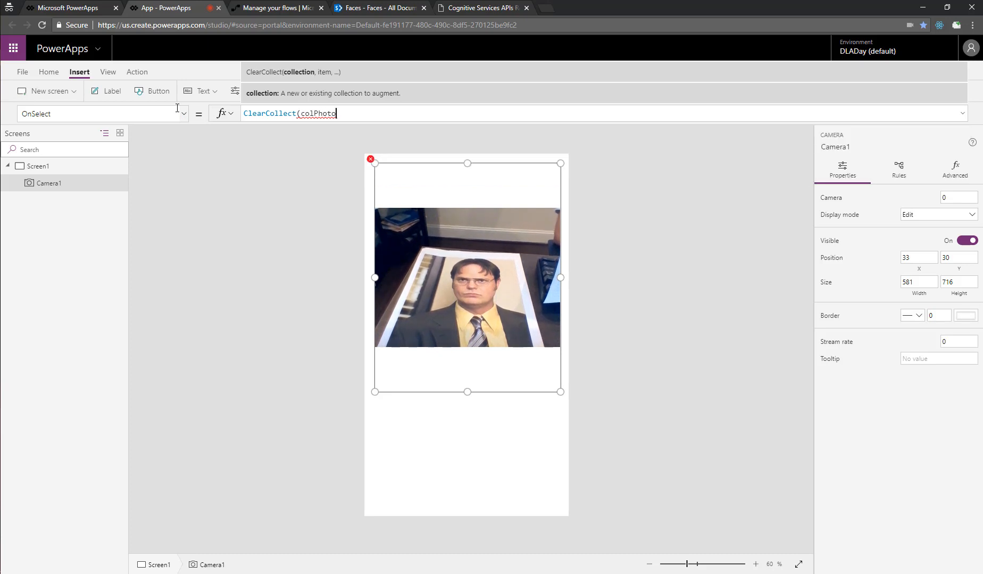
type(", ca")
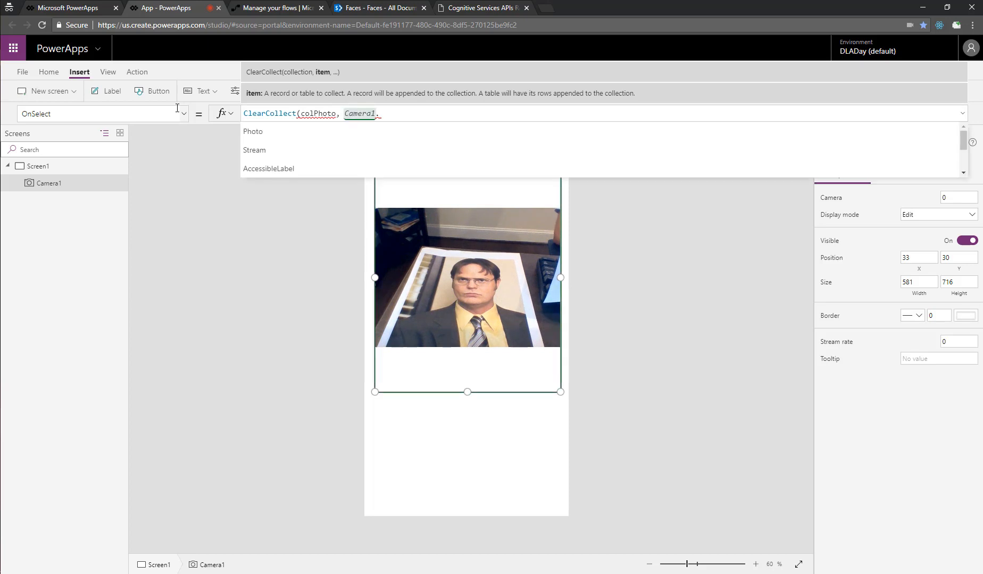
left_click(253, 132)
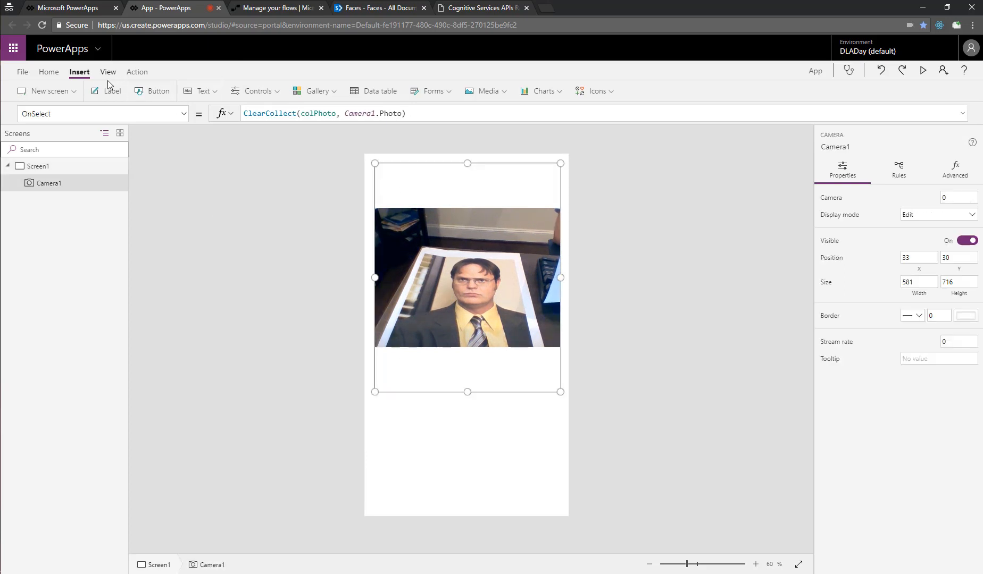
Add an image showing First(colPhoto) and a trash icon whose OnSelect is Clear(colPhoto).
left_click(485, 91)
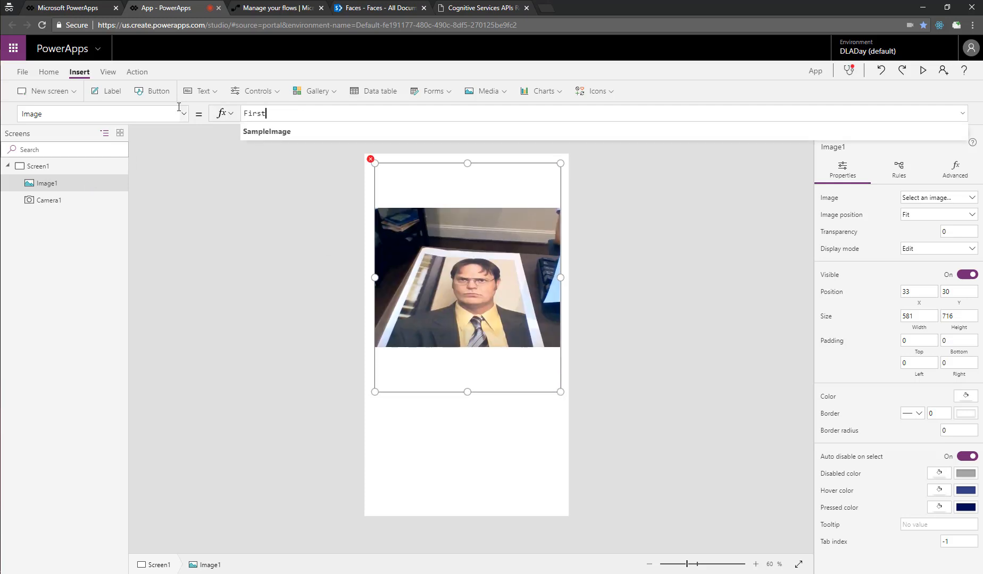
type("(colPhoto)")
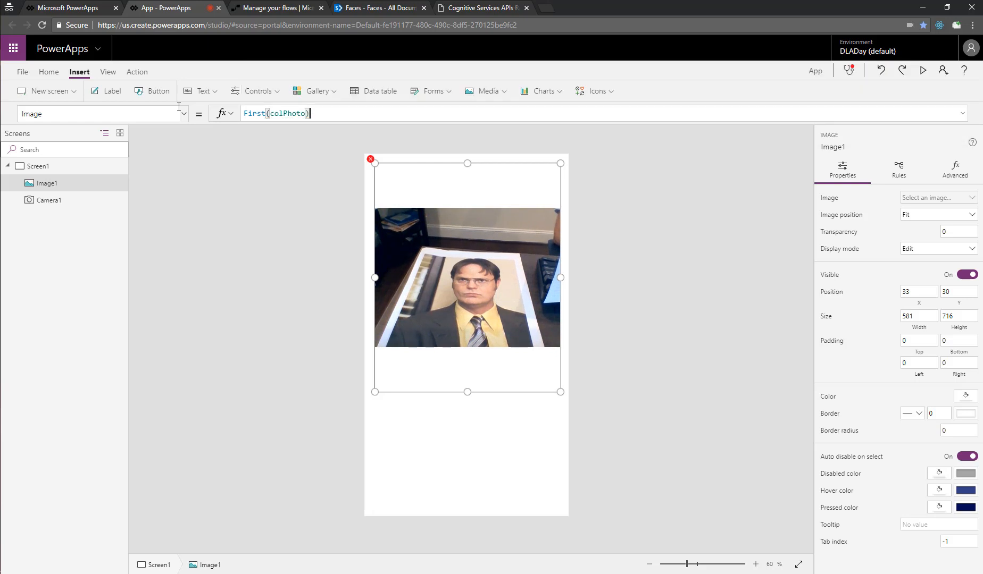
left_click(415, 427)
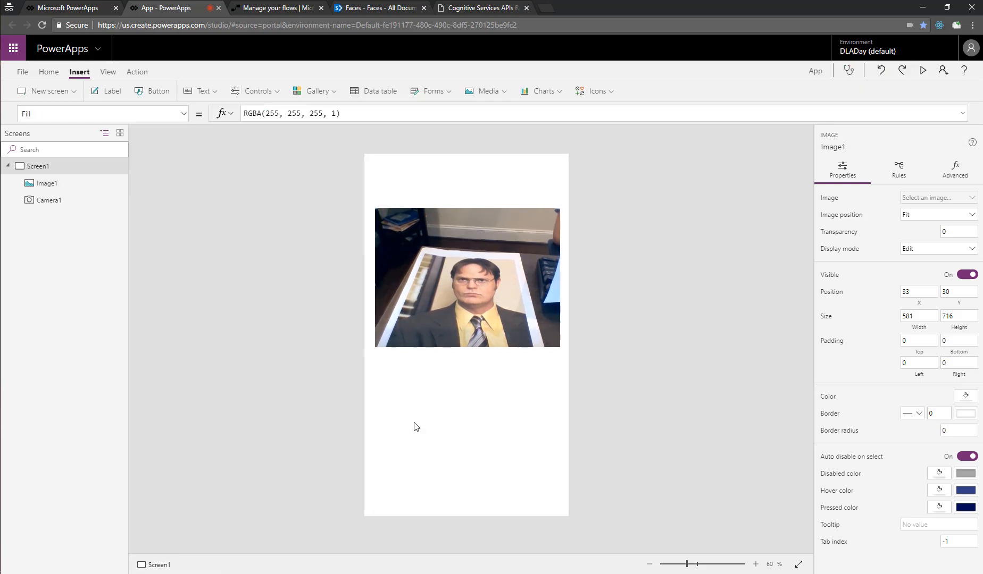
left_click(467, 278)
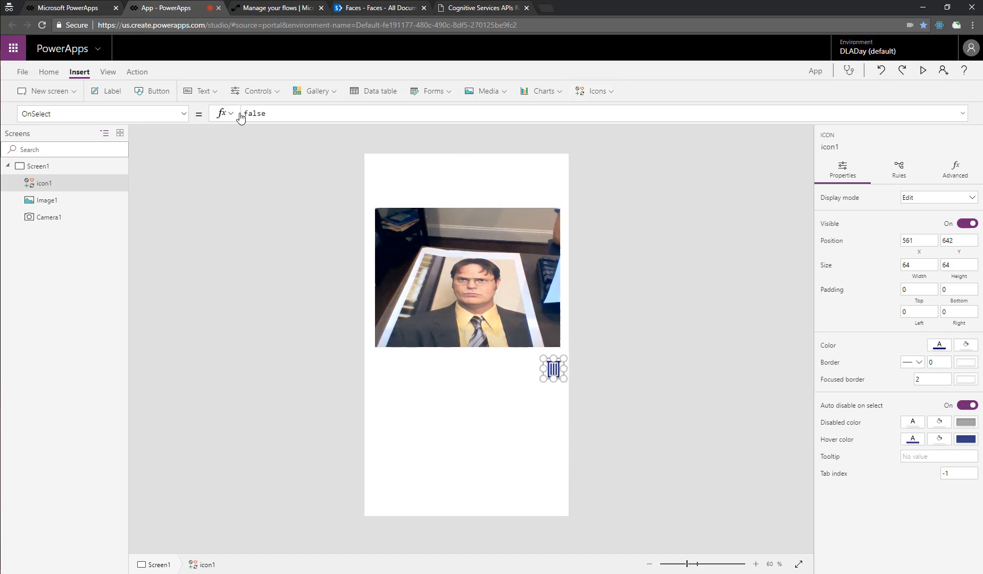
type("clear")
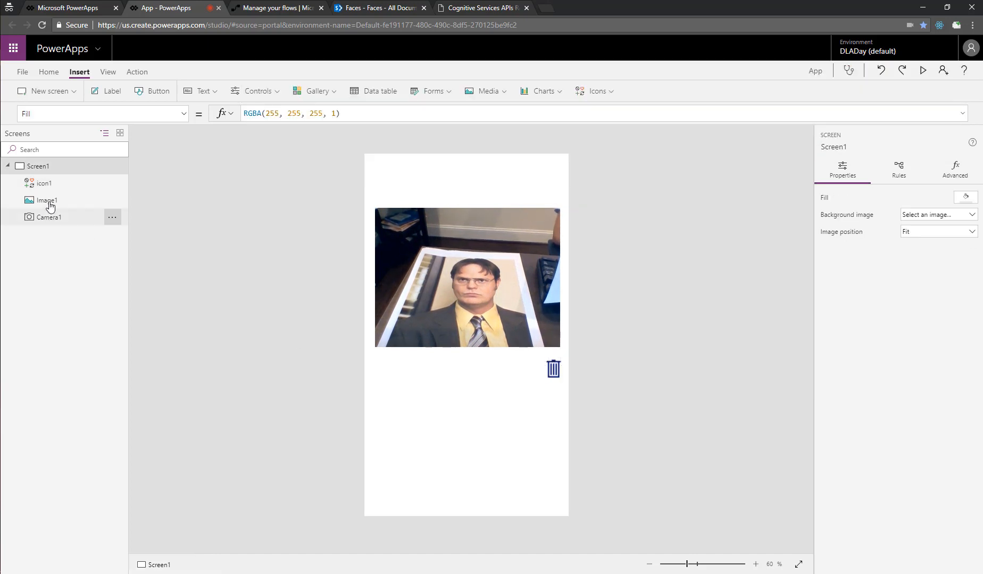
Set Image1's Visible to Not(IsEmpty(colPhoto)) and confirm Collections holds one captured photo.
left_click(47, 200)
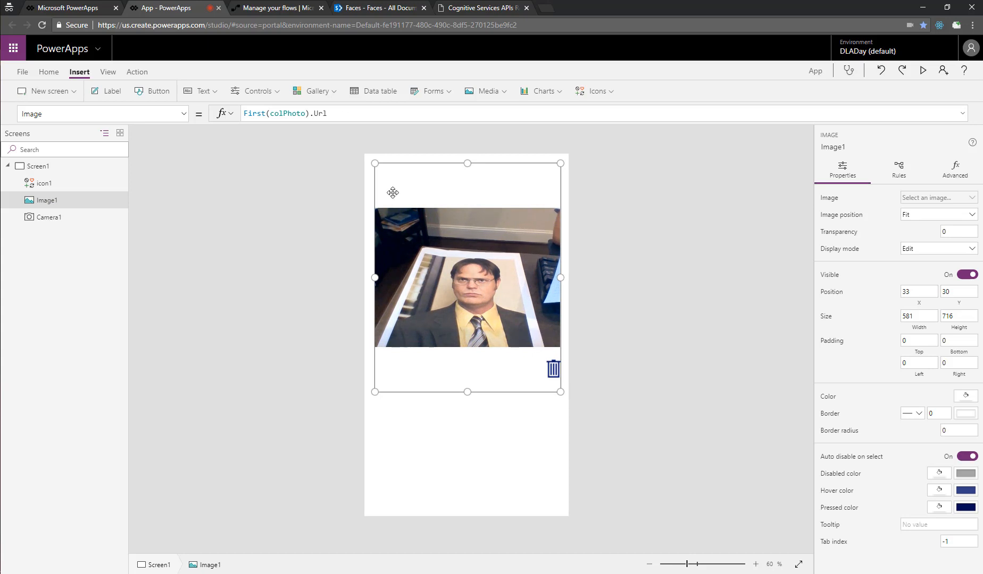
left_click(100, 114)
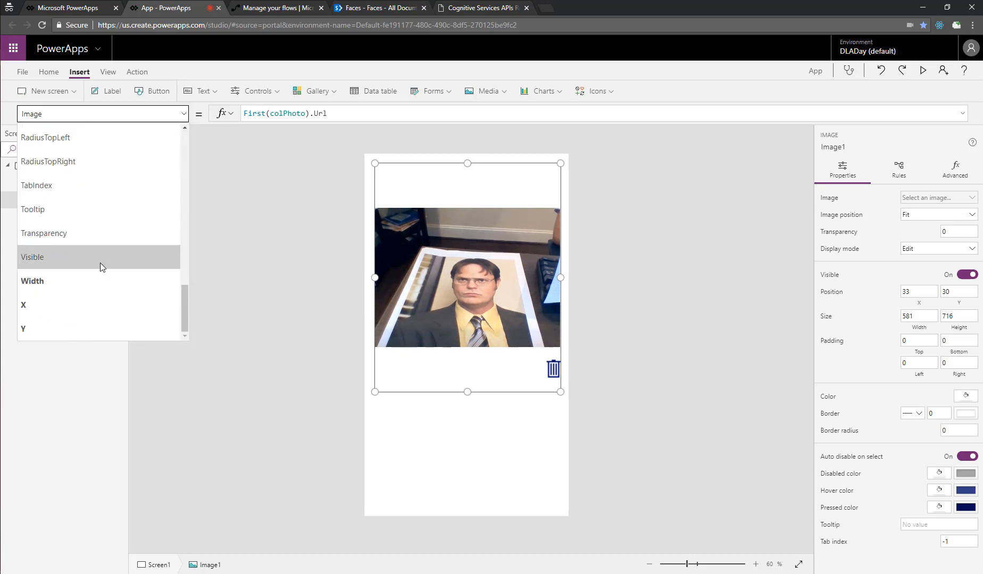
left_click(32, 258)
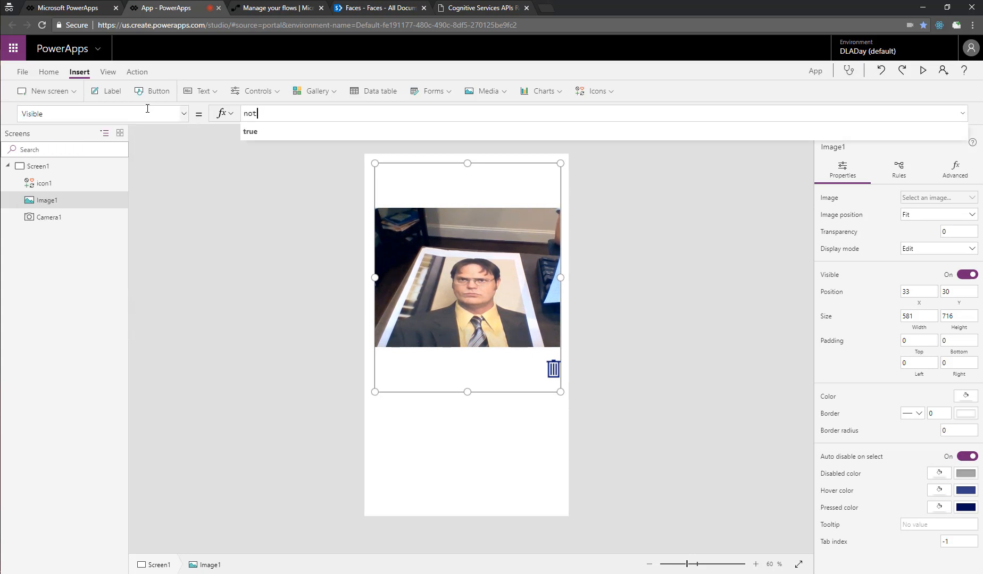
type("Not(IsEmpty(")
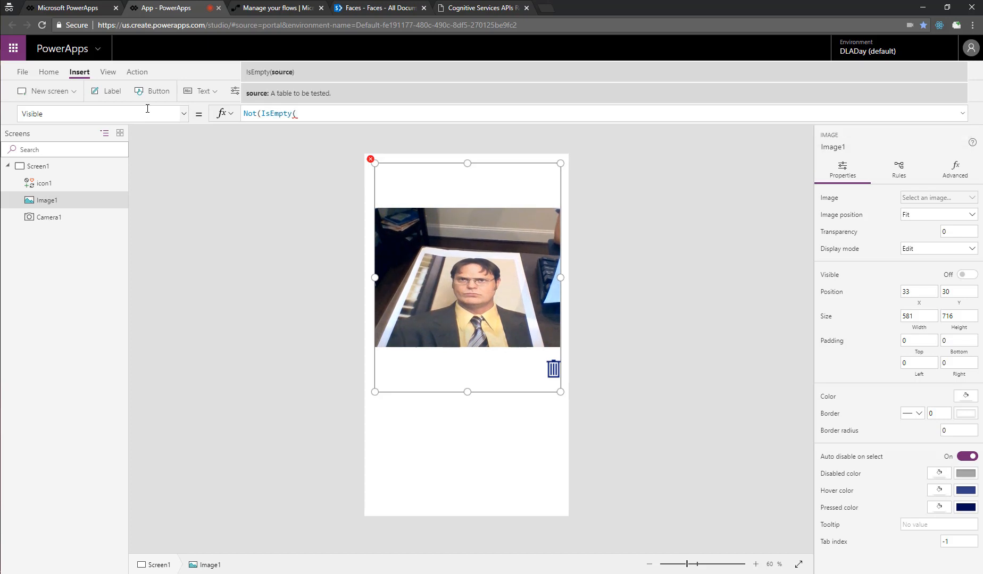
type("co")
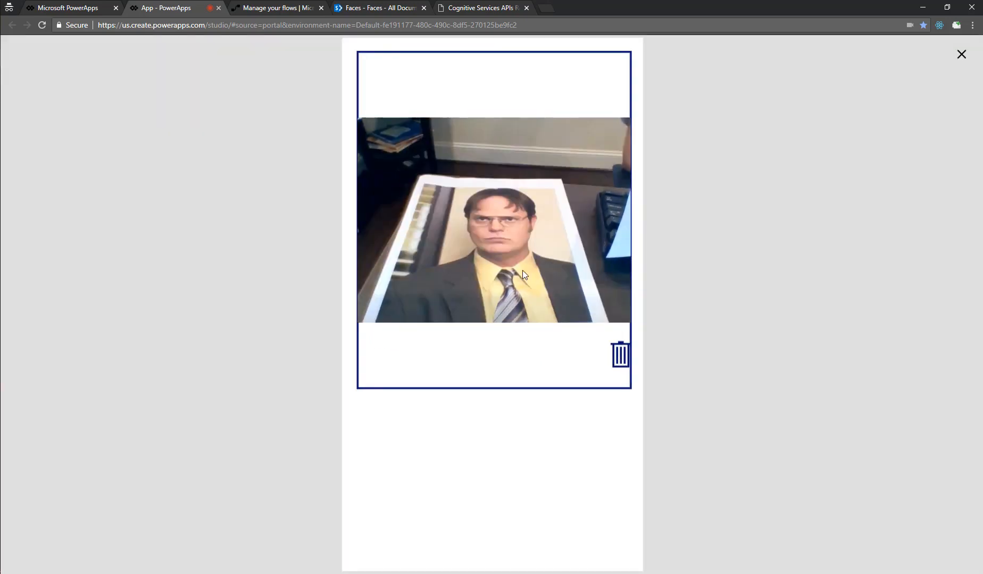
left_click(961, 54)
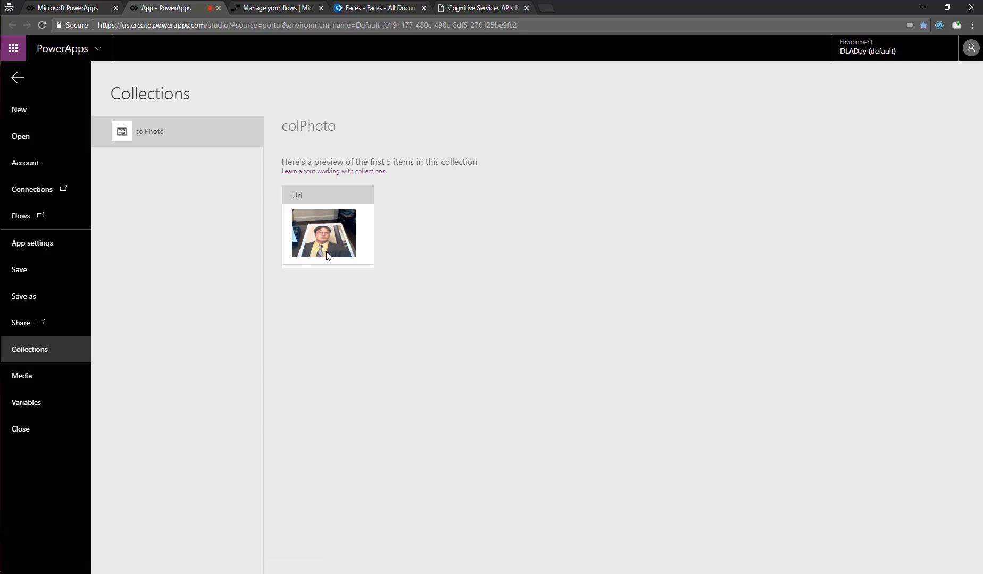
left_click(17, 78)
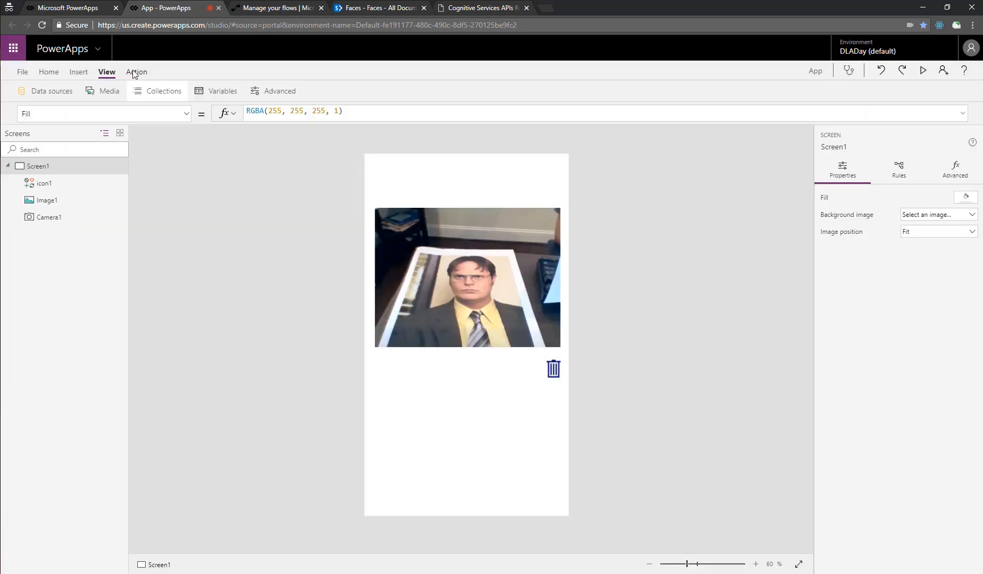
Add a new action after the PowerApps trigger and choose SharePoint – Create file.
left_click(395, 91)
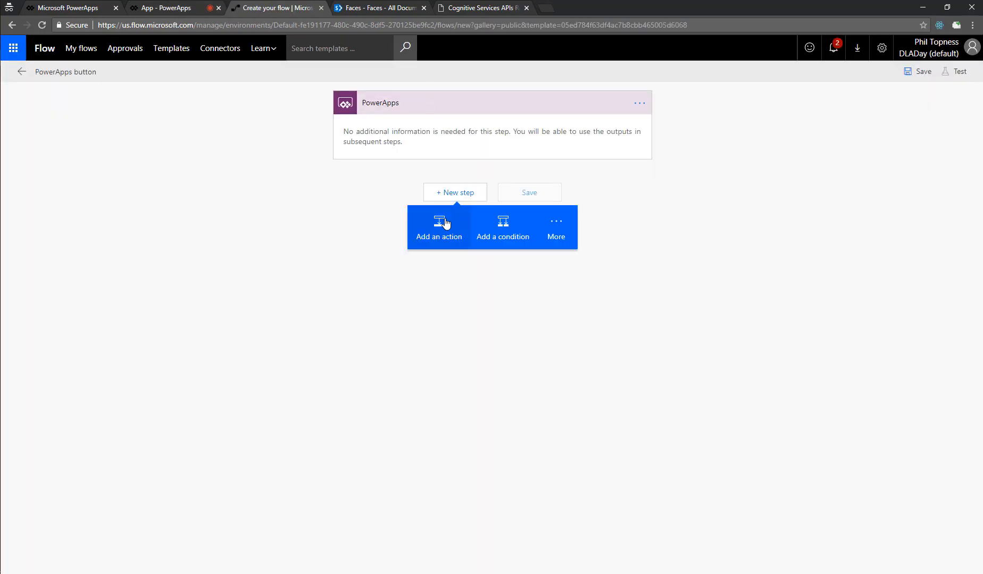
left_click(438, 226)
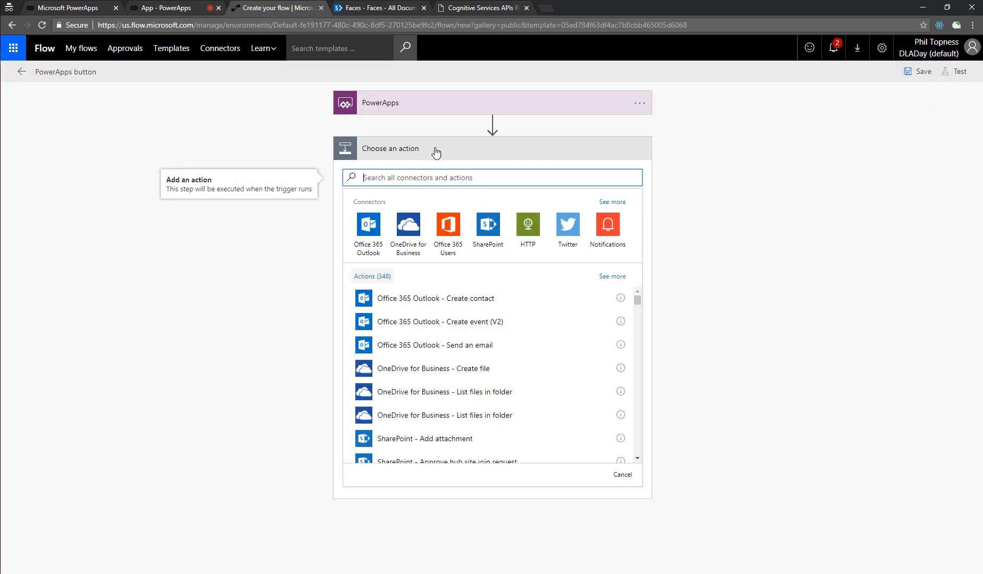
left_click(377, 7)
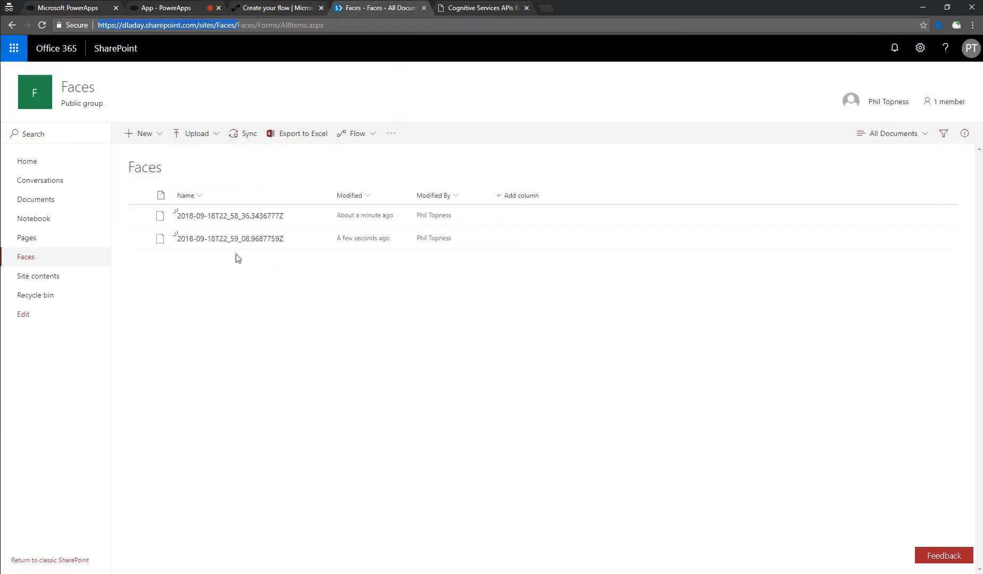
left_click(276, 7)
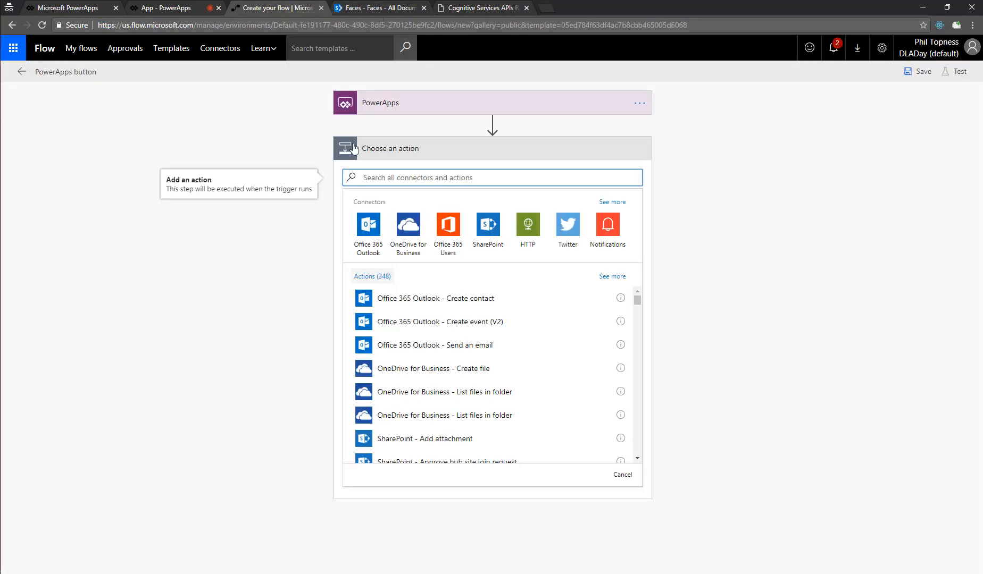
left_click(487, 224)
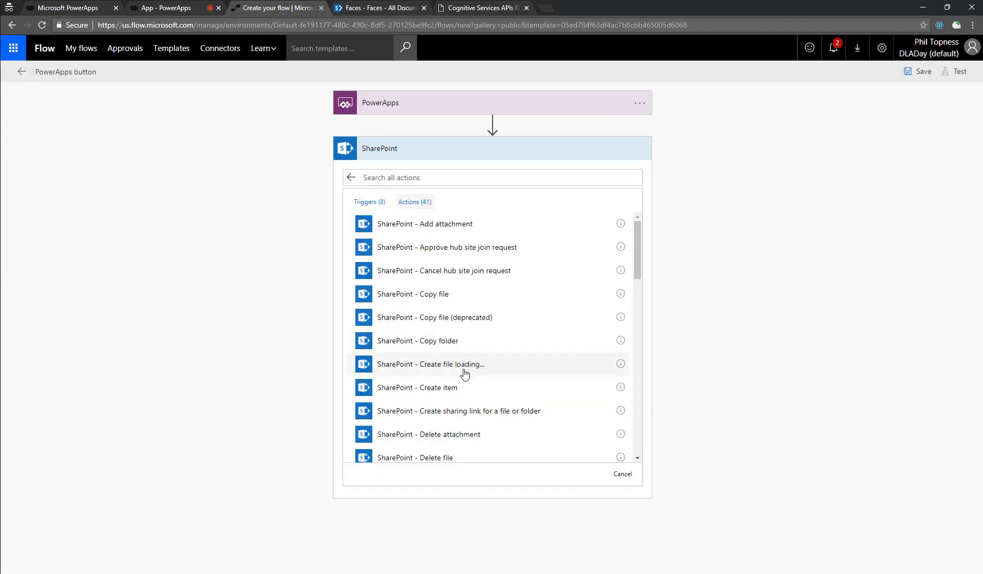
left_click(431, 365)
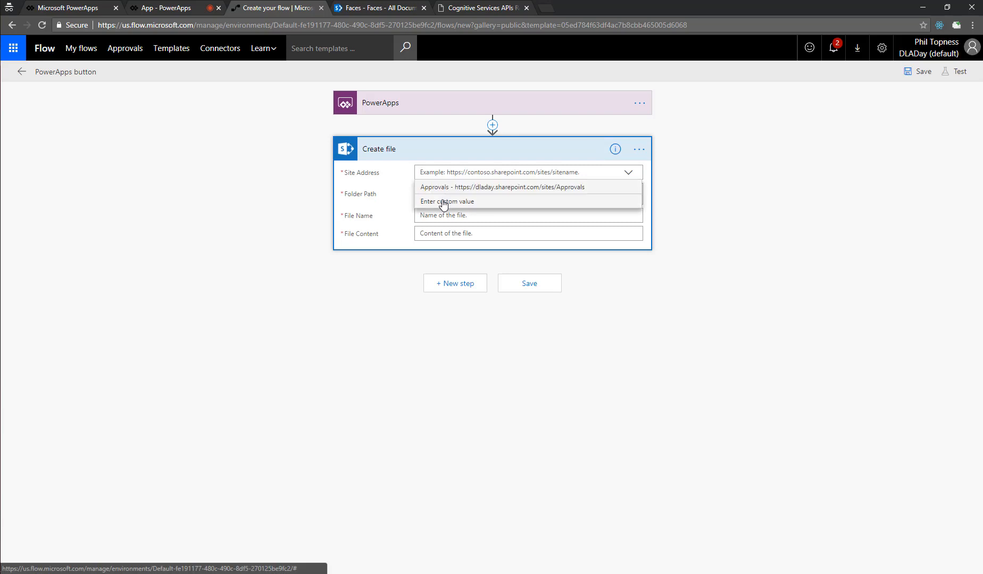
Point Create file at the Faces site, folder /Faces, with utcNow() as the file name.
left_click(377, 7)
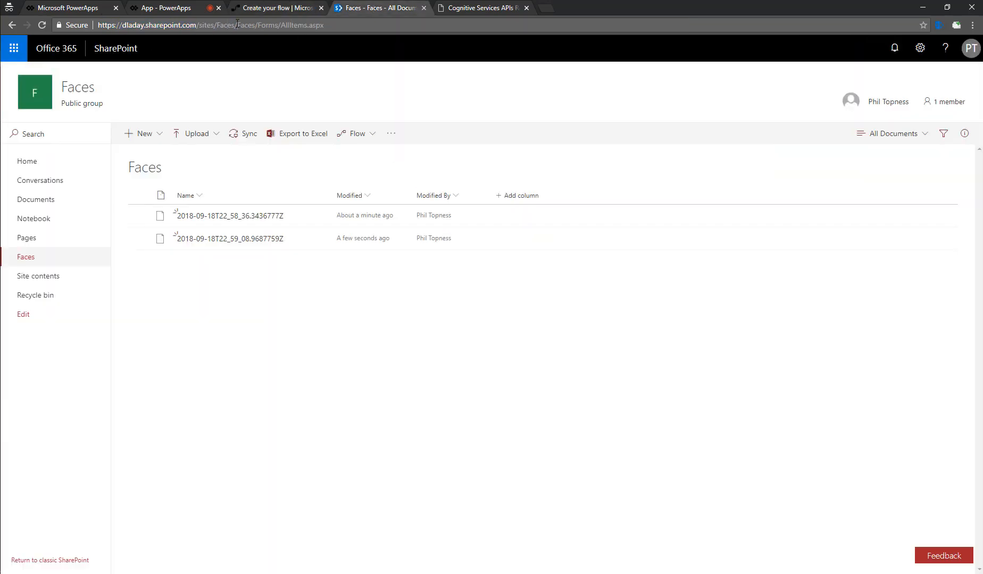
left_click(276, 7)
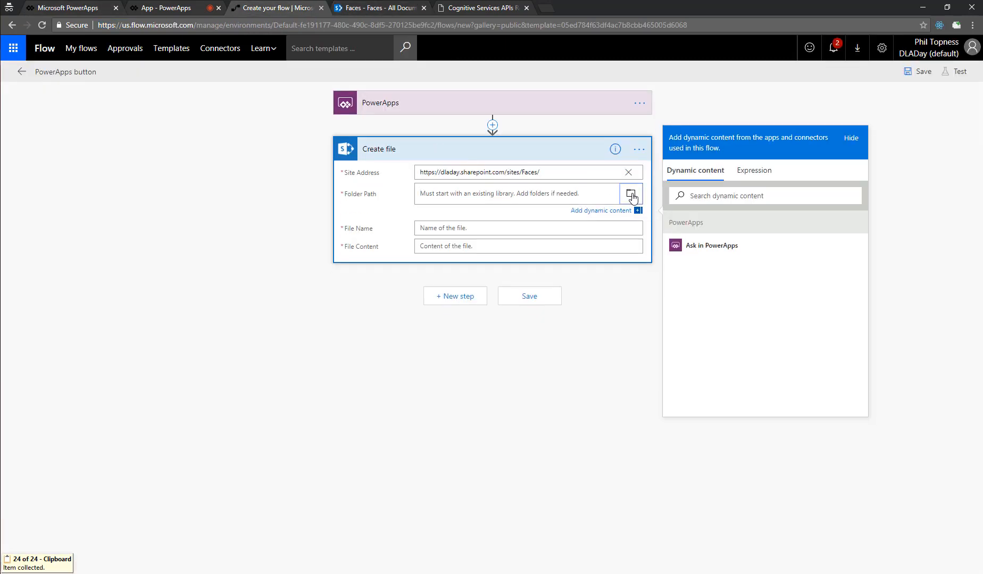
type("/Faces")
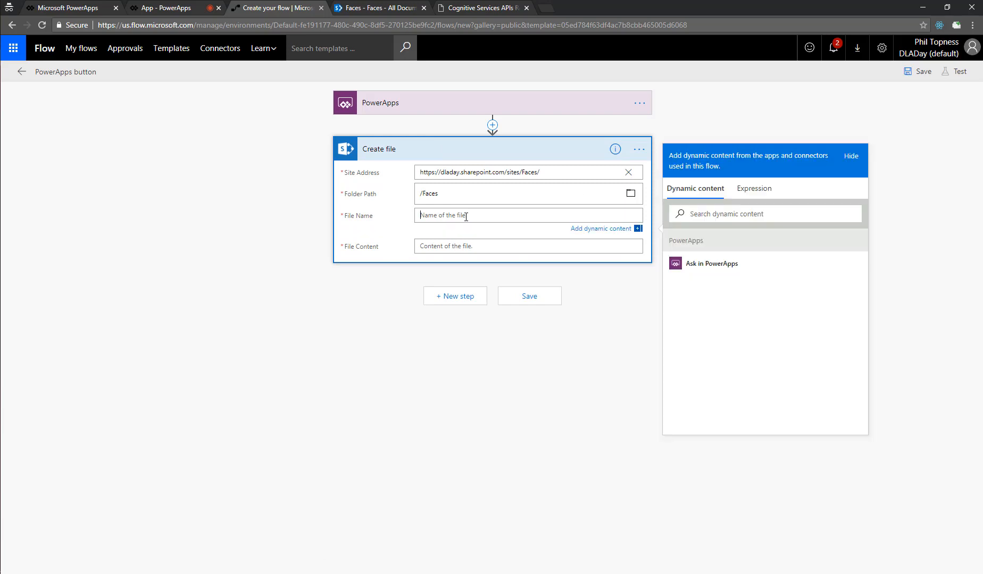
left_click(754, 189)
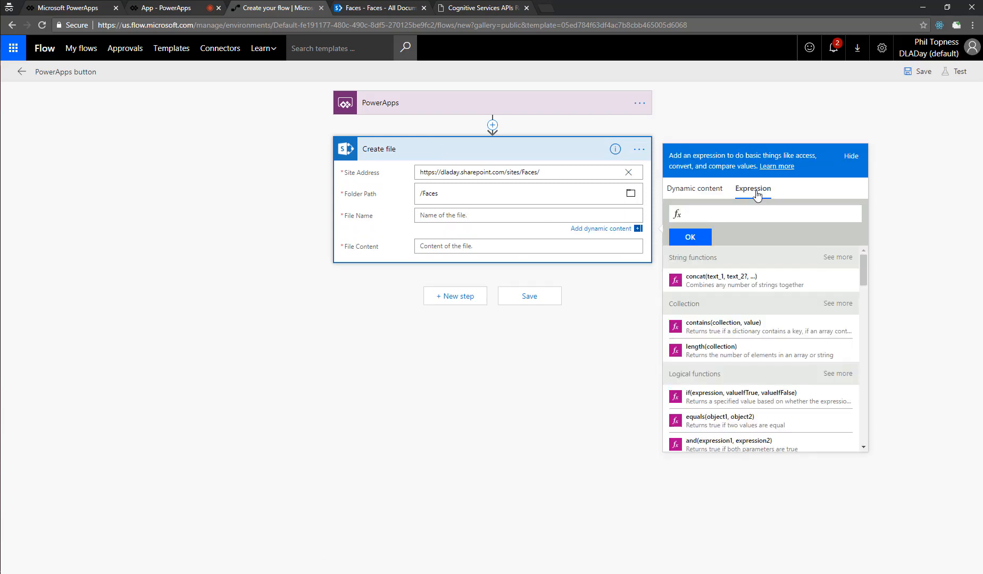
type("utc")
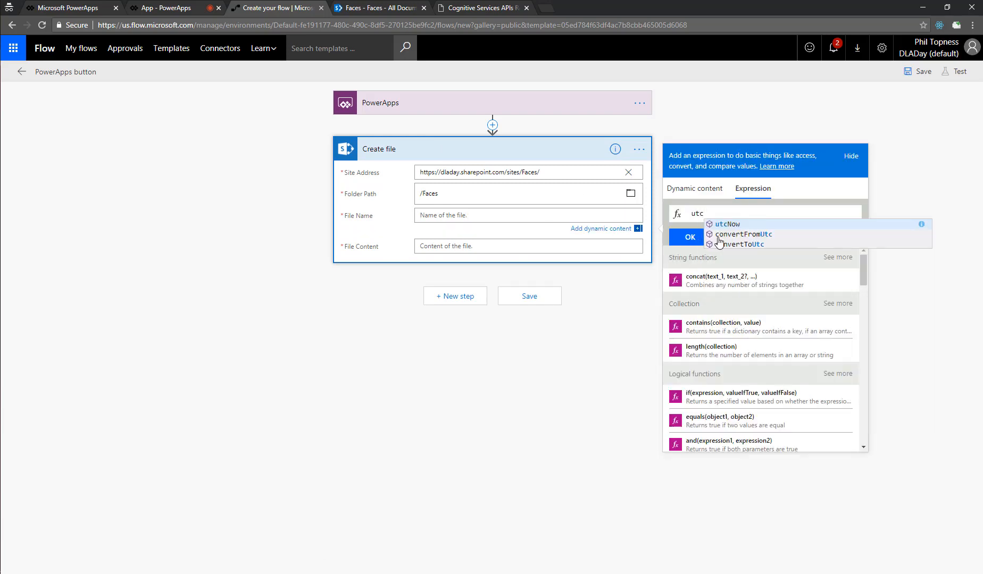
left_click(689, 237)
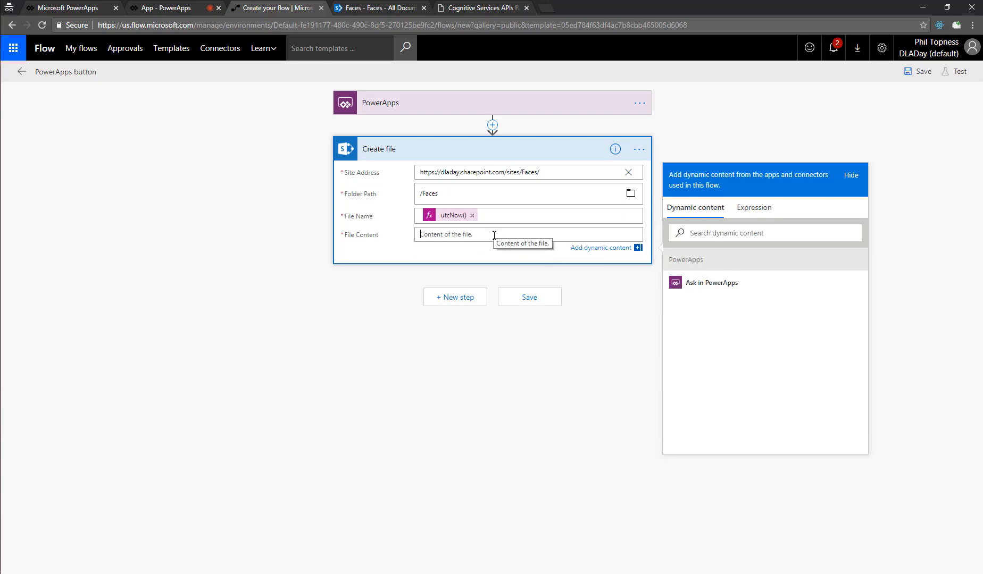
mouse_move(706, 283)
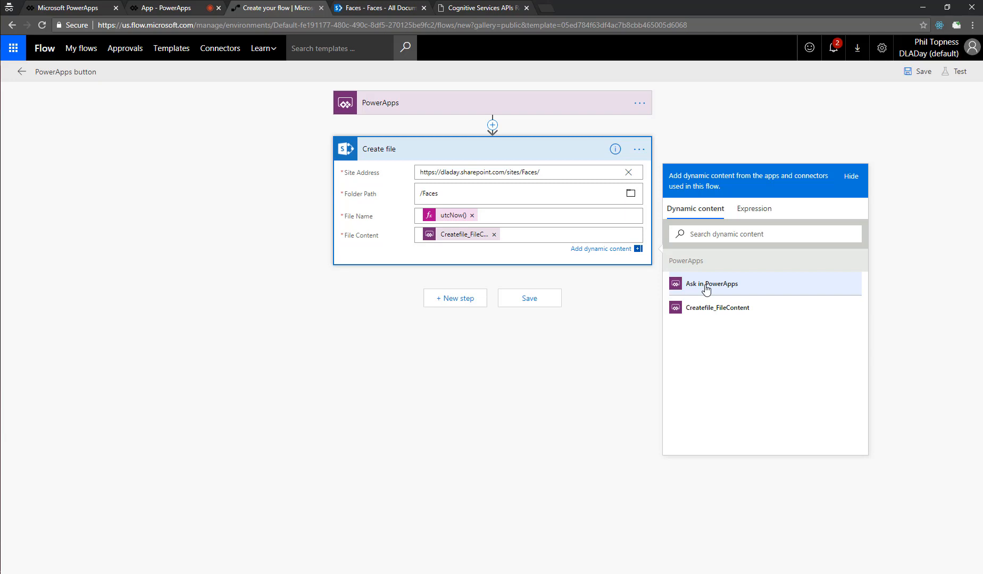
mouse_move(726, 321)
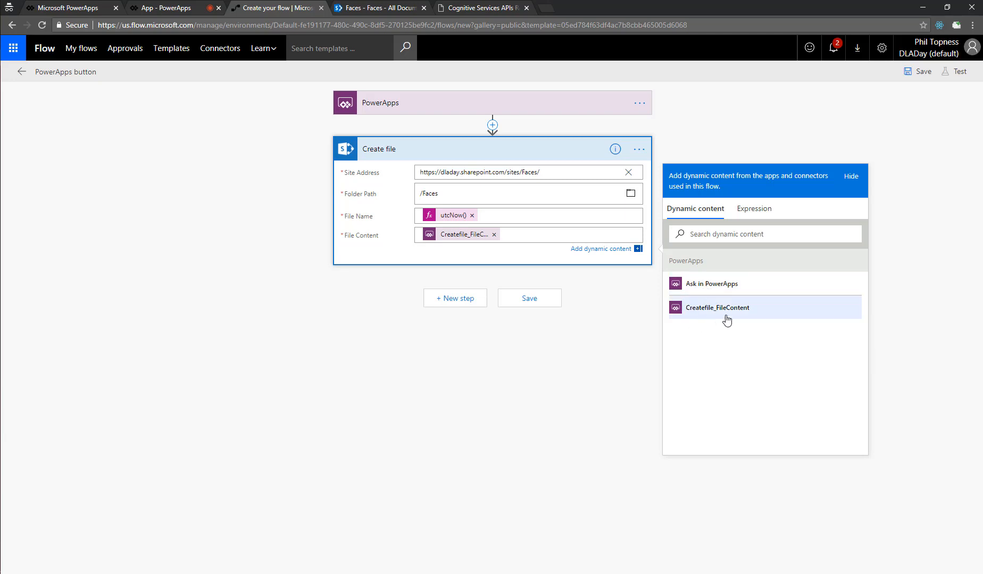
mouse_move(698, 331)
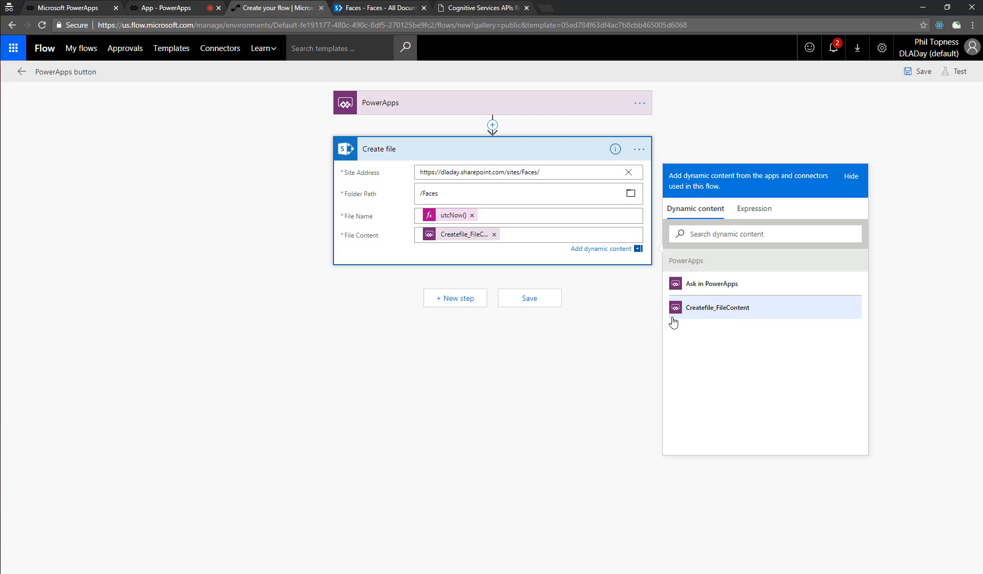
mouse_move(676, 311)
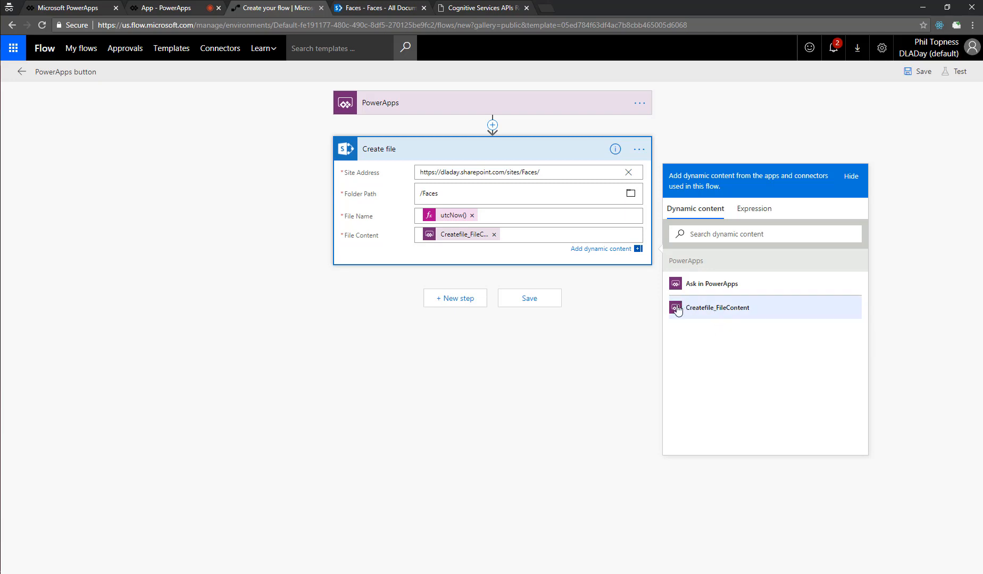
Add a Compose action with Inputs dataUriToBinary(triggerBody()['Createfile_FileContent']).
left_click(455, 298)
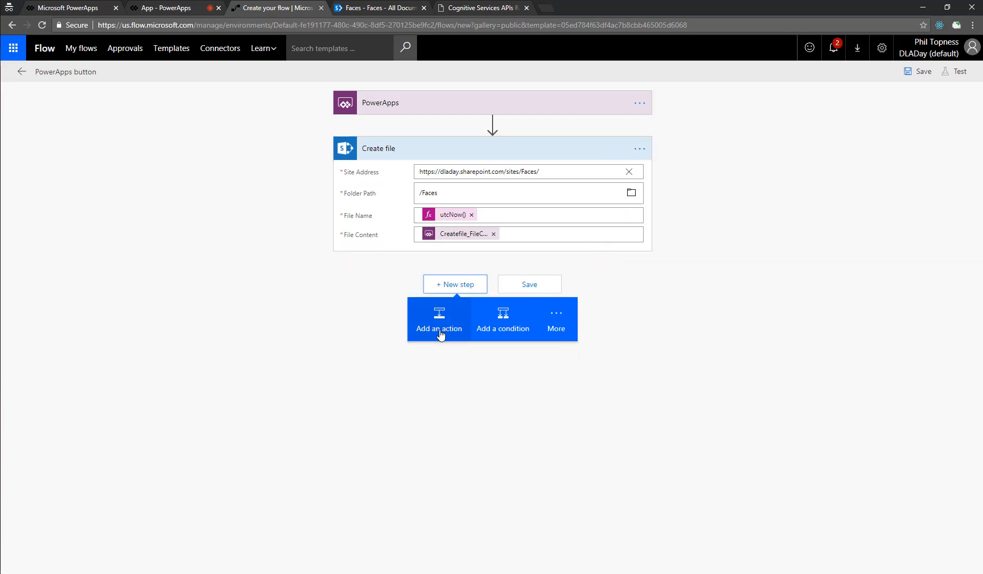
left_click(438, 320)
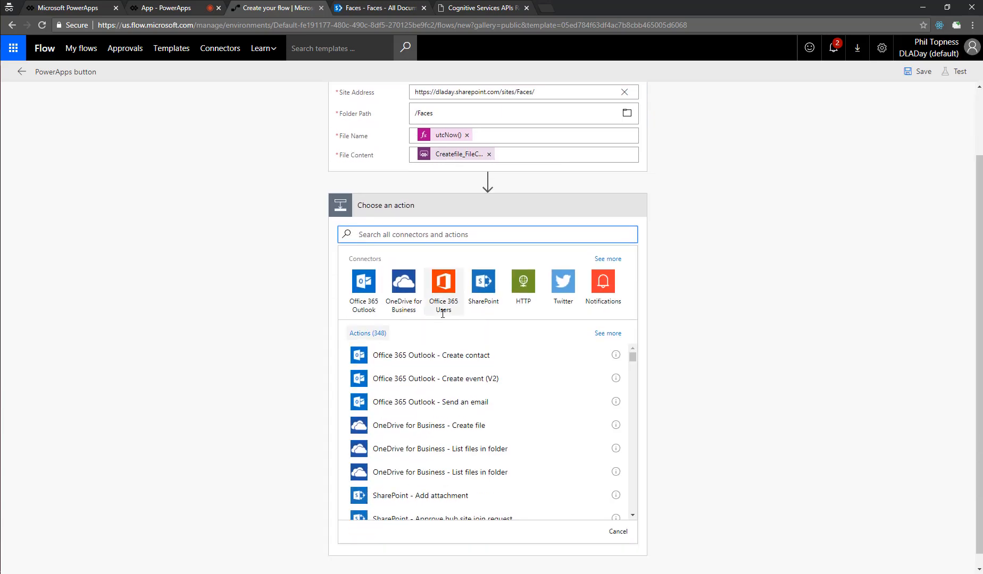
type("compose")
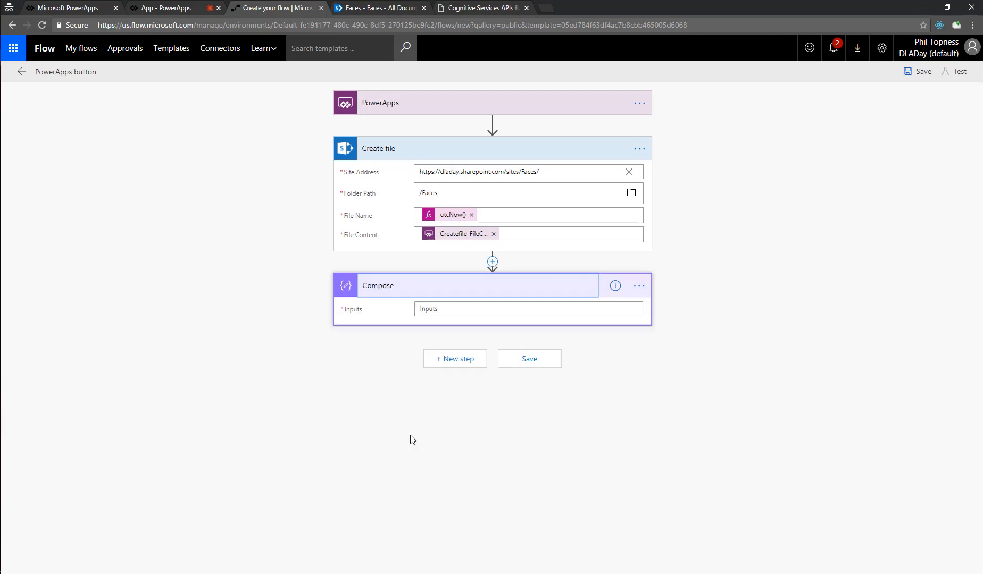
left_click(529, 308)
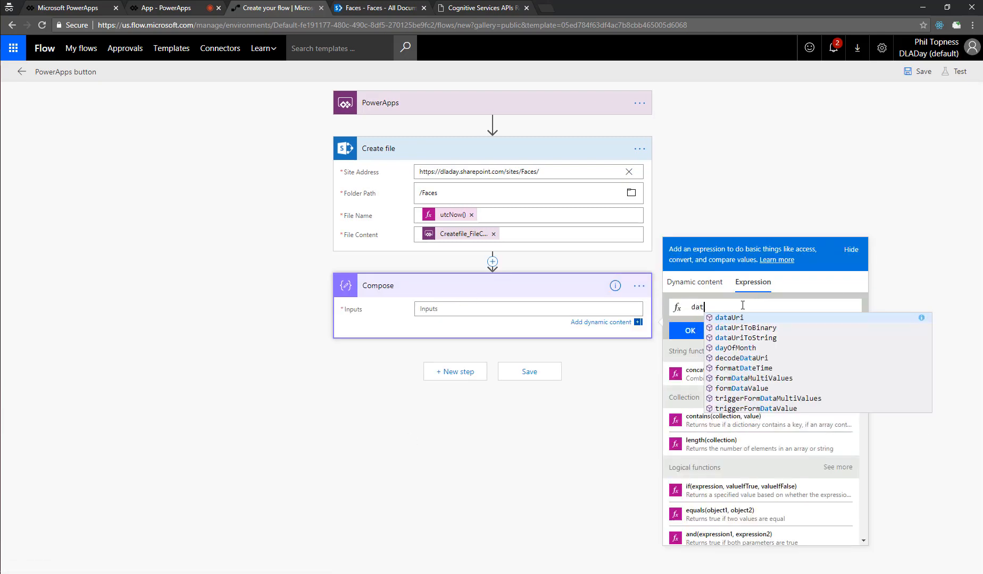
type("u")
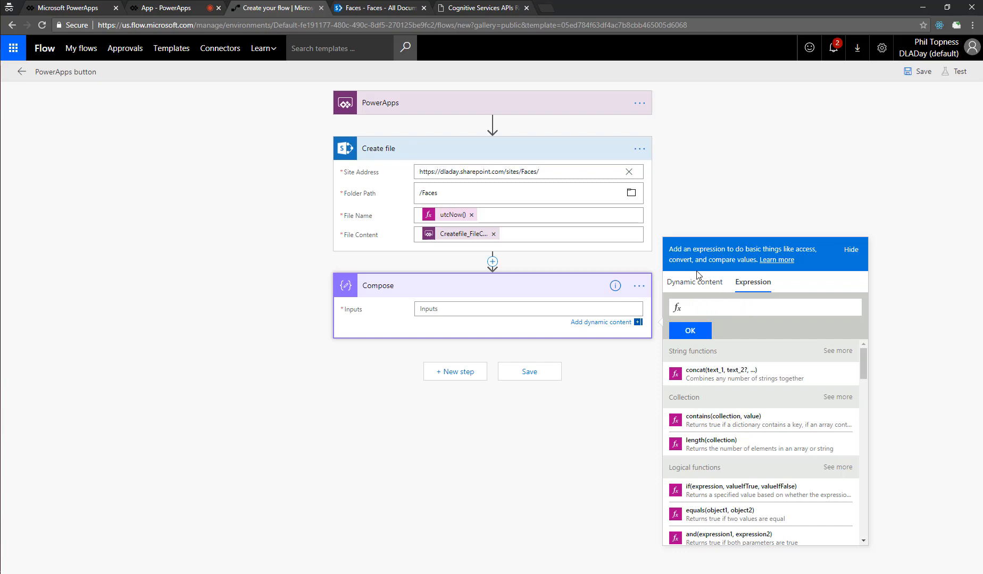
left_click(695, 281)
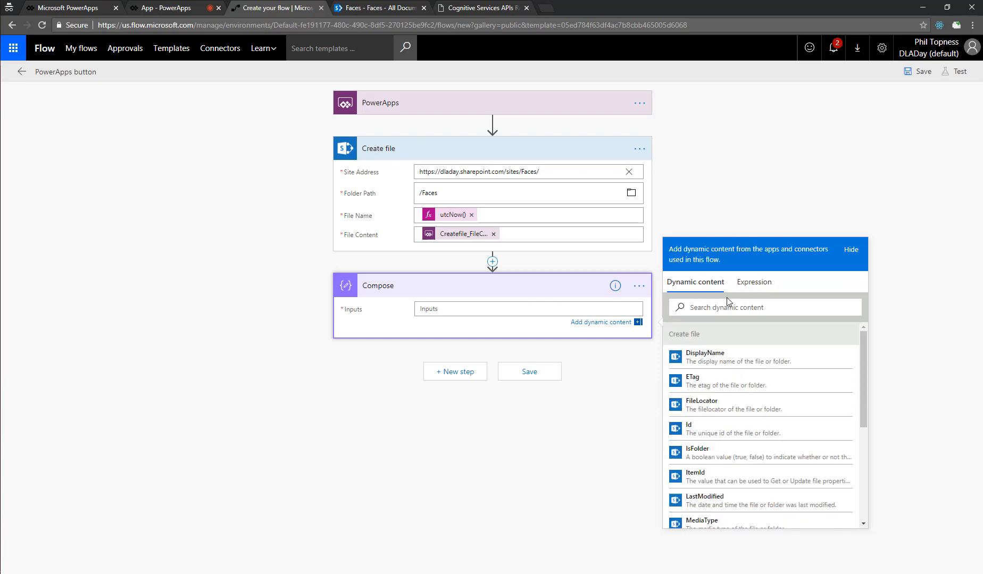
left_click(753, 281)
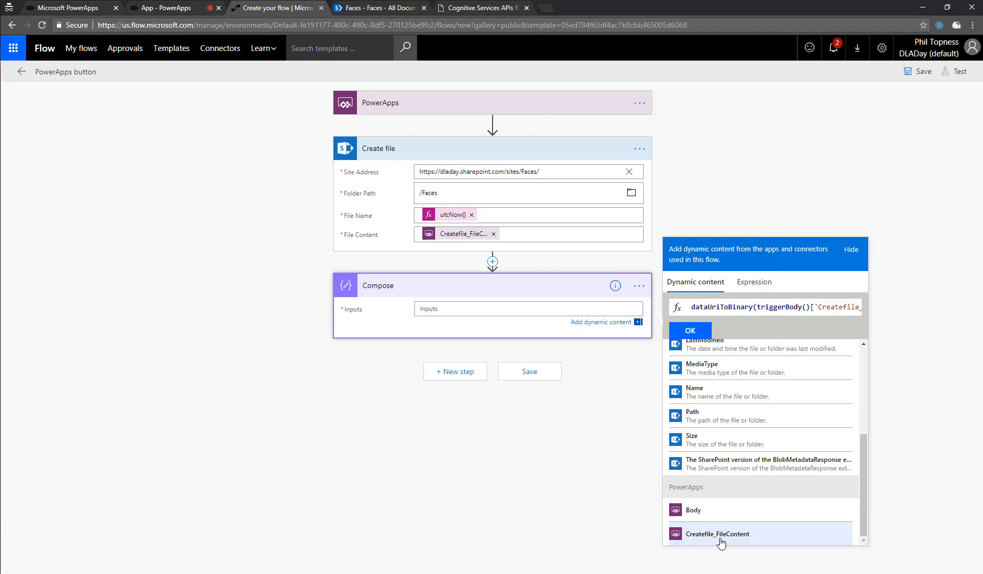
left_click(689, 331)
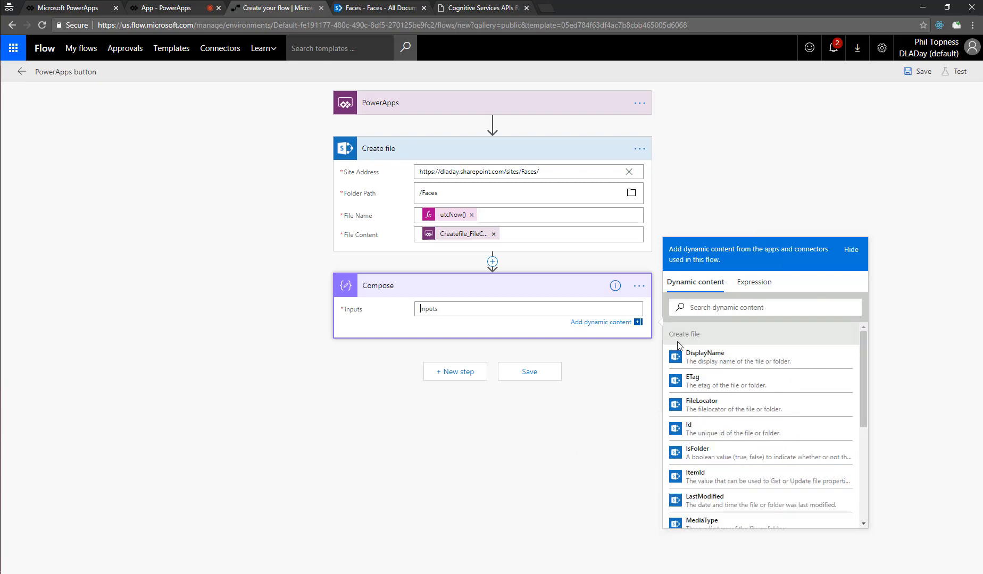
left_click(455, 372)
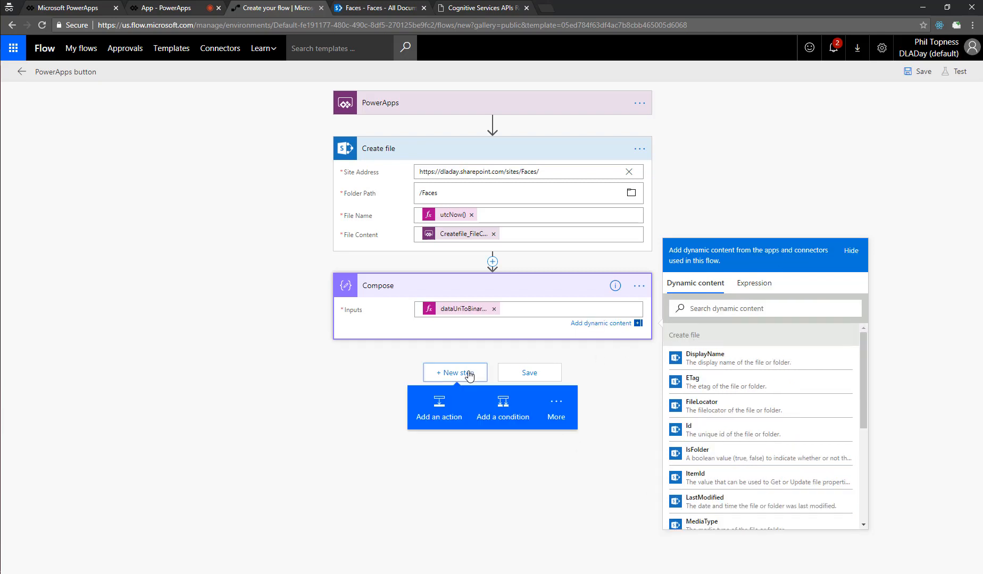
Add an HTTP – HTTP action after Compose and start choosing its request method.
left_click(438, 407)
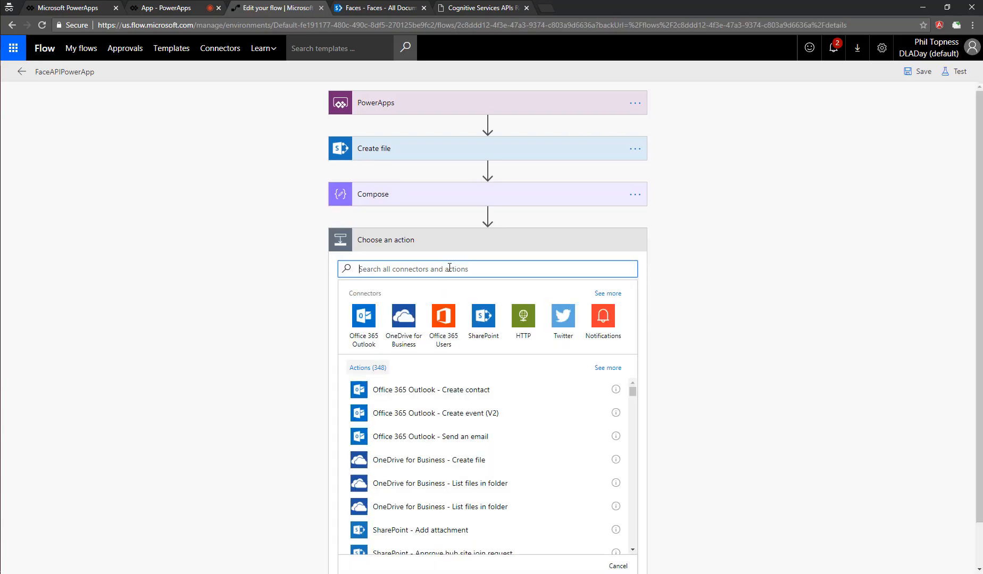
left_click(522, 316)
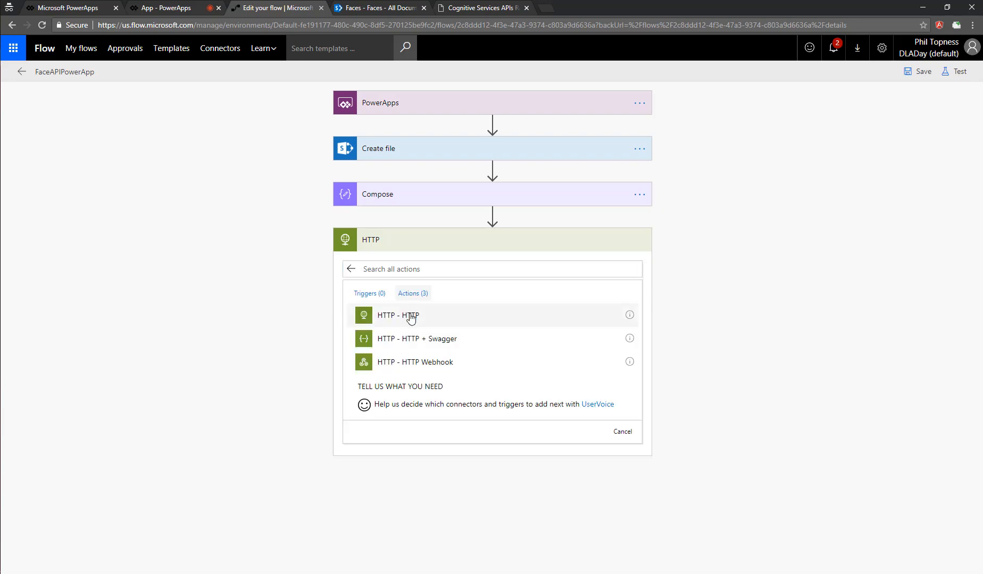
left_click(397, 316)
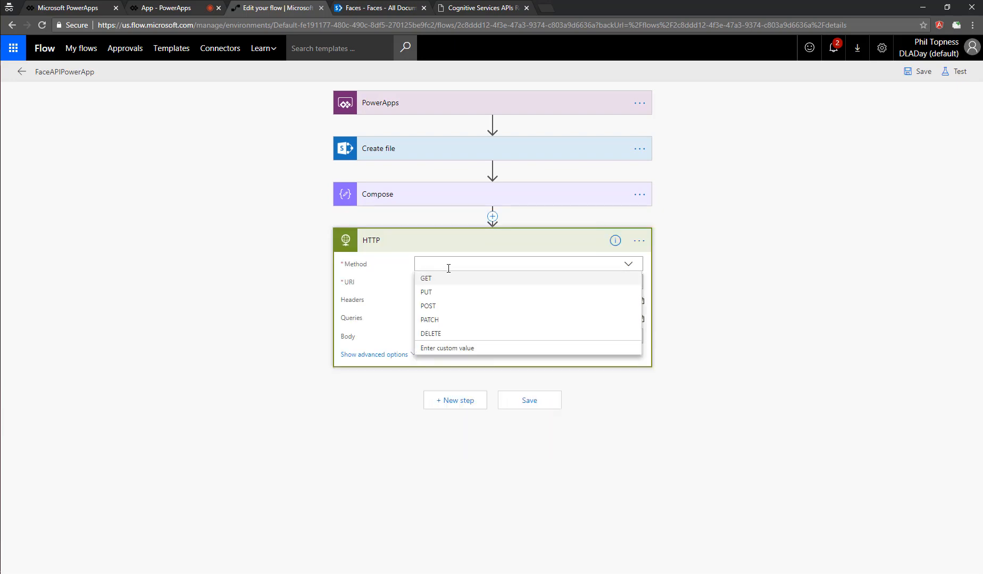
left_click(427, 306)
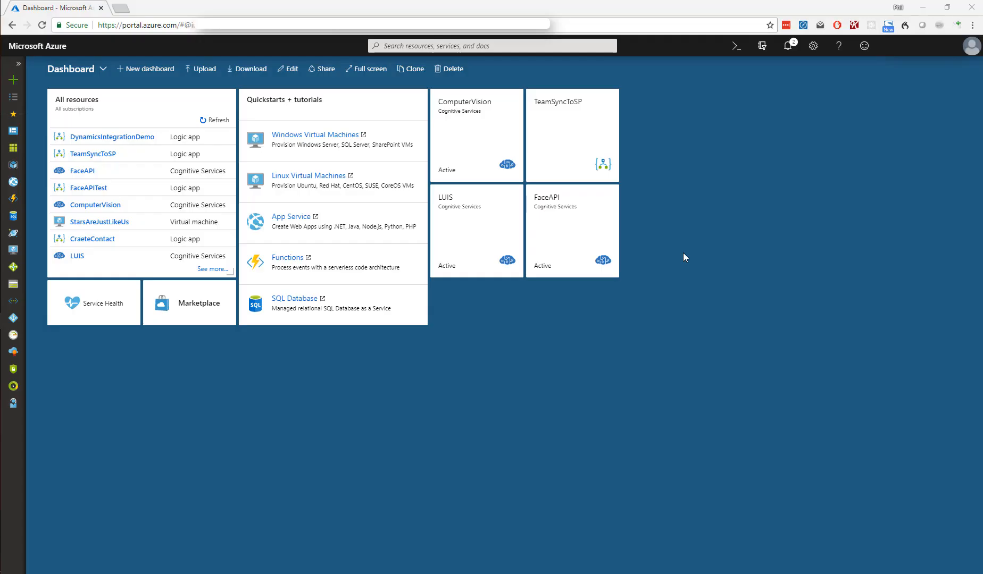
mouse_move(598, 247)
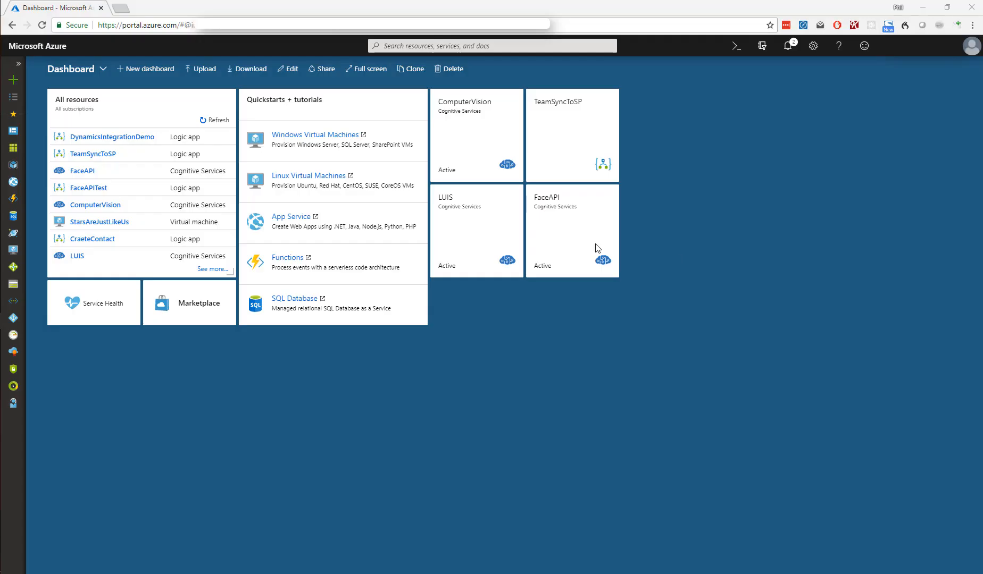
Fill the Create Face blade: name PowerAppsFaceAPI, East US, F0 tier, new resource group PowerAppsRG.
left_click(13, 80)
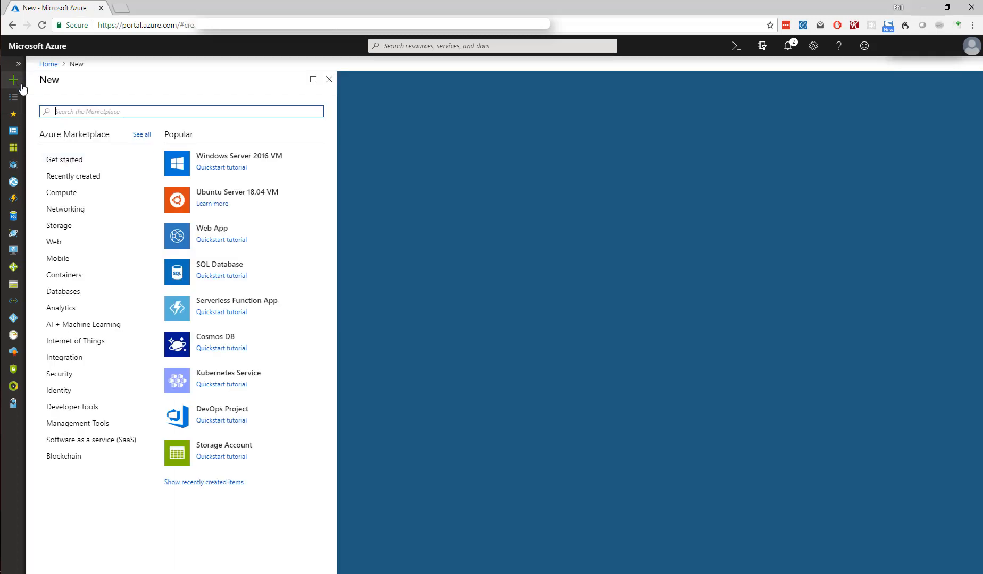
left_click(83, 324)
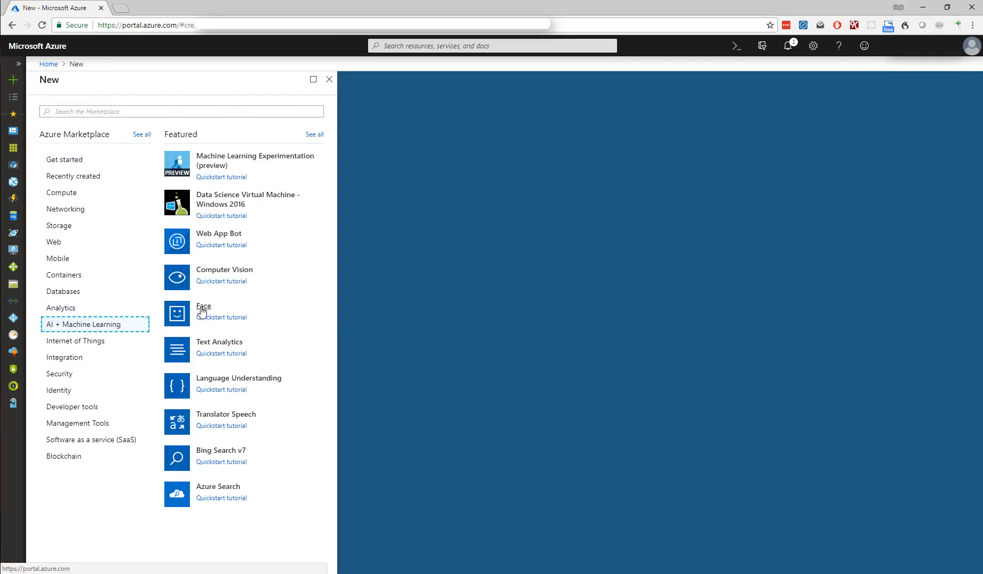
left_click(203, 307)
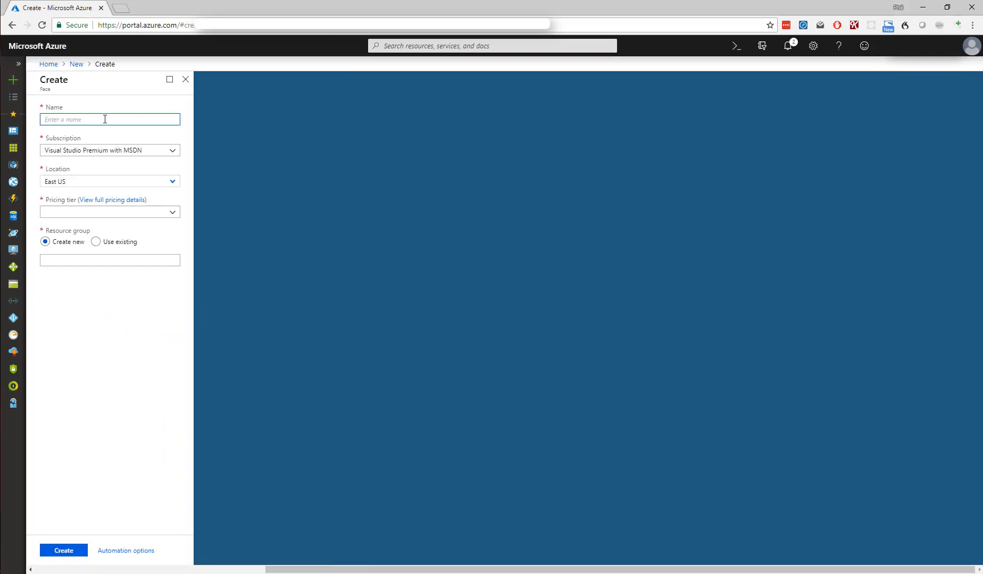
type("PowerApps")
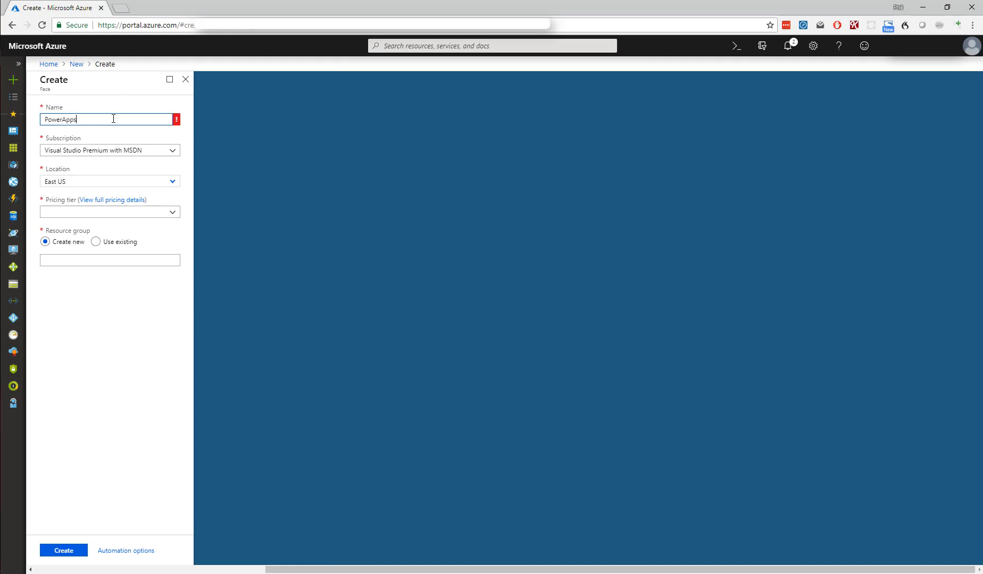
type("FaceAPI")
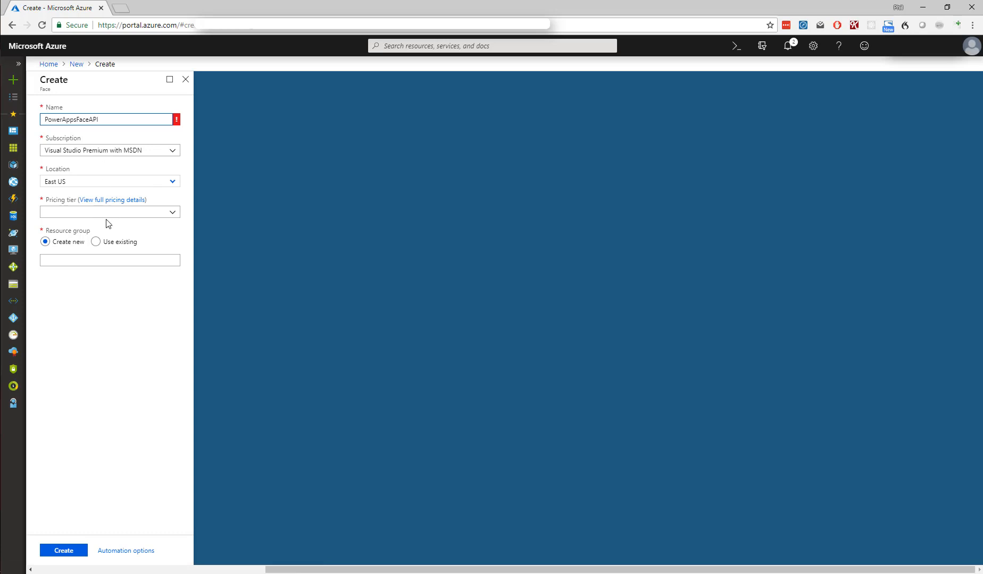
left_click(110, 212)
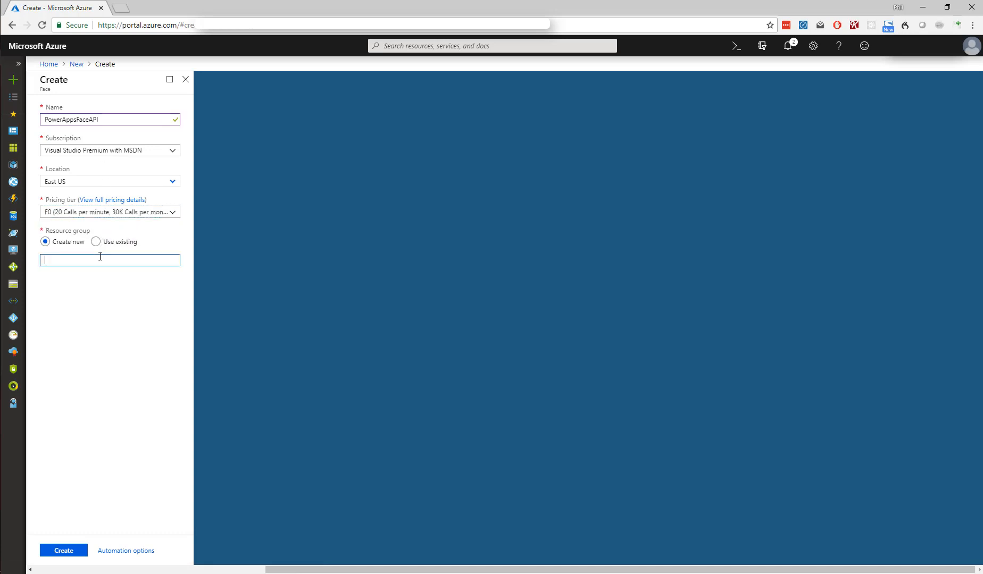
type("PowerApps")
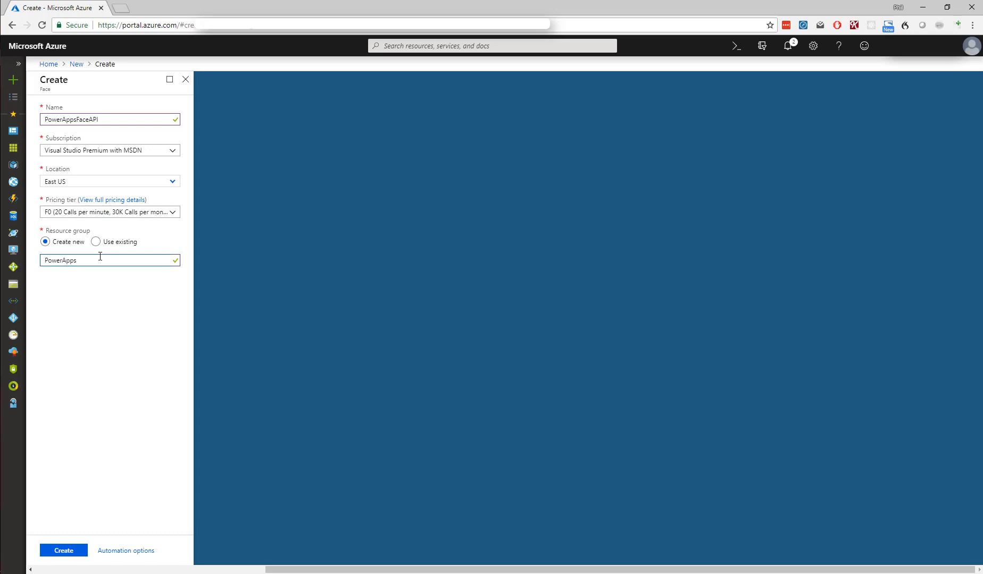
type("RG")
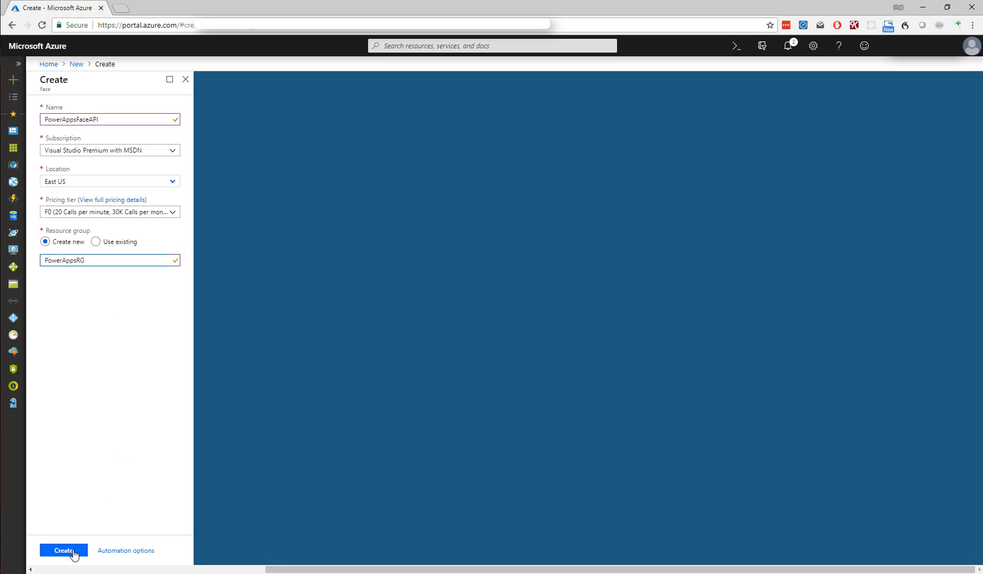
Deploy PowerAppsFaceAPI, go to the resource and copy its Quick start endpoint URL.
left_click(63, 550)
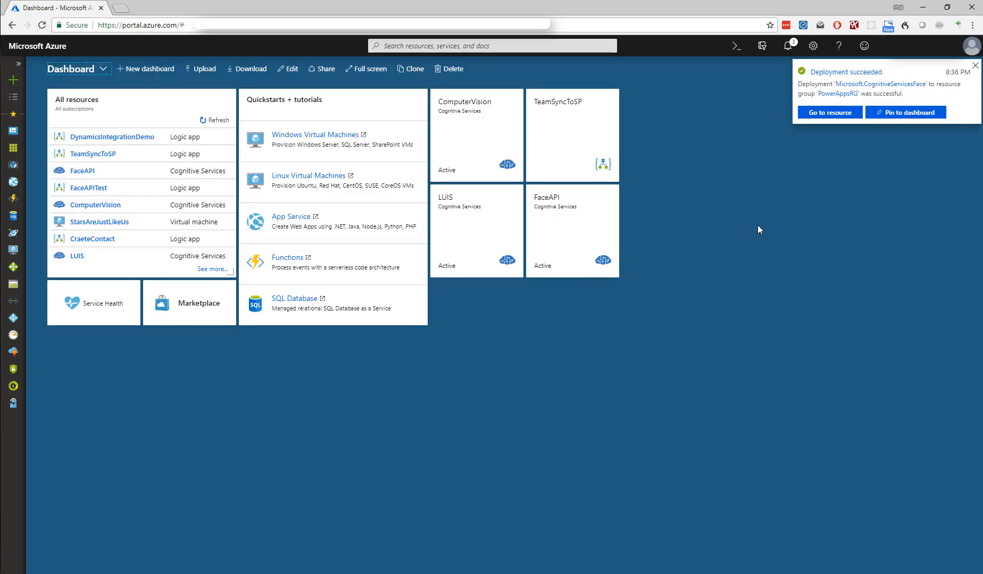
left_click(828, 113)
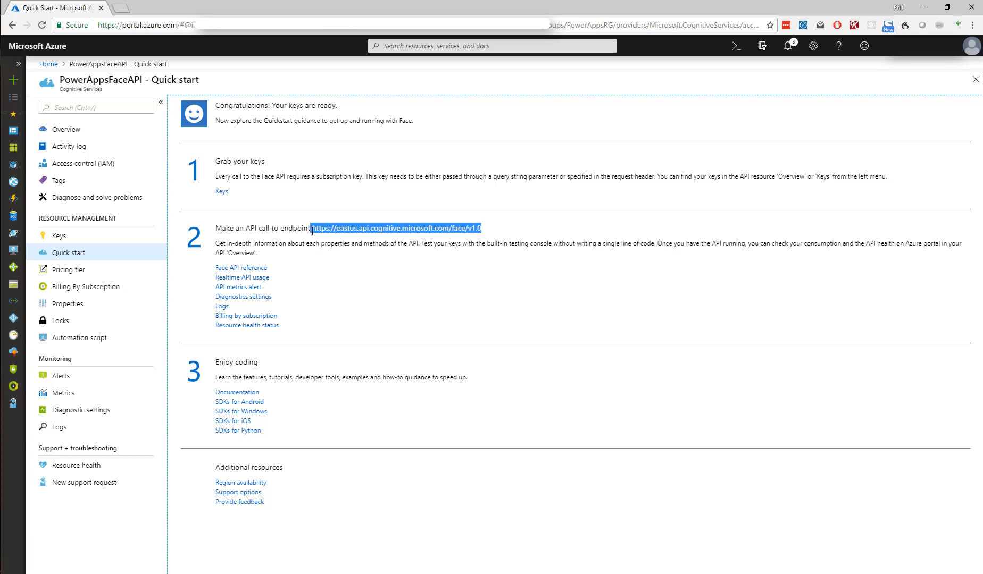
left_click(396, 228)
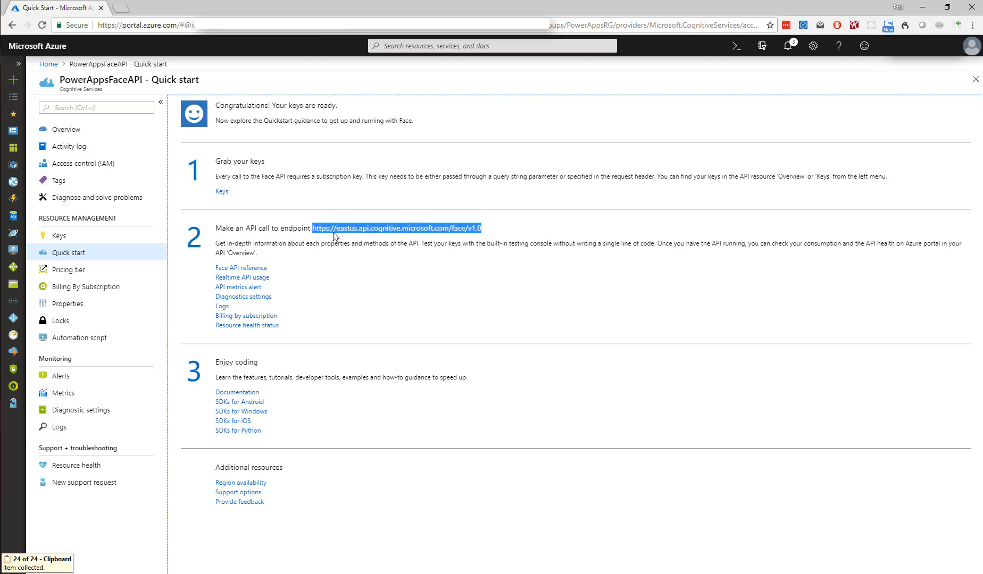
left_click(276, 7)
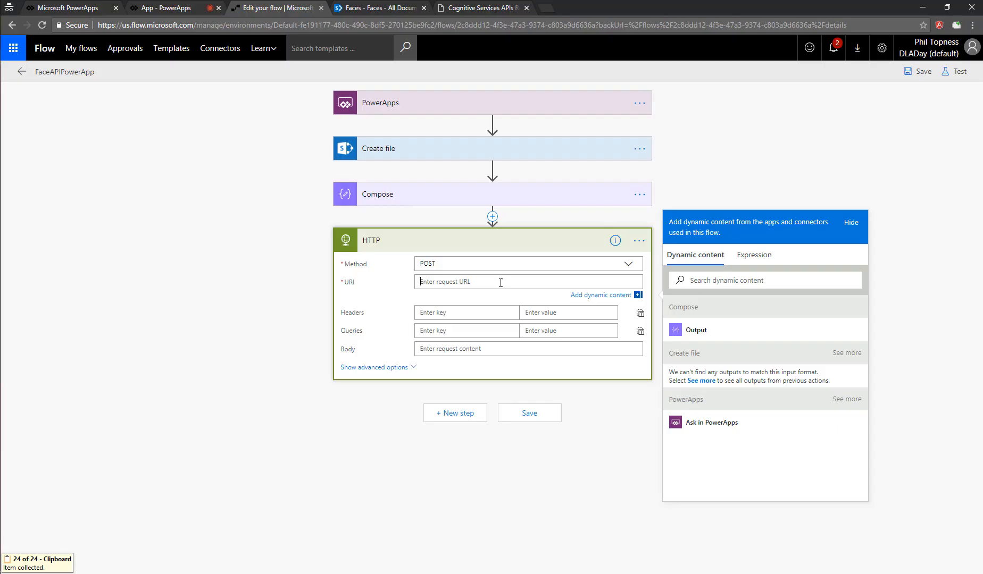
type("https://eastus.api.cognitive.microsoft.com/face/v1.0")
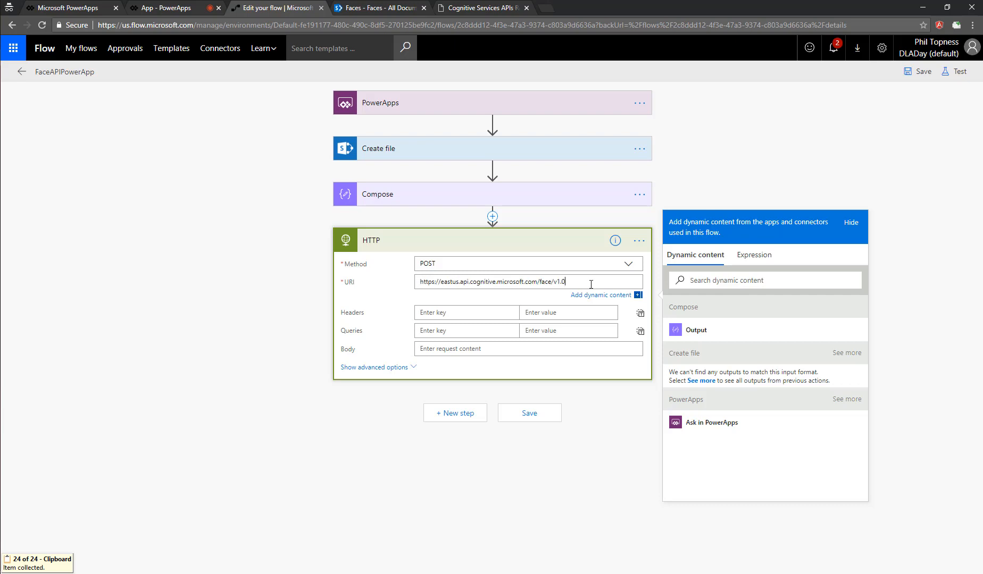
type("/detect")
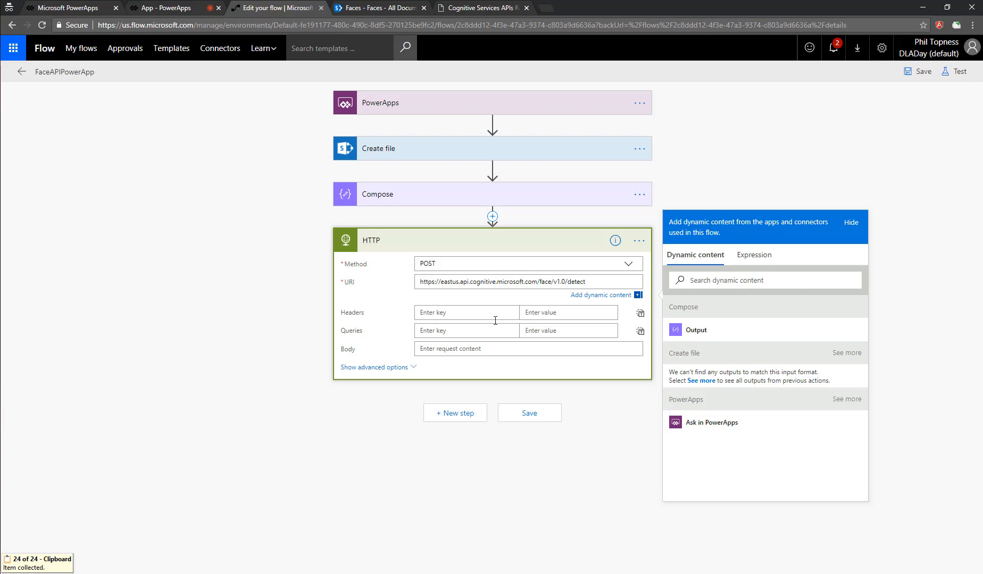
Add the Ocp-Apim-Subscription-Key header with the API key and a Content-Type header.
left_click(846, 353)
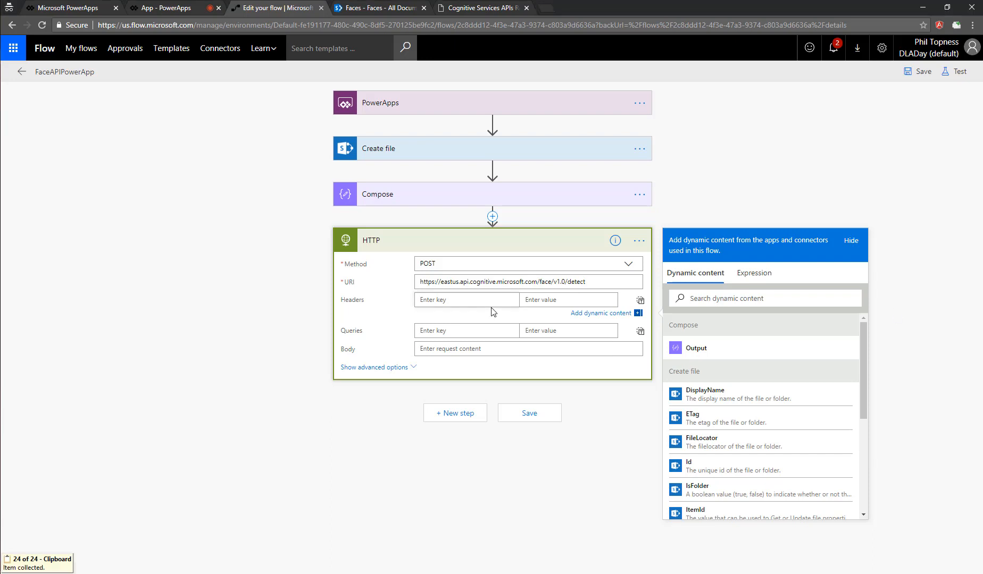
type("Ocp-Apim-Subscription-Key")
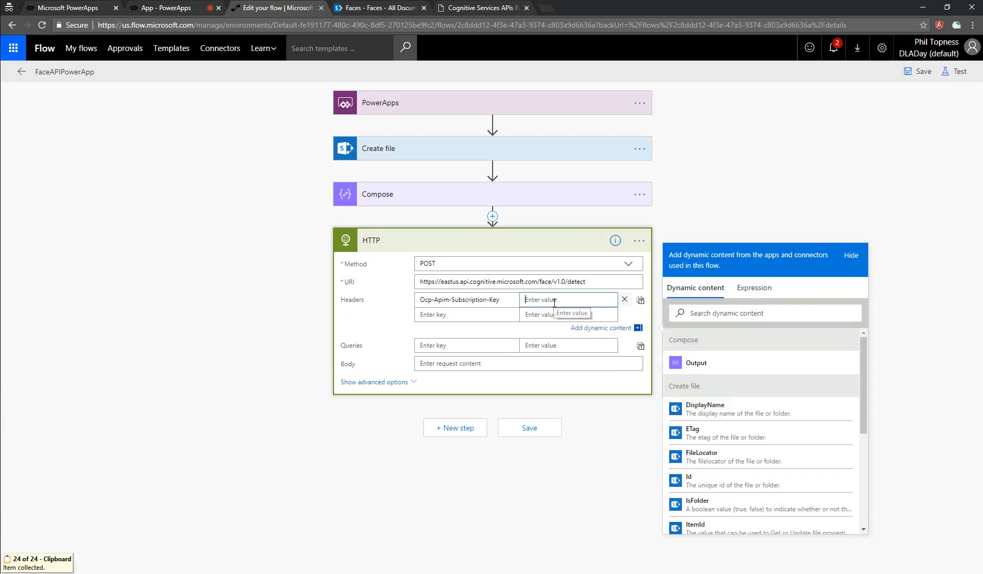
mouse_move(545, 335)
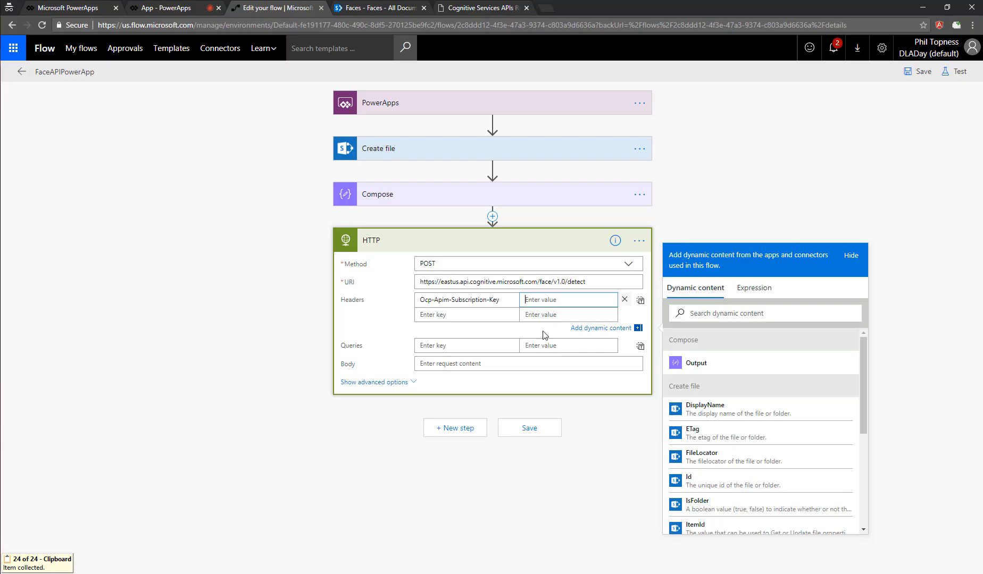
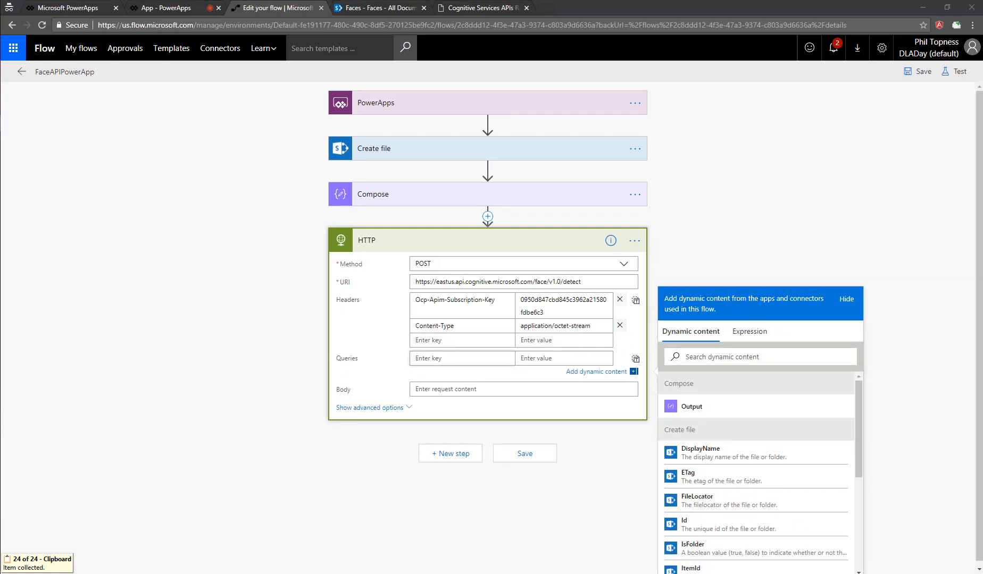
Add query returnFaceAttributes = age,gender,emotion,smile,hair and use the Compose output as body.
type("returnFaceAttributes")
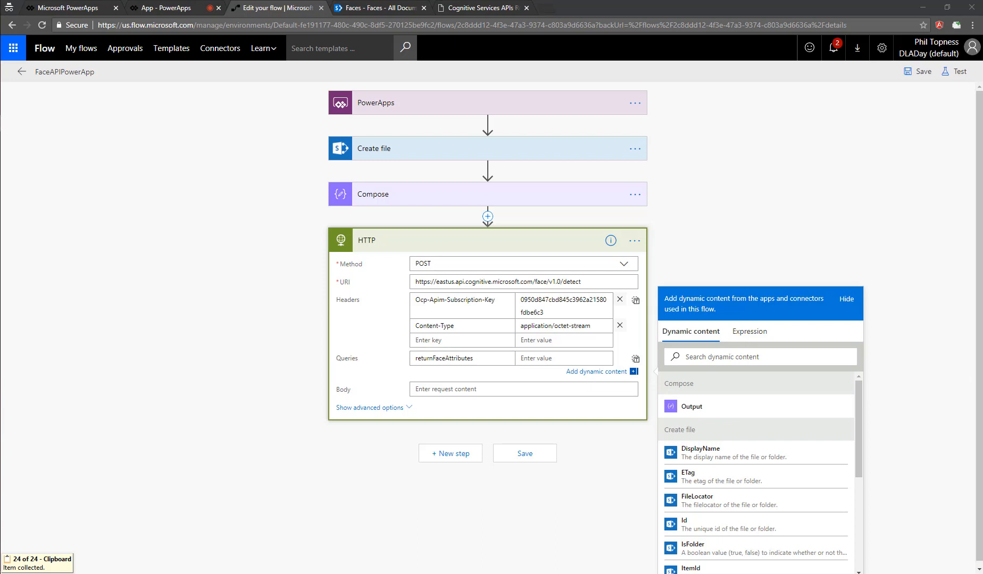
type("age,gender,emotion,smile,hair")
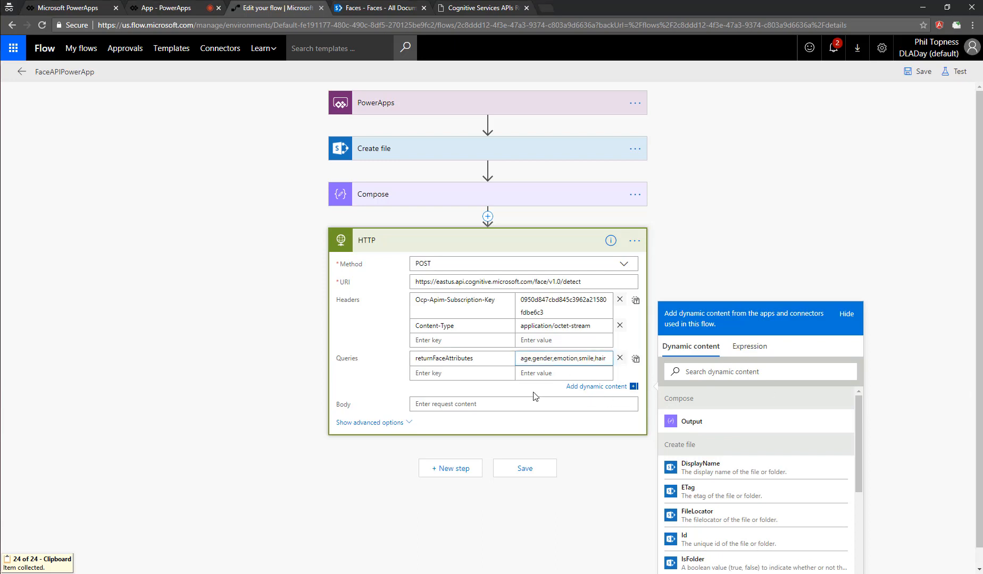
scroll("down", 3)
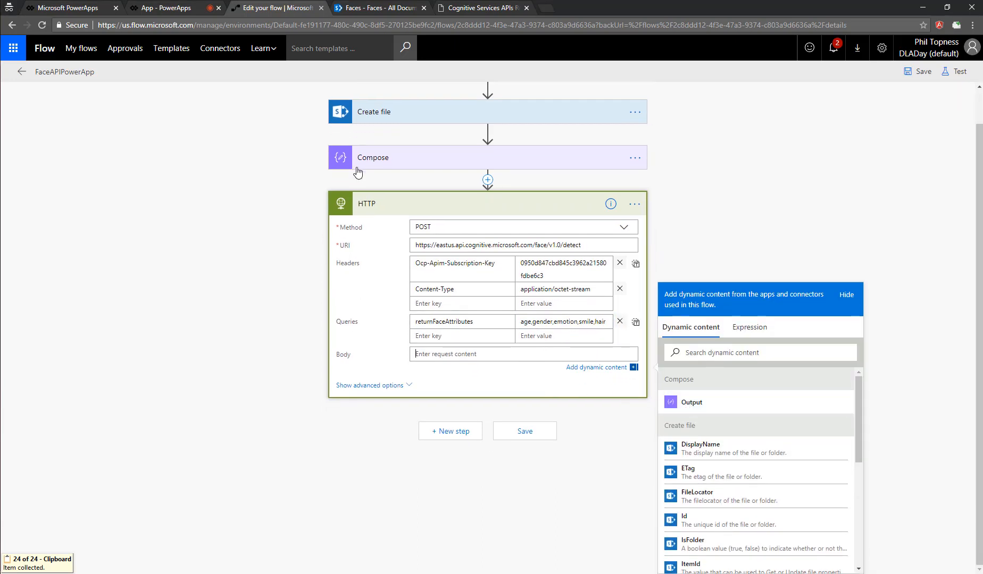
left_click(450, 432)
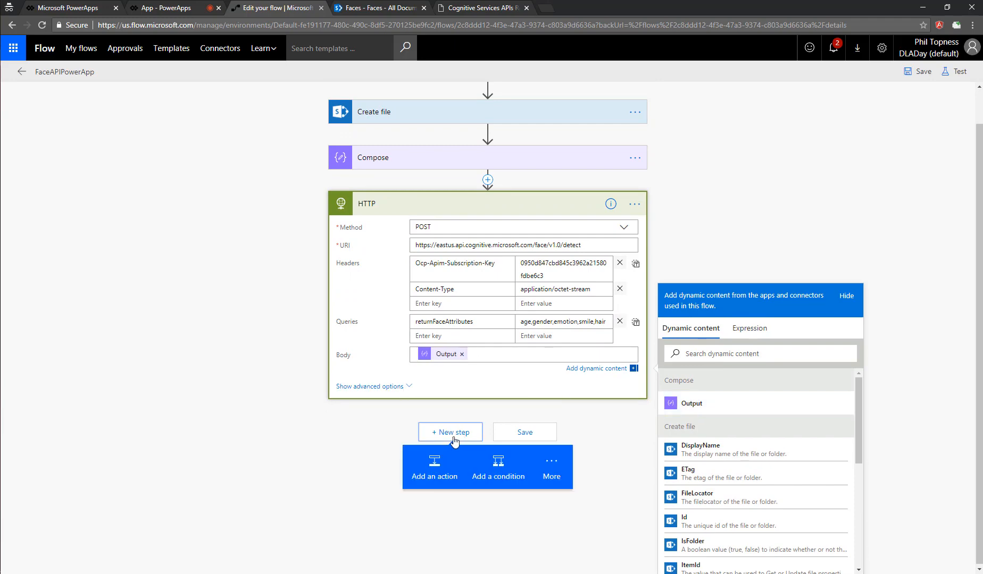
Add a Response action returning status 200 with the HTTP call's Body.
left_click(434, 467)
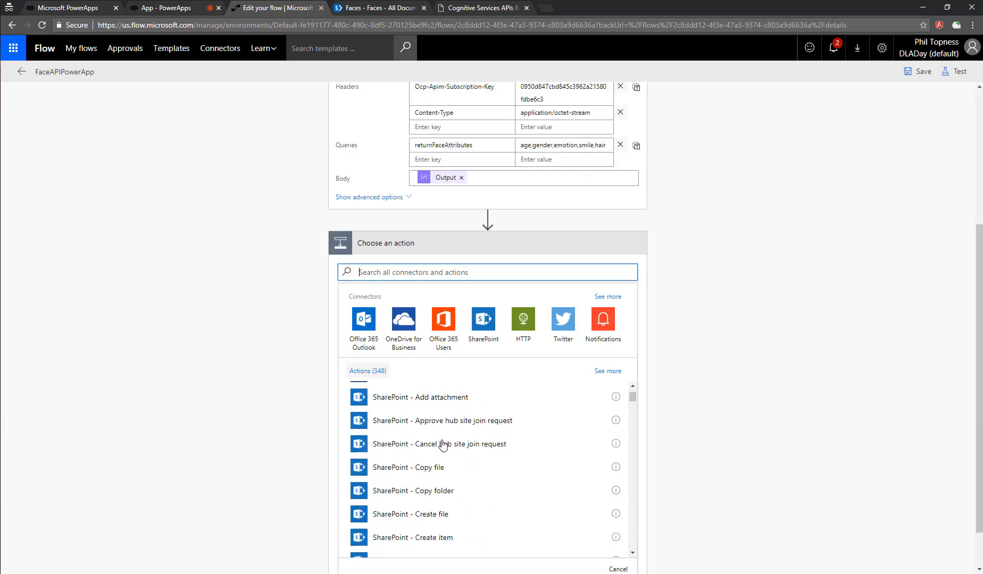
type("respon")
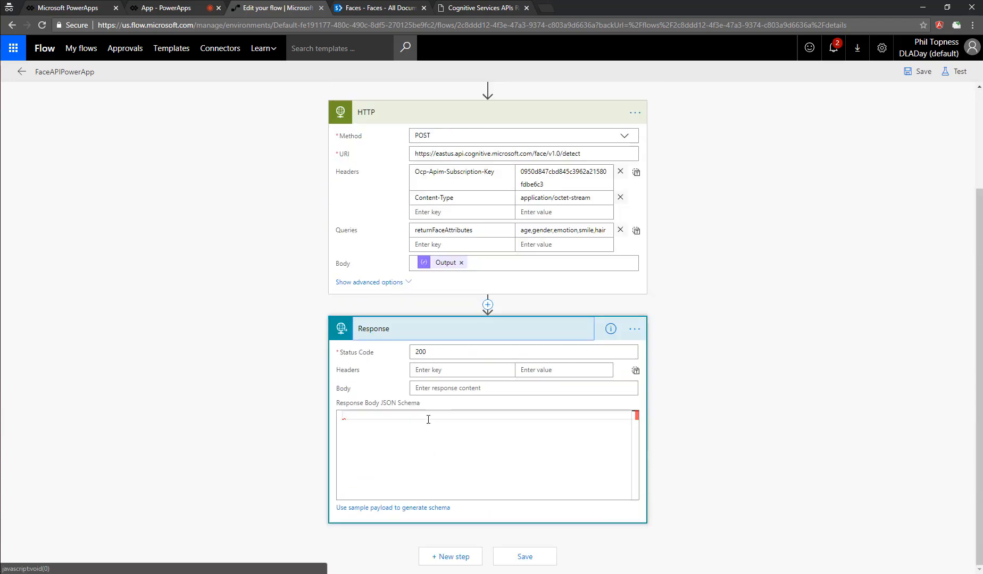
left_click(522, 387)
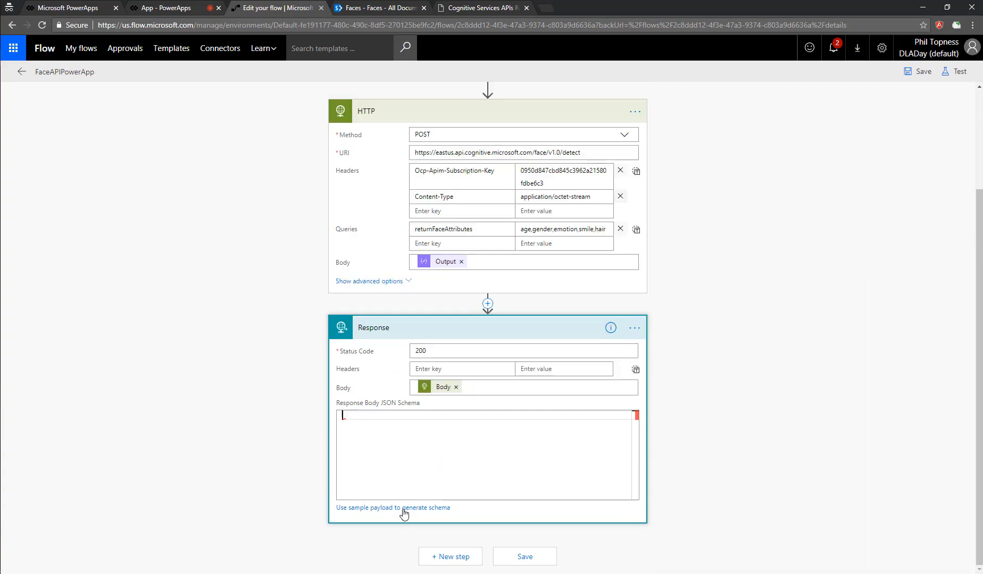
Scroll the Face - Detect docs to the Response 200 sample JSON.
left_click(483, 7)
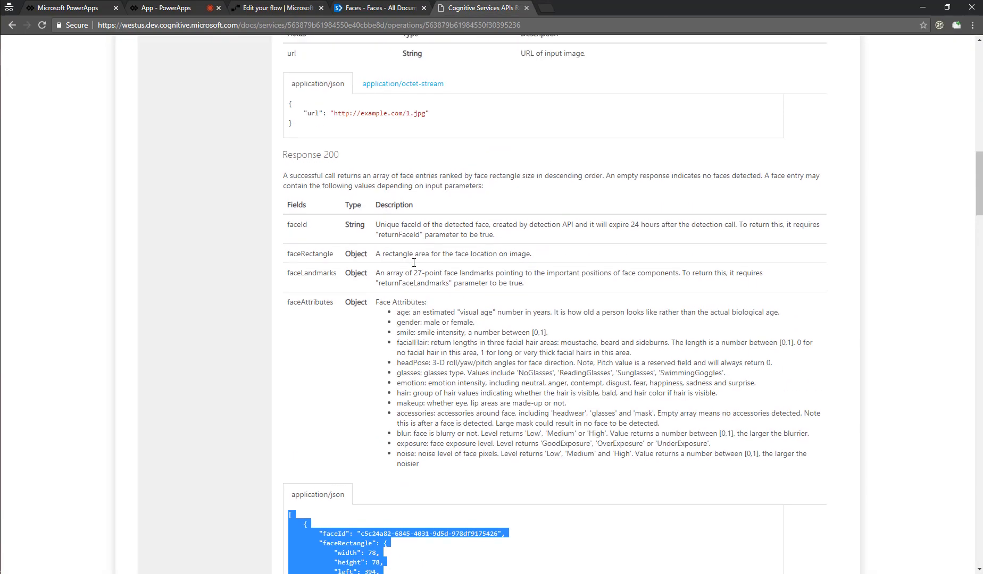
scroll("up", 3)
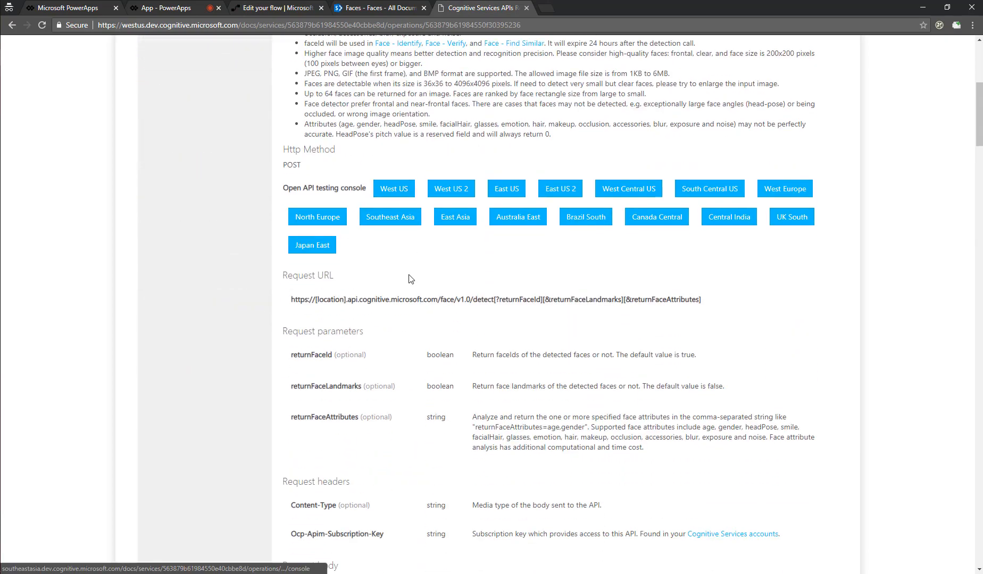
scroll("down", 3)
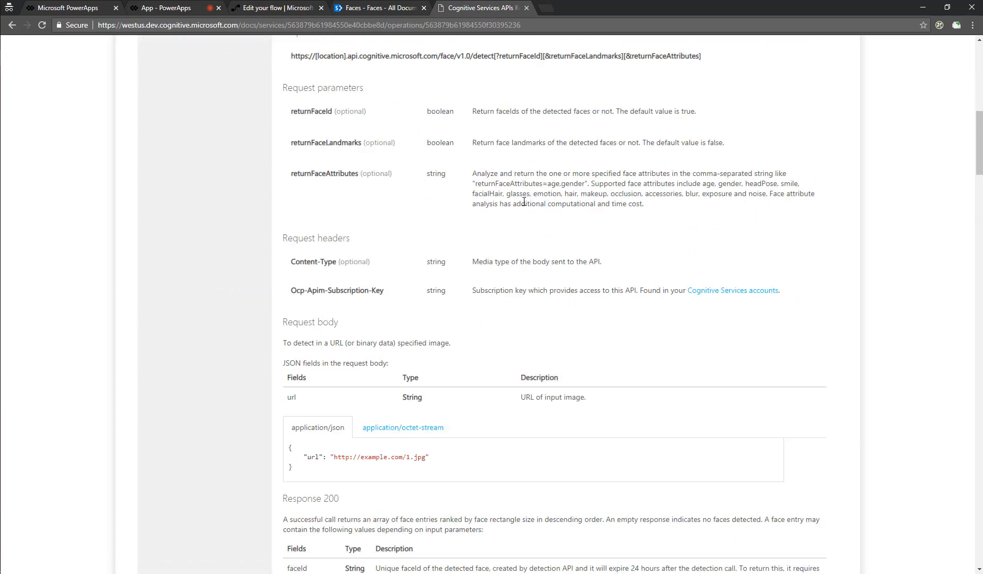
mouse_move(368, 316)
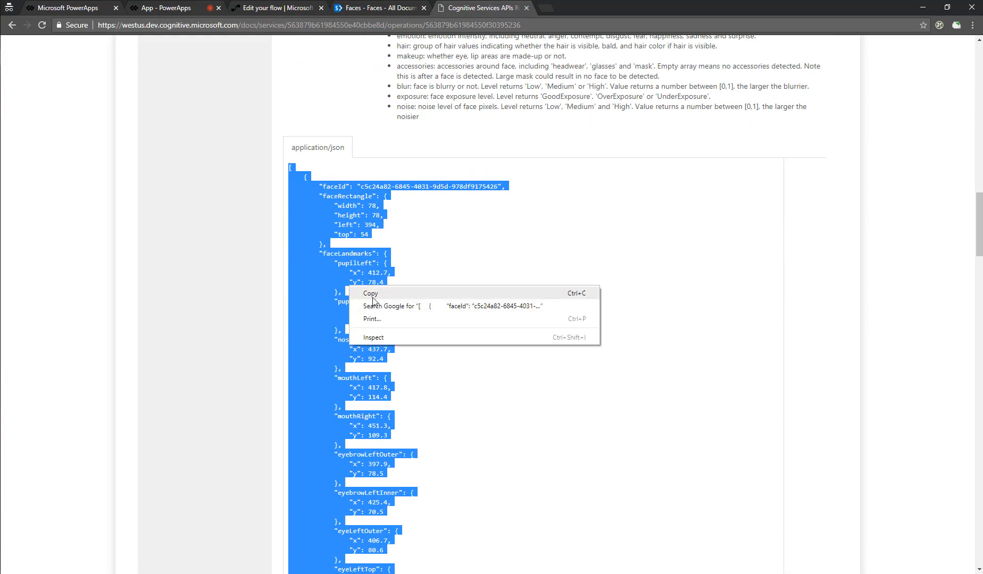
Generate the Response JSON schema from the sample Face API payload and save the flow.
left_click(275, 8)
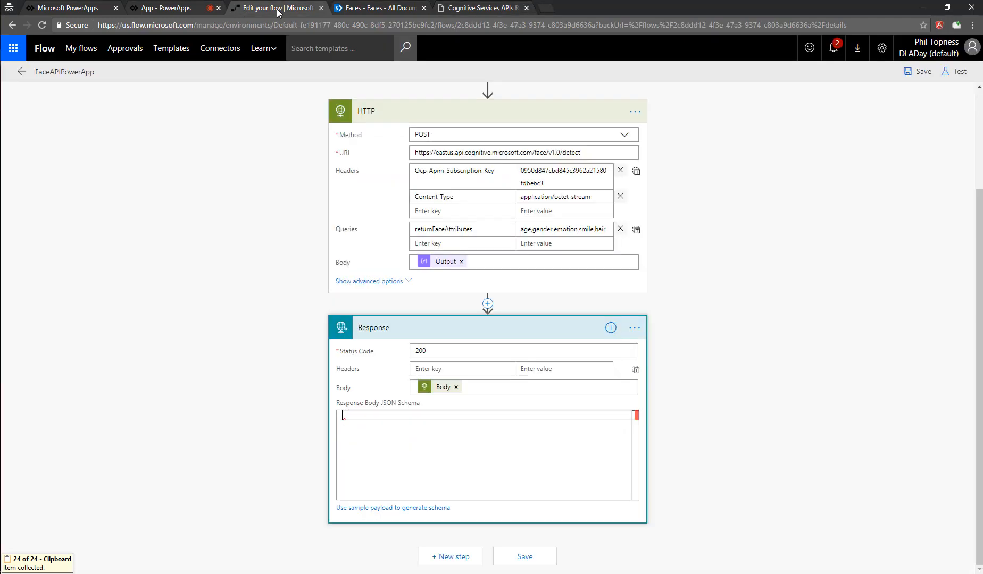
left_click(393, 508)
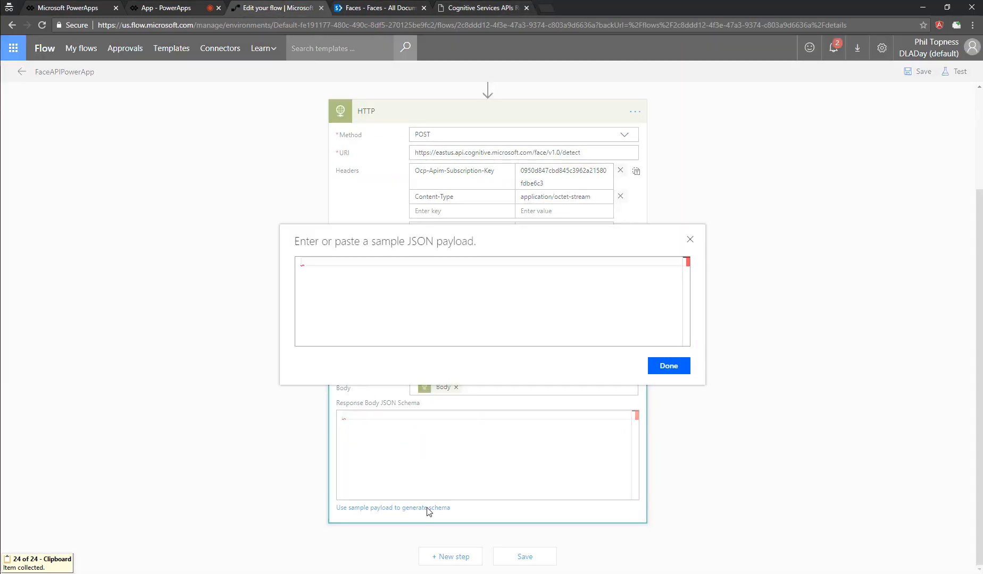
left_click(668, 366)
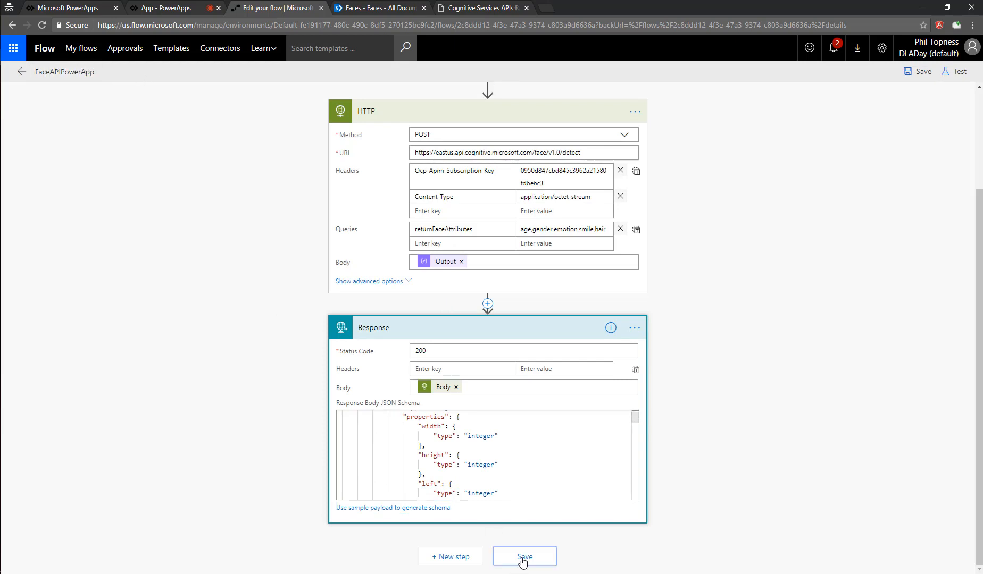
left_click(525, 557)
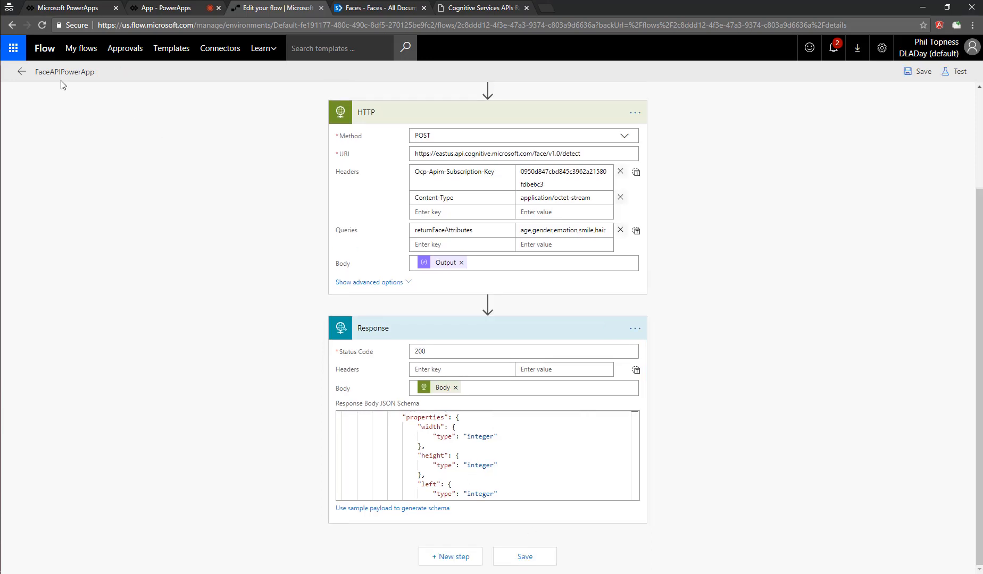
Add a Call Face API button and attach the FaceAPIPowerApp flow to it.
left_click(166, 7)
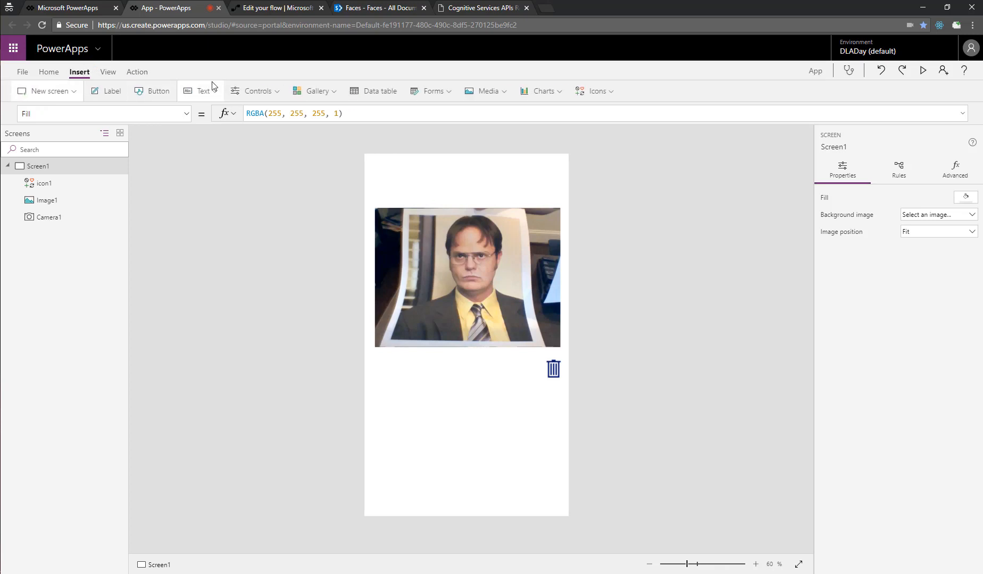
left_click(152, 90)
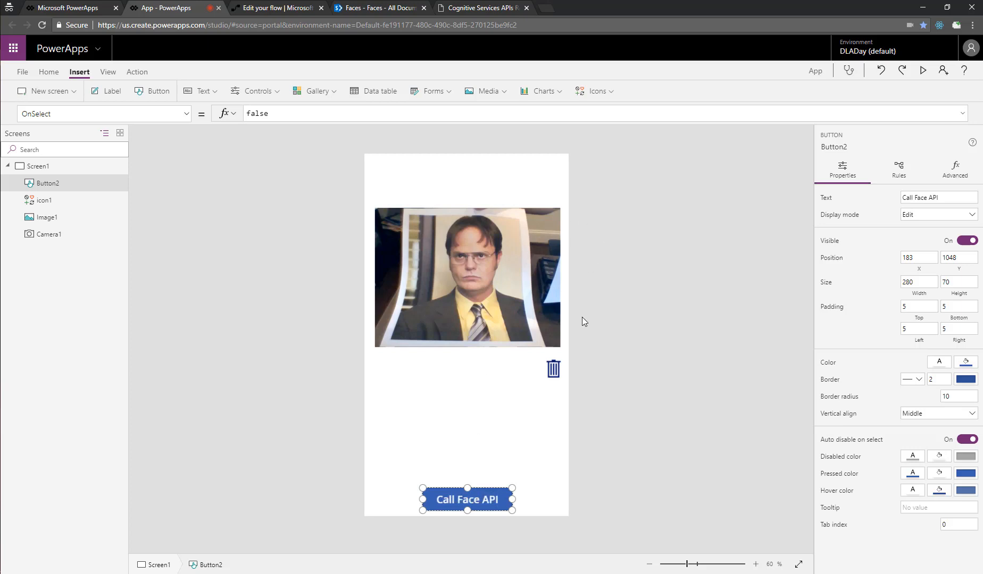
left_click(136, 72)
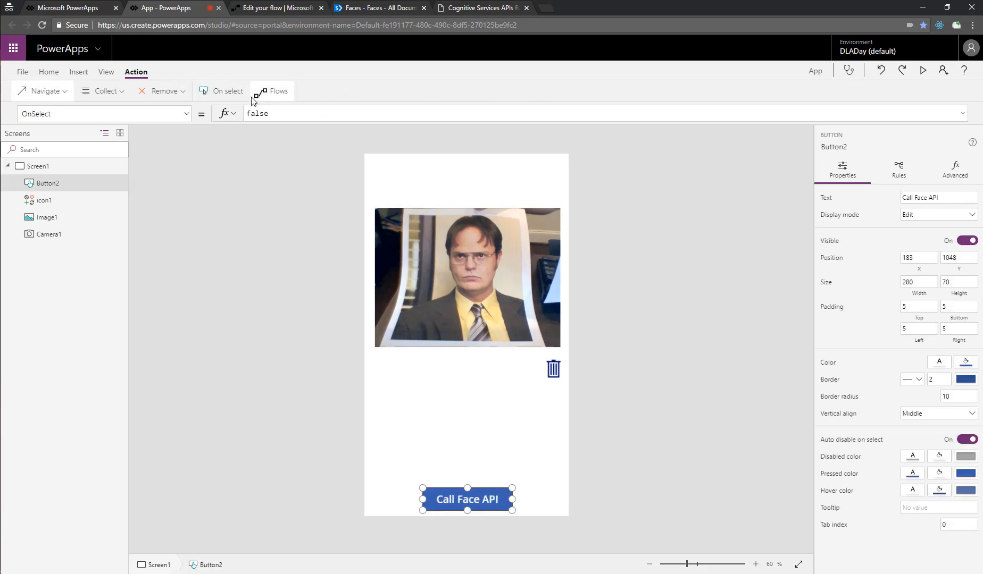
left_click(279, 90)
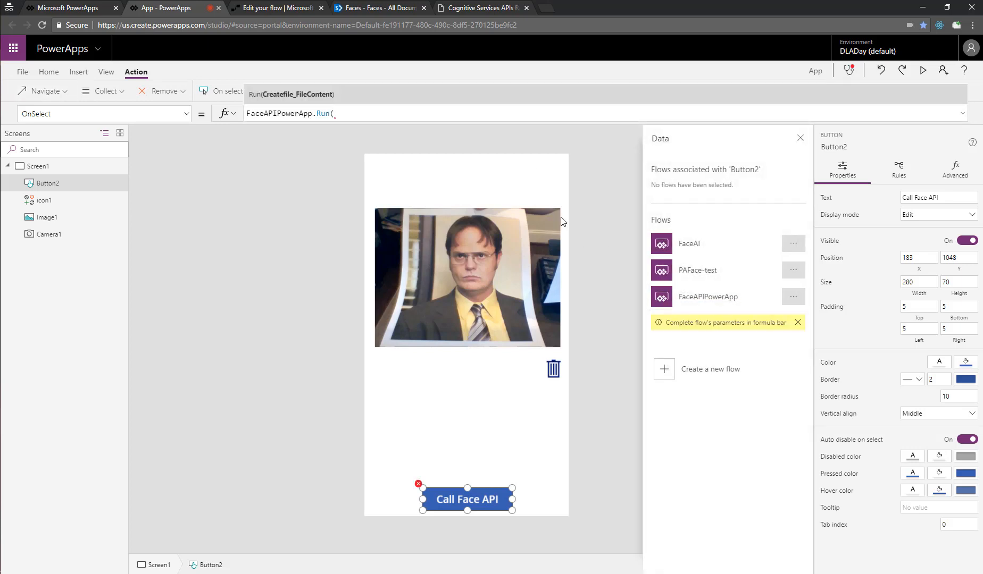
Set OnSelect to ClearCollect(colFaceData, FaceAPIPowerApp.Run(First(colPhoto).Url)) and start a preview.
type("First")
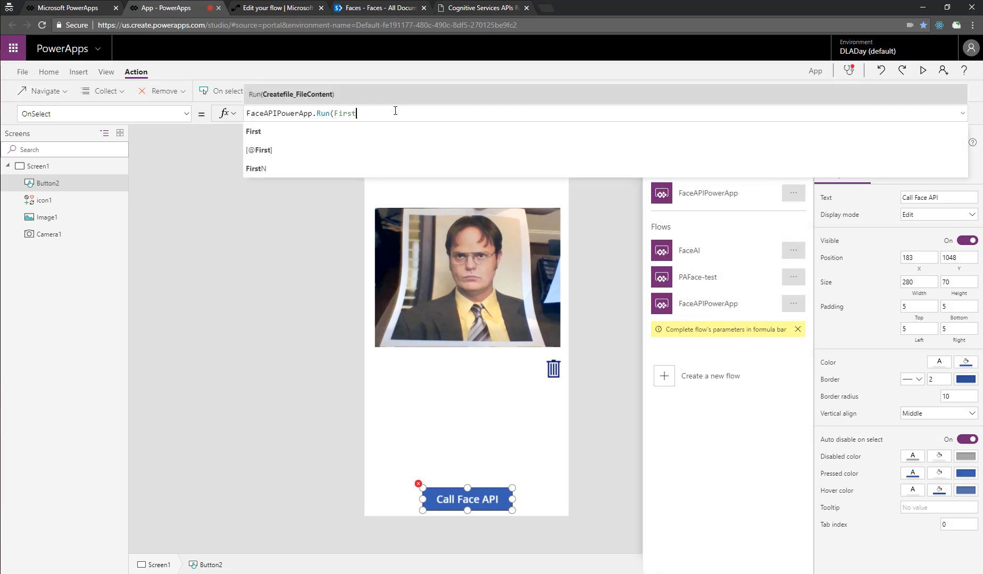
type("(colPhoto).ur")
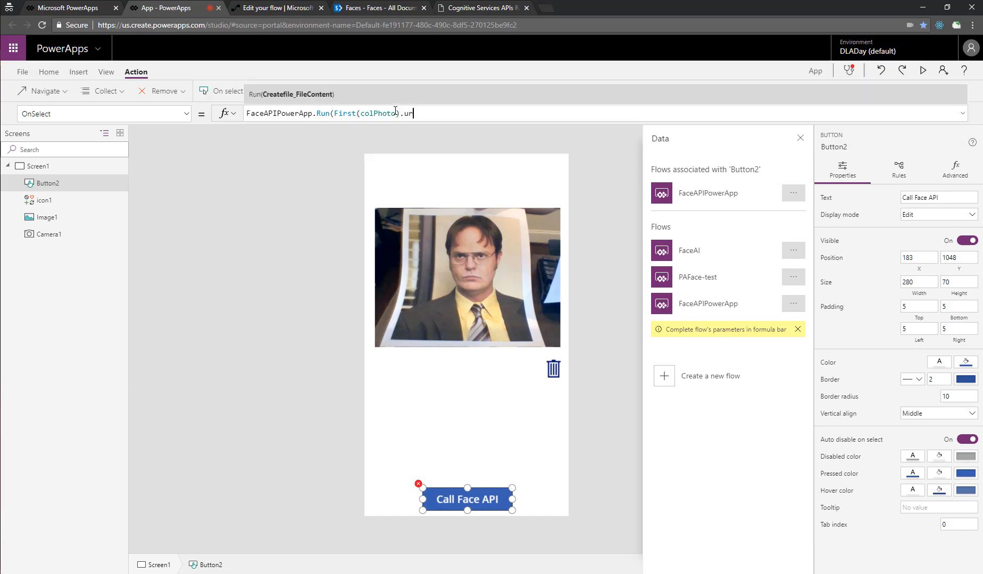
type("ClearCollect(colFaceData,")
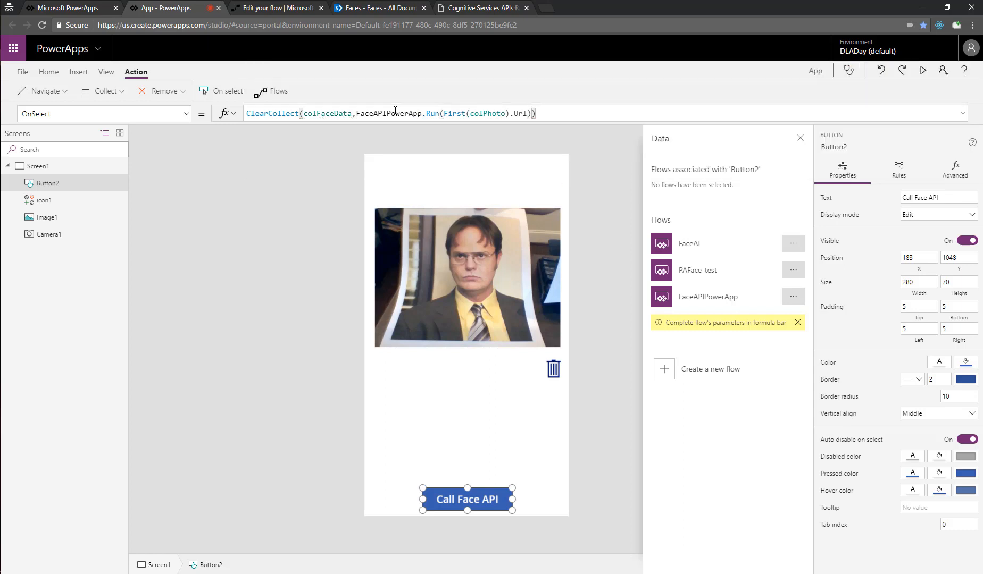
left_click(922, 70)
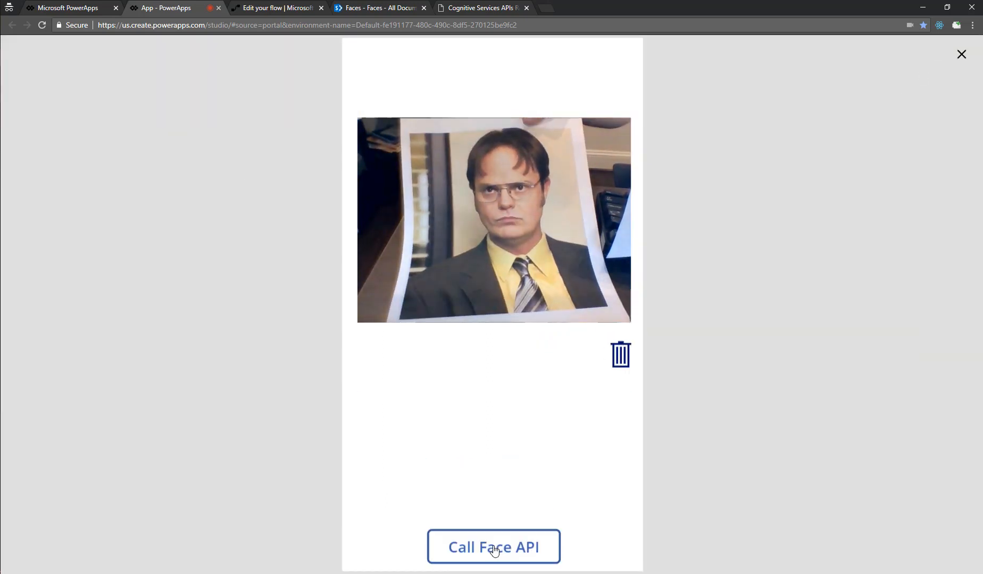
Tap Call Face API in preview to send the photo, then return to the flow.
left_click(494, 546)
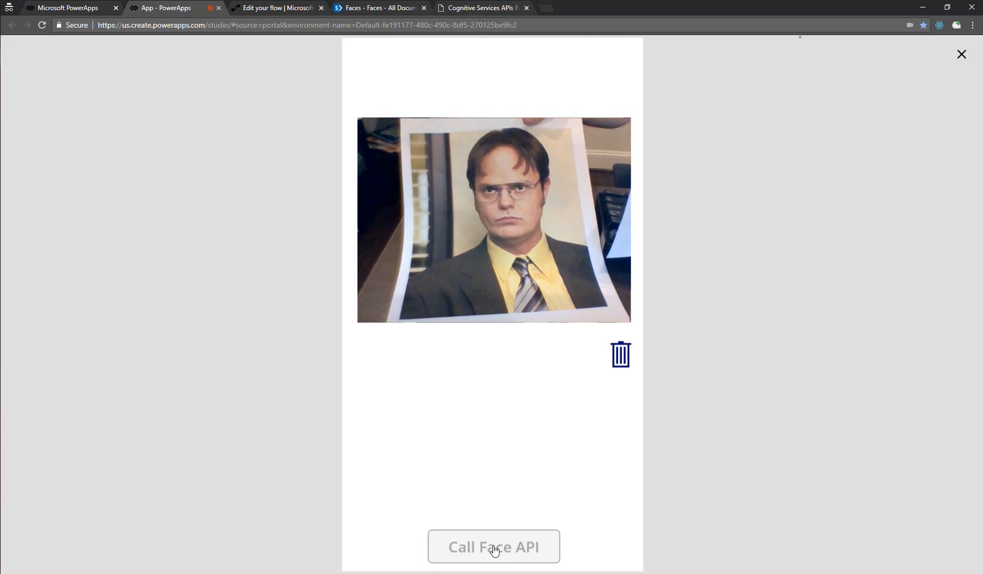
left_click(275, 7)
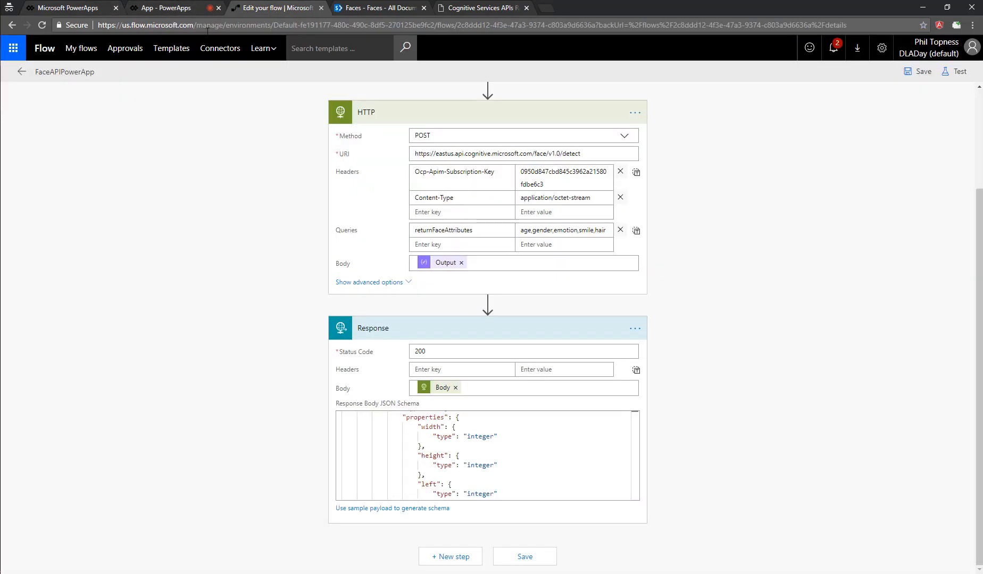
Open the latest FaceAPIPowerApp run and review the HTTP action's face data output.
left_click(21, 71)
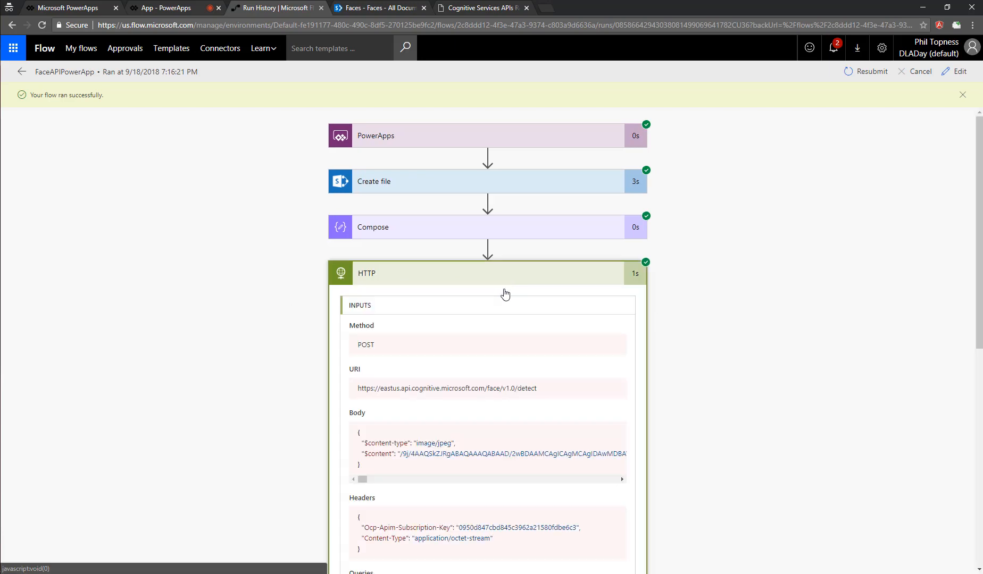
scroll("down", 3)
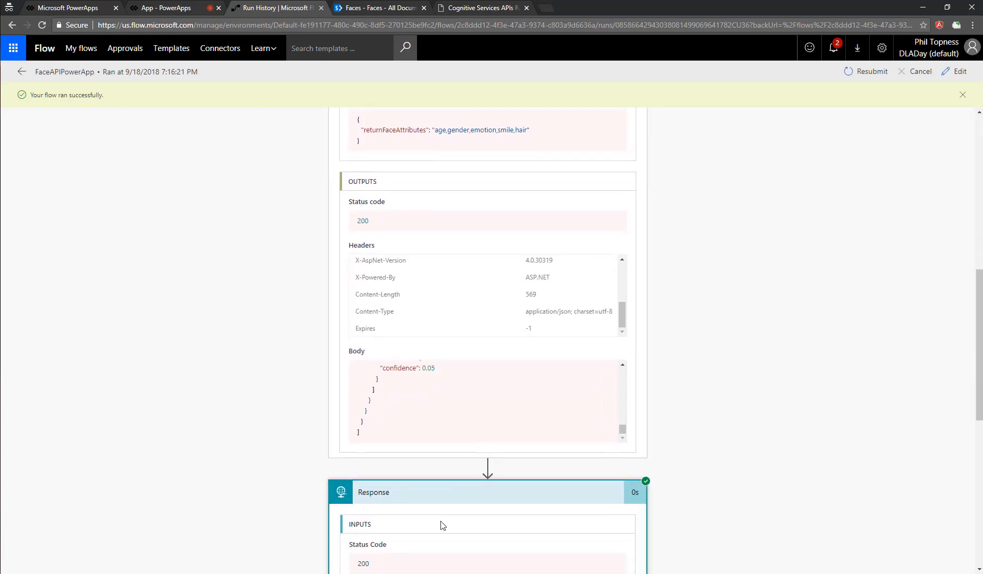
Inspect the colFaceData face record and the colPhoto image in the app's Collections view.
left_click(168, 7)
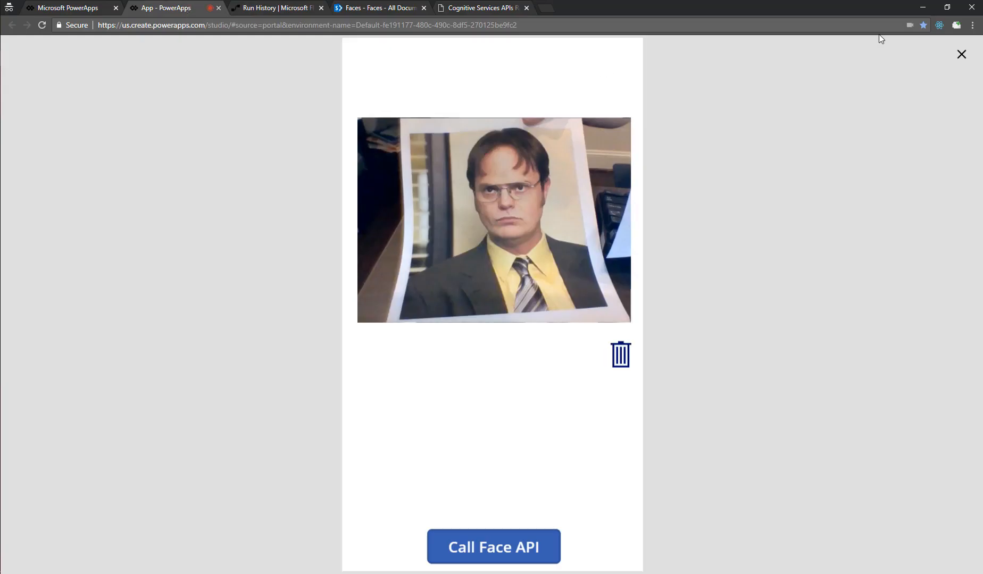
left_click(961, 54)
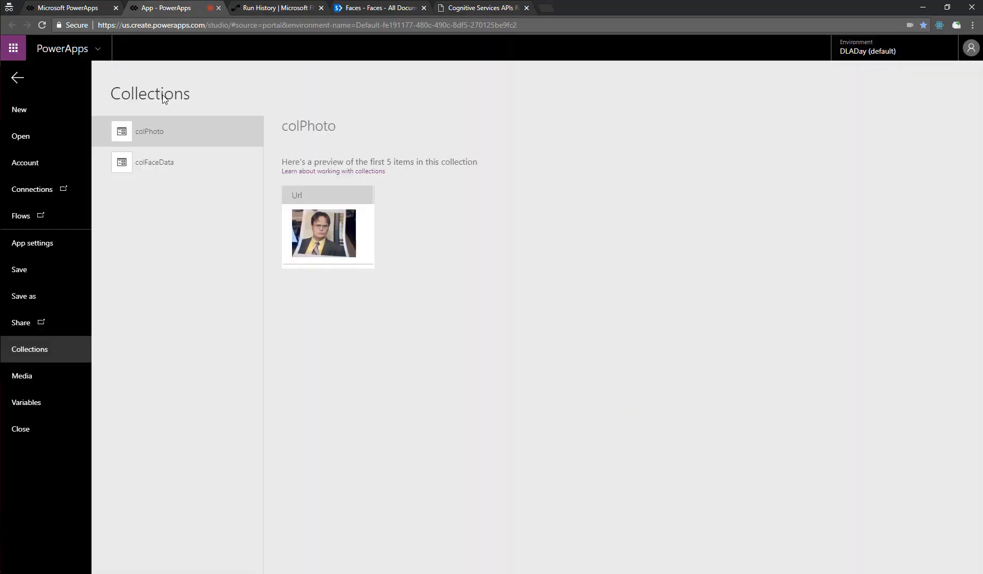
left_click(154, 163)
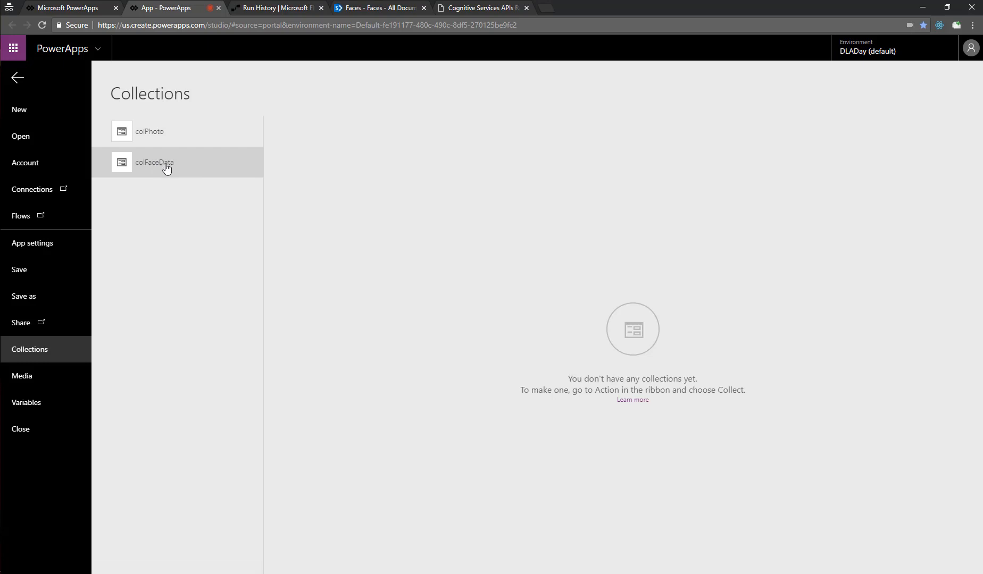
left_click(154, 162)
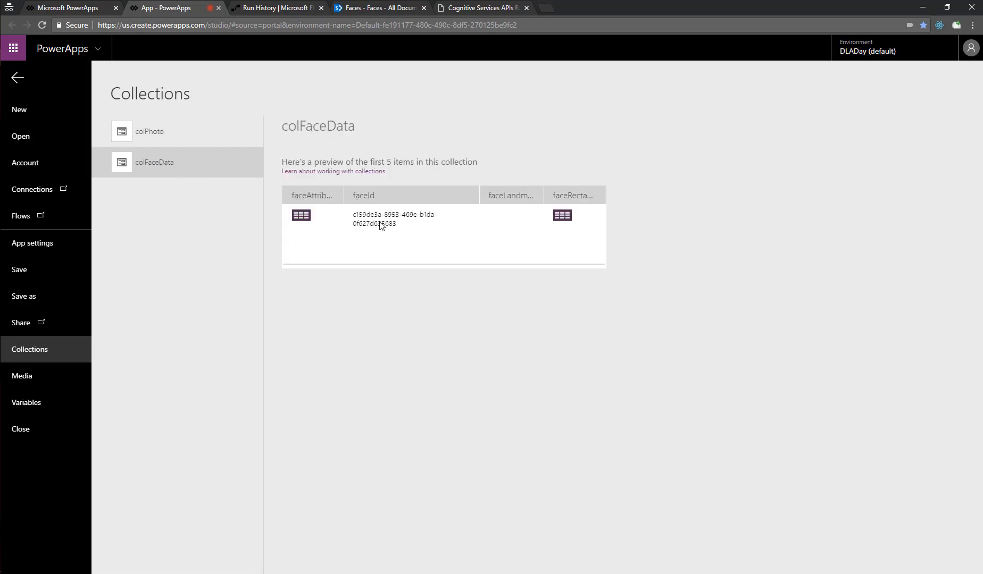
left_click(149, 132)
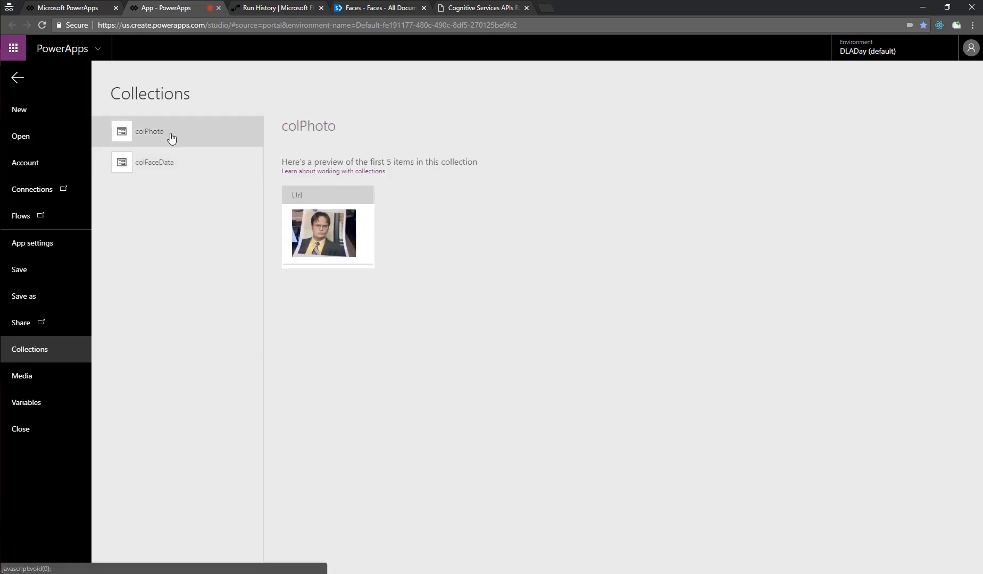
mouse_move(25, 85)
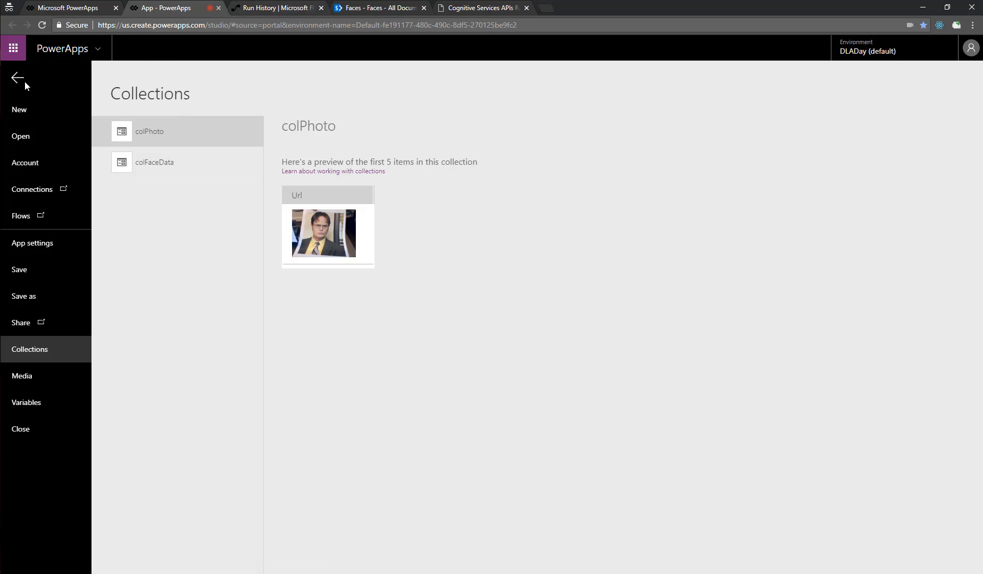
Return to the editor to add the Age, Hair Color, Baldness and Happiness caption labels.
left_click(17, 77)
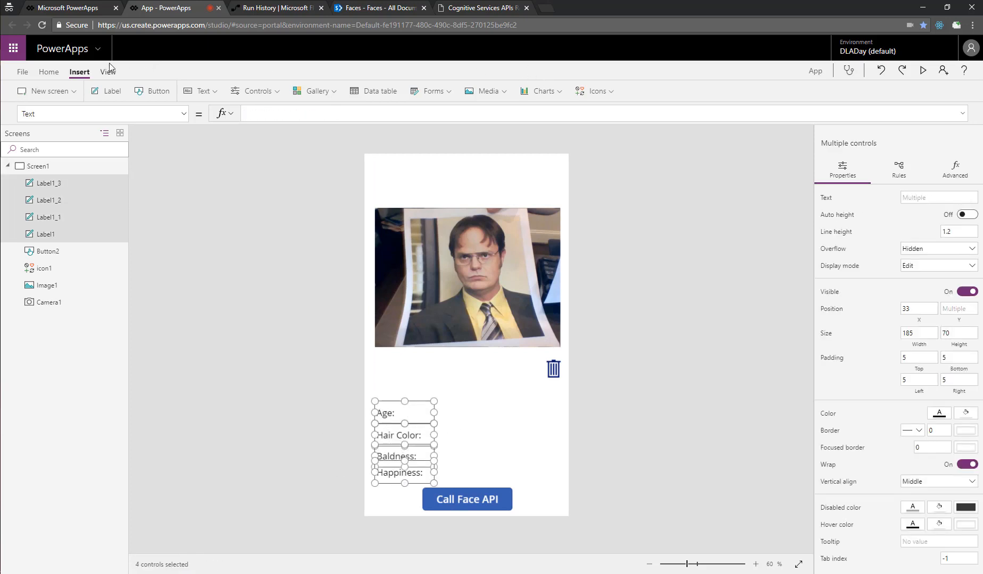
Set the Age value label to First(colFaceData).faceAttributes.age, showing 44.
left_click(603, 90)
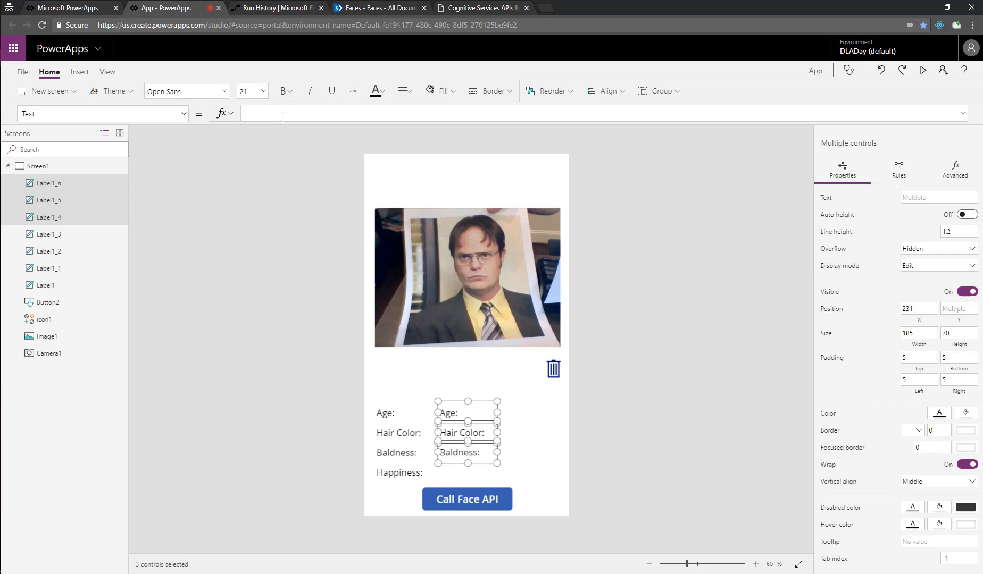
type("First(colface")
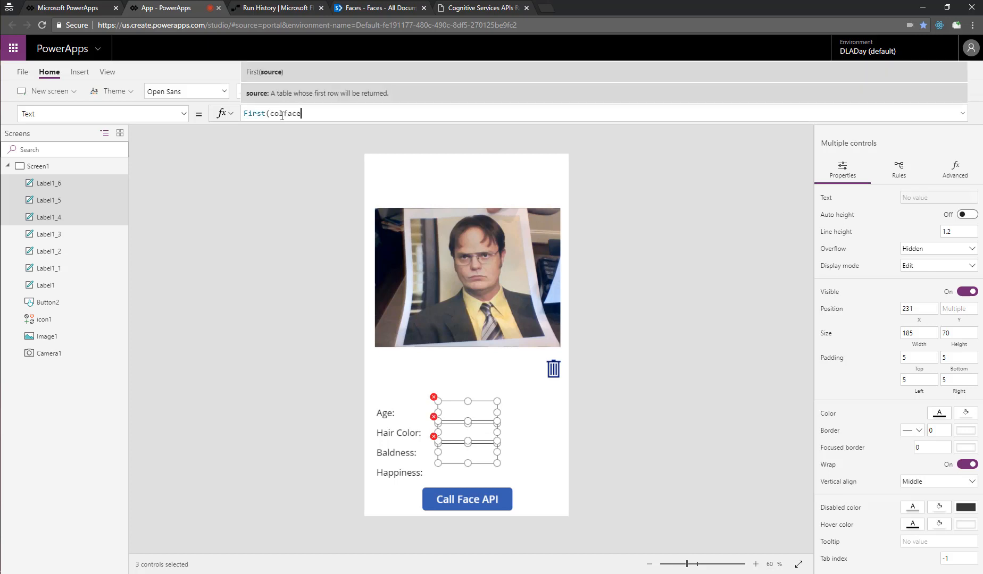
type("FaceData).faceAttributes")
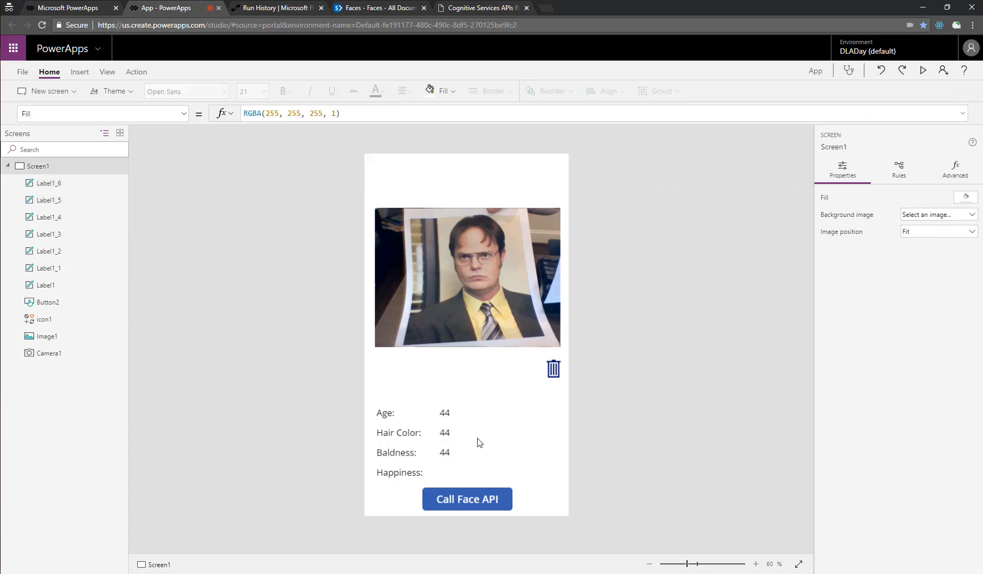
Set the hair colour label to the faceAttributes hair colour formula, showing brown, and select the Happiness caption.
left_click(444, 433)
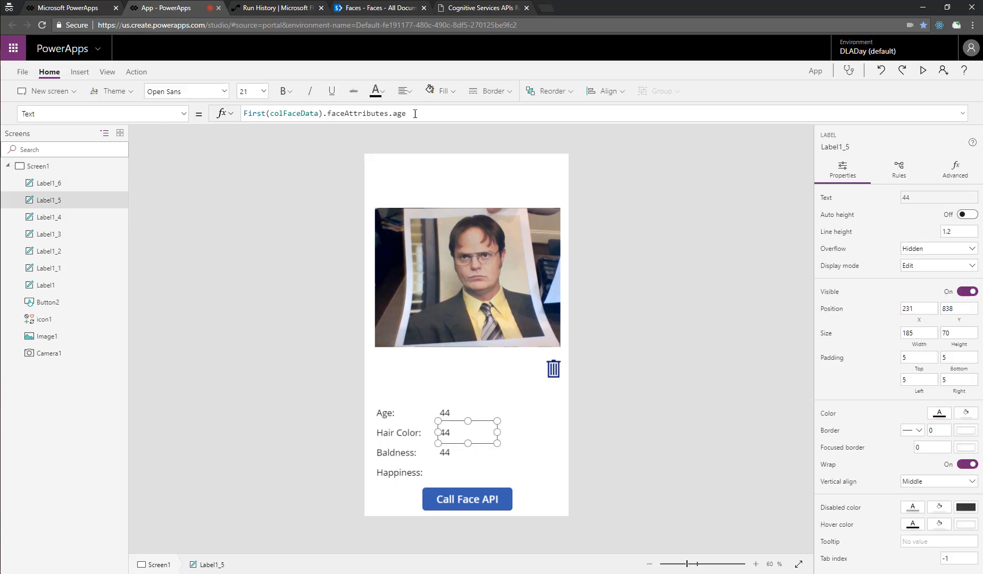
type("hair.hairColor)")
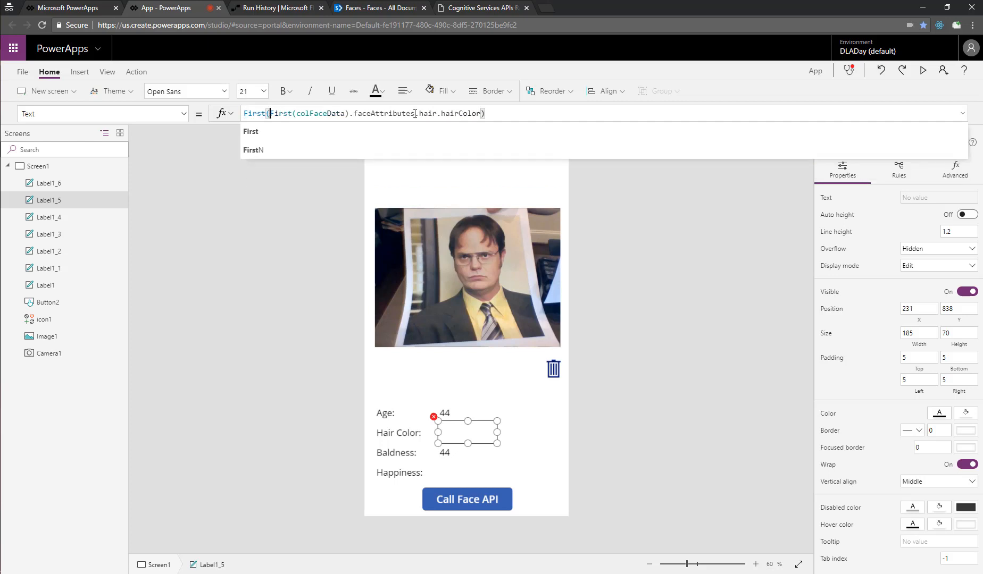
type(".H")
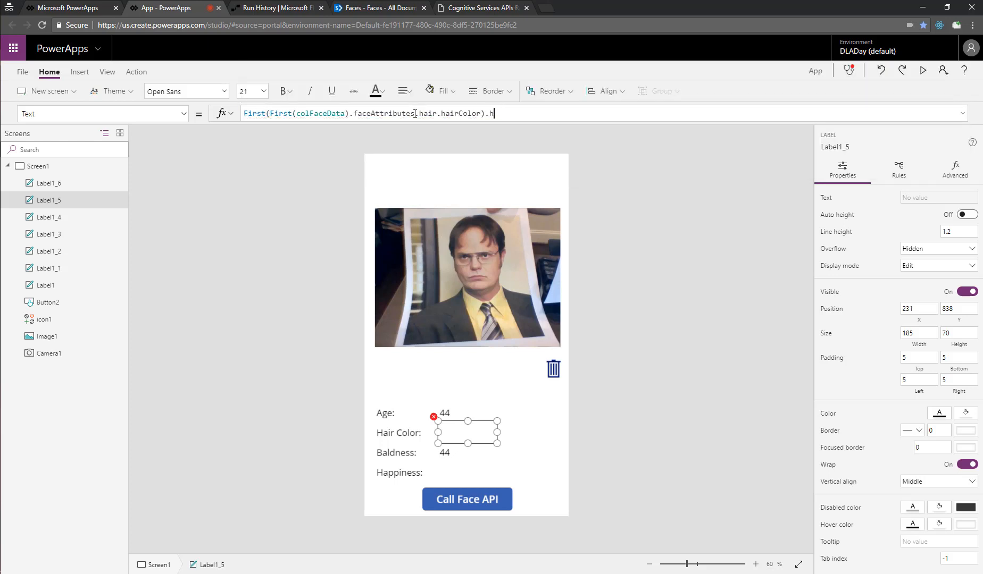
type("color")
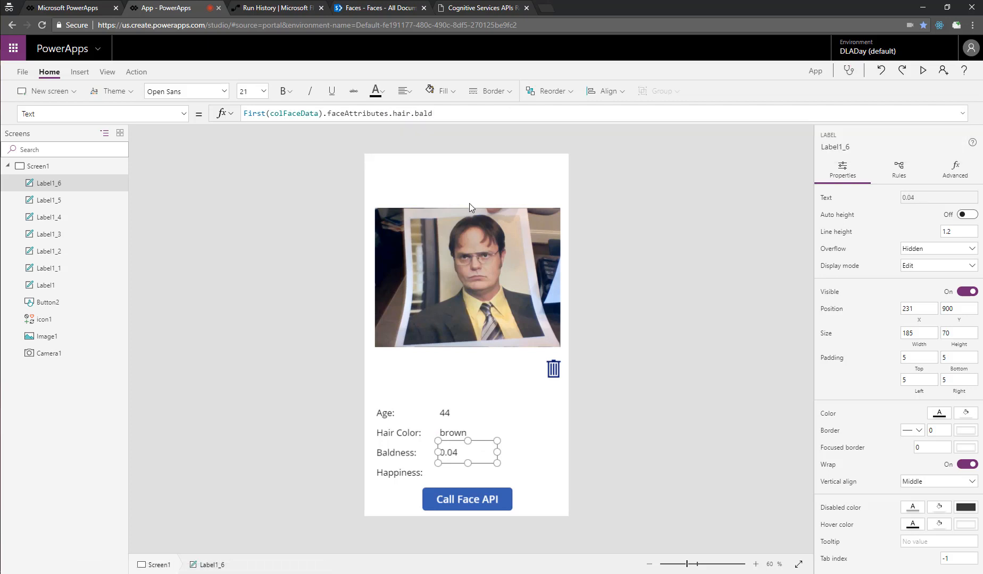
left_click(405, 472)
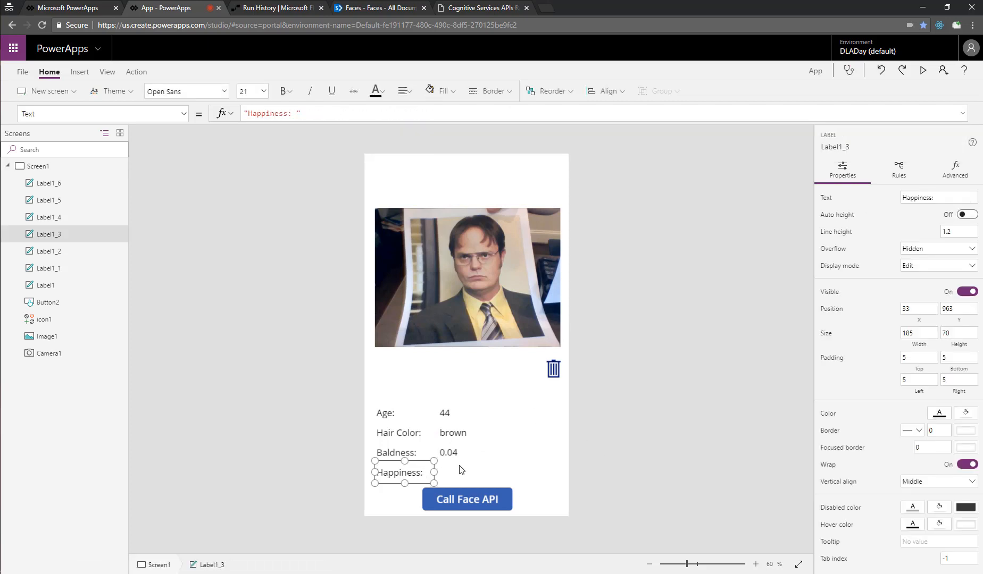
Add a smiling emoji icon beside the happiness slider from the Icons list.
left_click(79, 72)
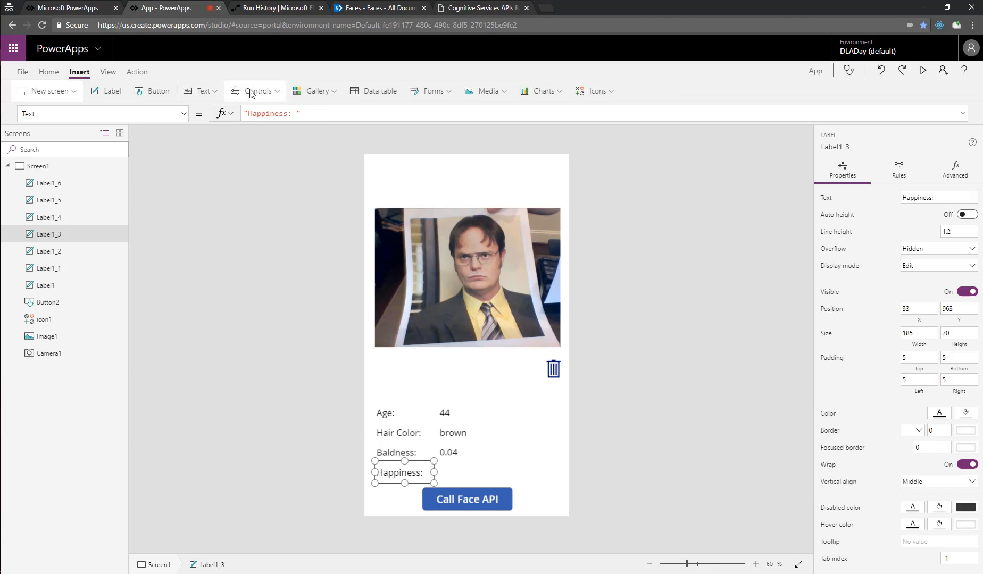
mouse_move(264, 247)
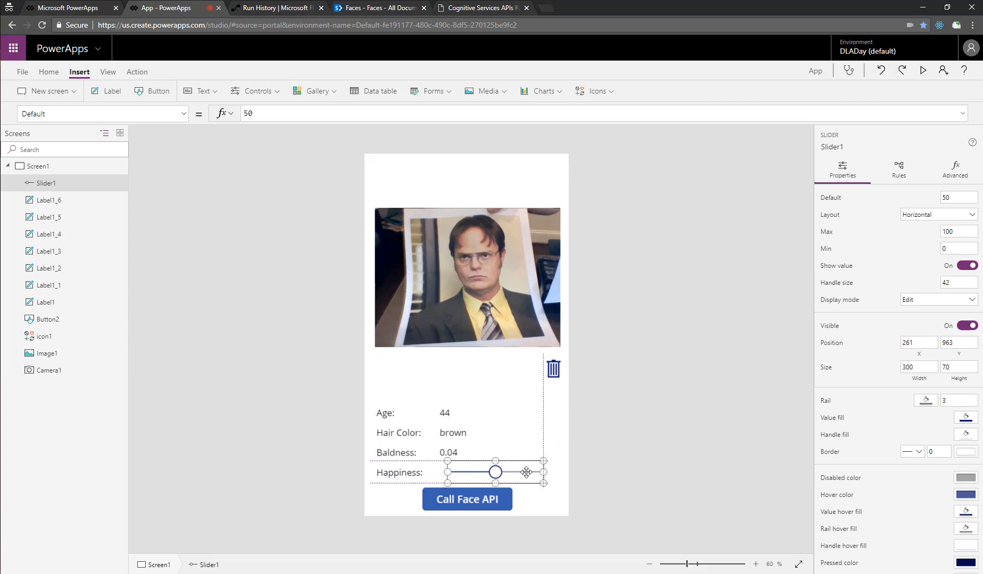
left_click(595, 91)
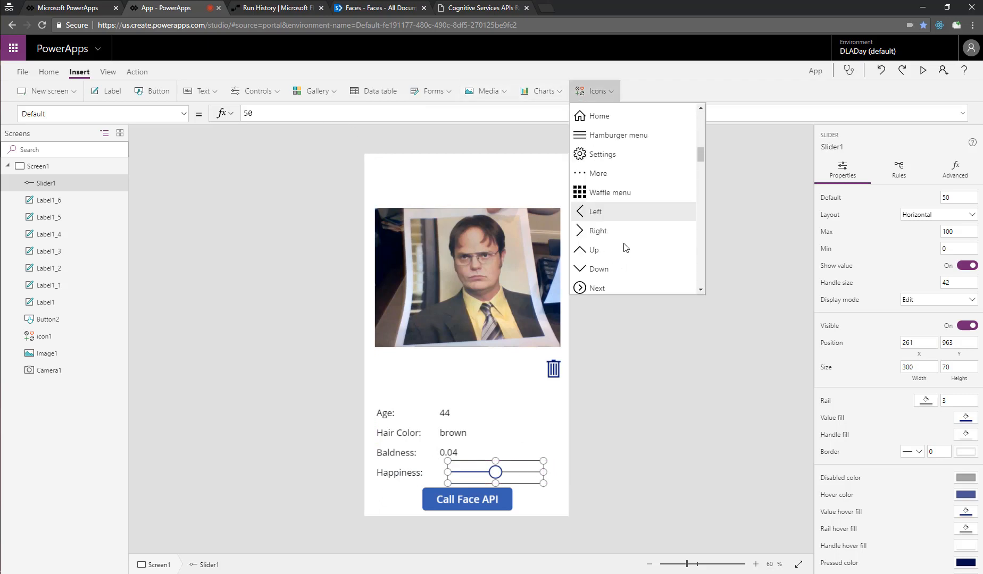
scroll("down", 3)
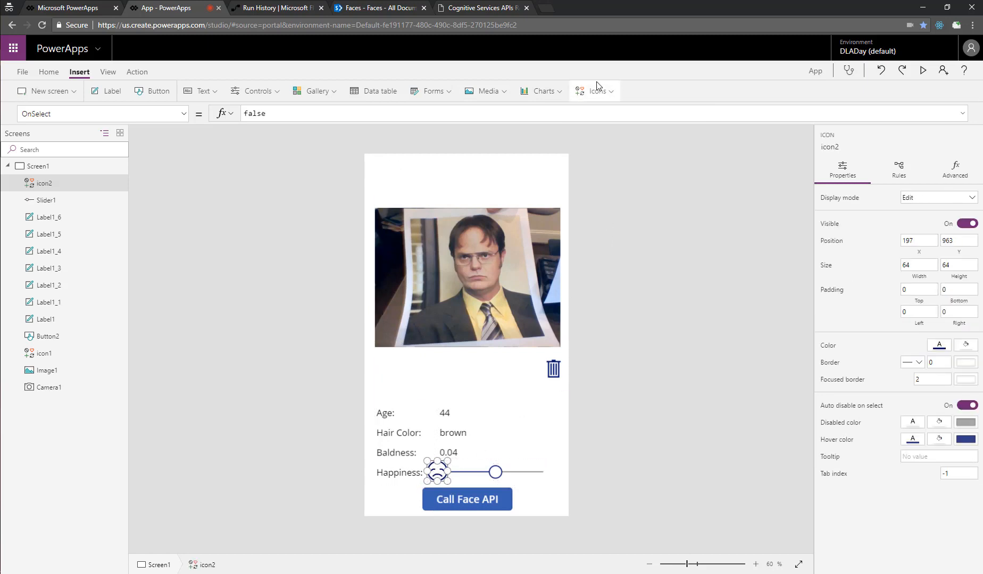
left_click(596, 90)
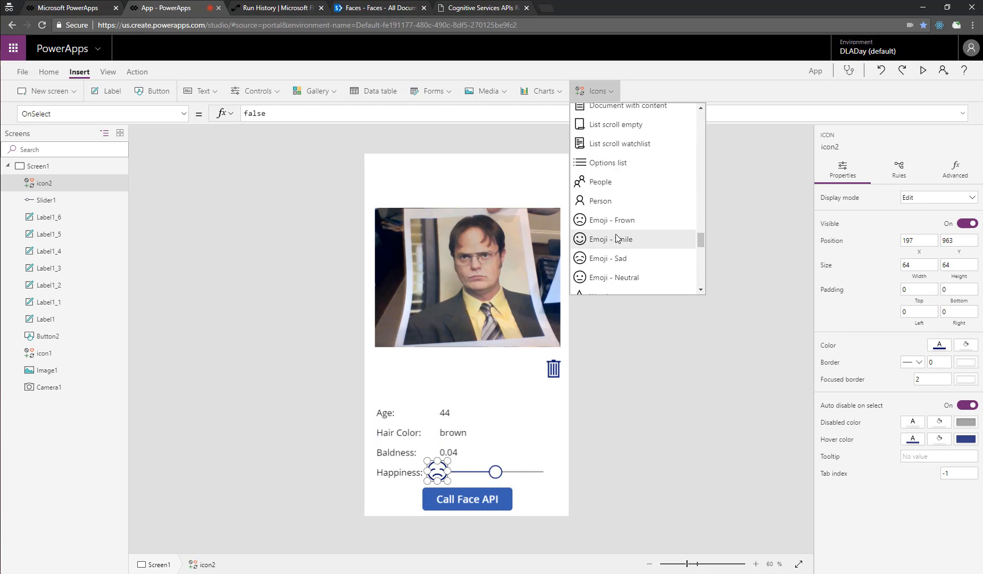
left_click(606, 258)
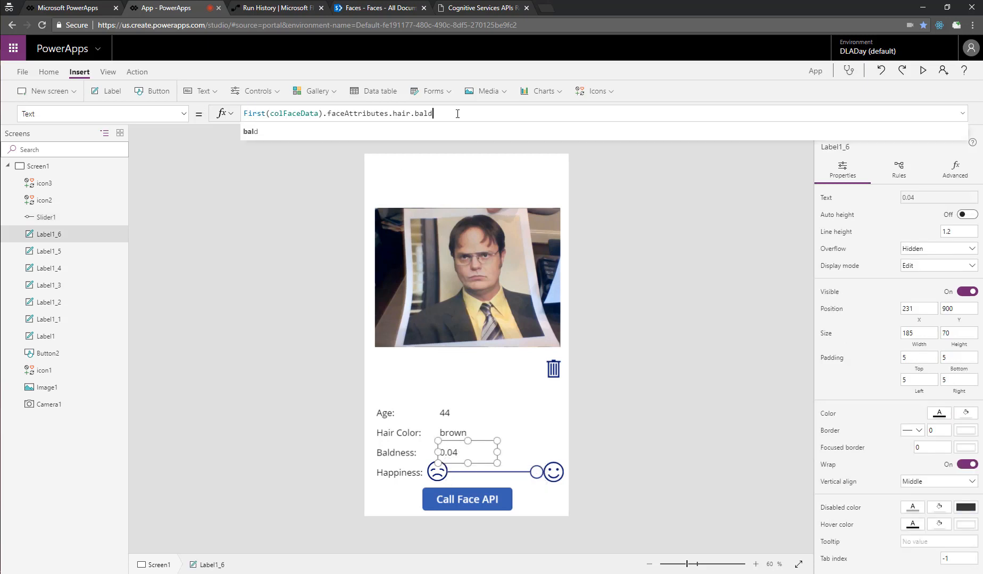
Set Slider1 Default to First(colFaceData).faceAttributes.emotion.happiness.
left_click(45, 217)
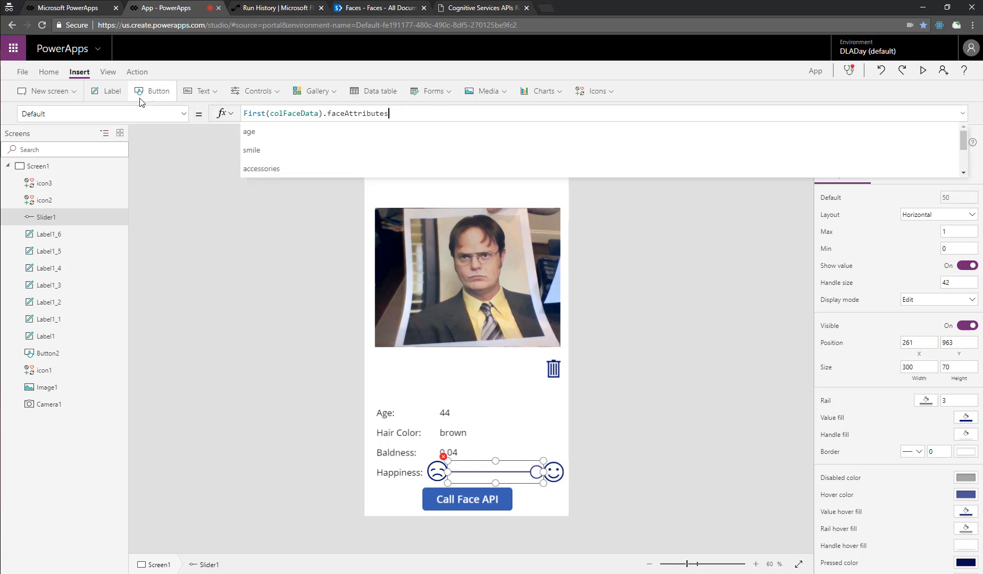
type(".emotion.hap")
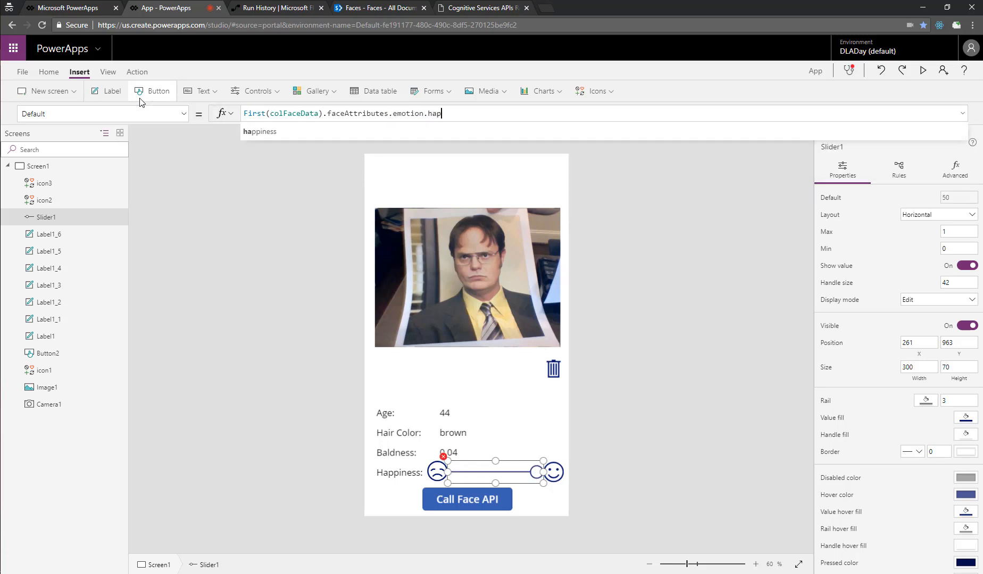
left_click(620, 405)
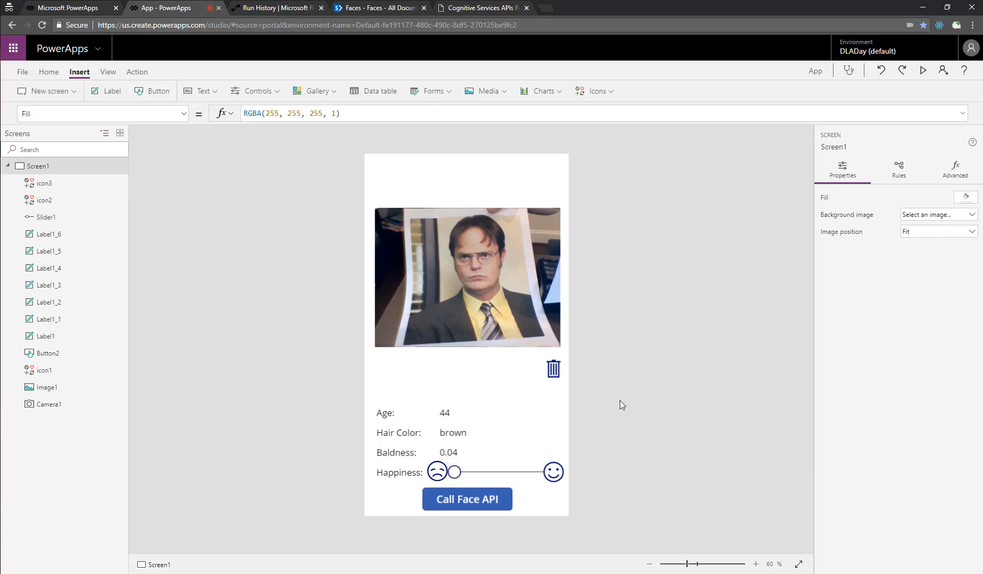
mouse_move(605, 413)
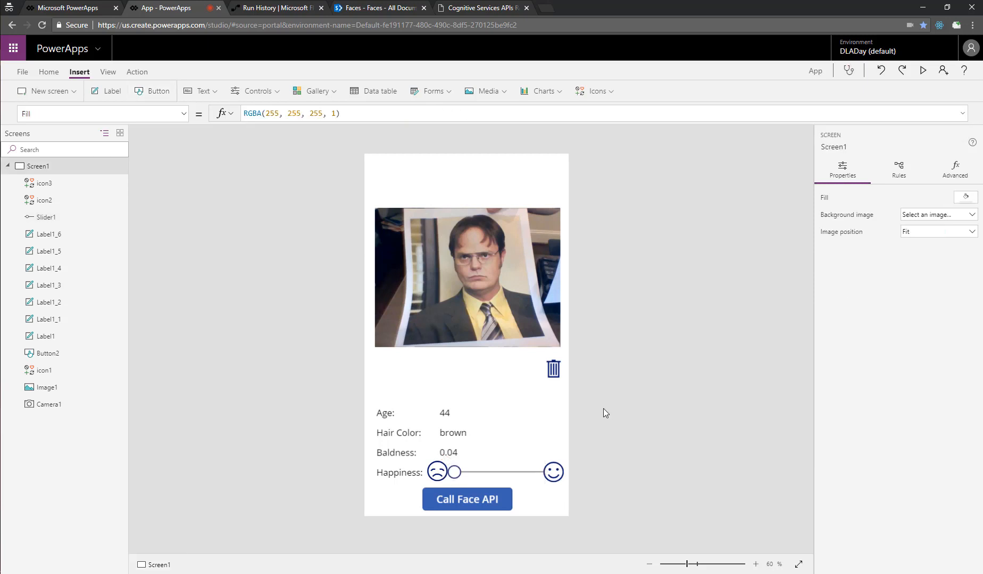
Insert a Toggle control under the photo area.
left_click(467, 278)
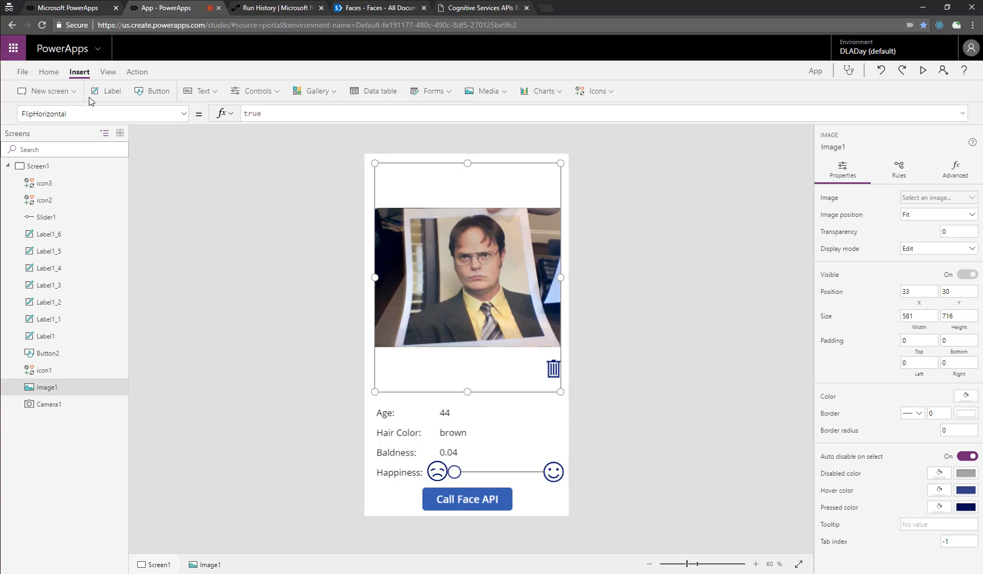
left_click(255, 90)
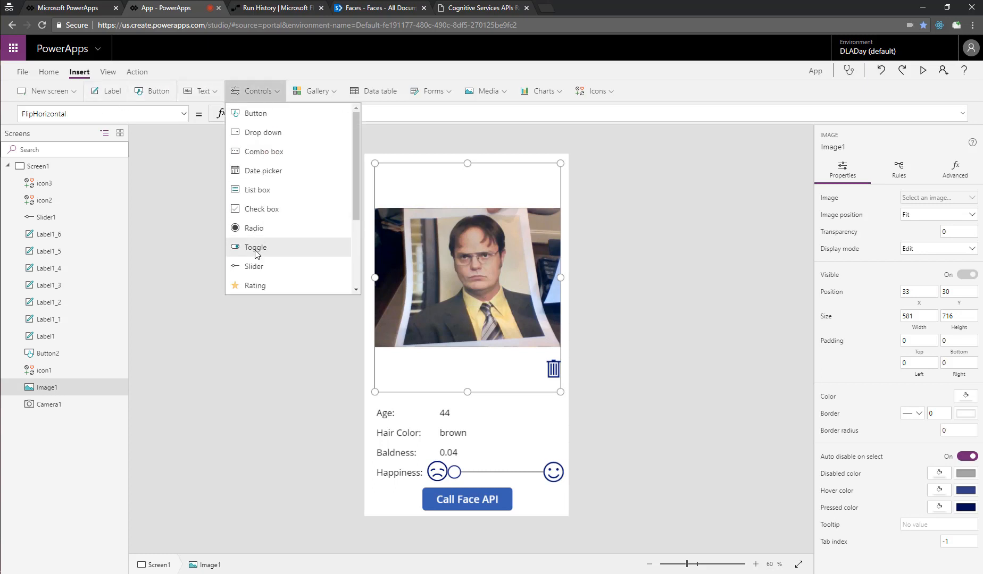
left_click(255, 246)
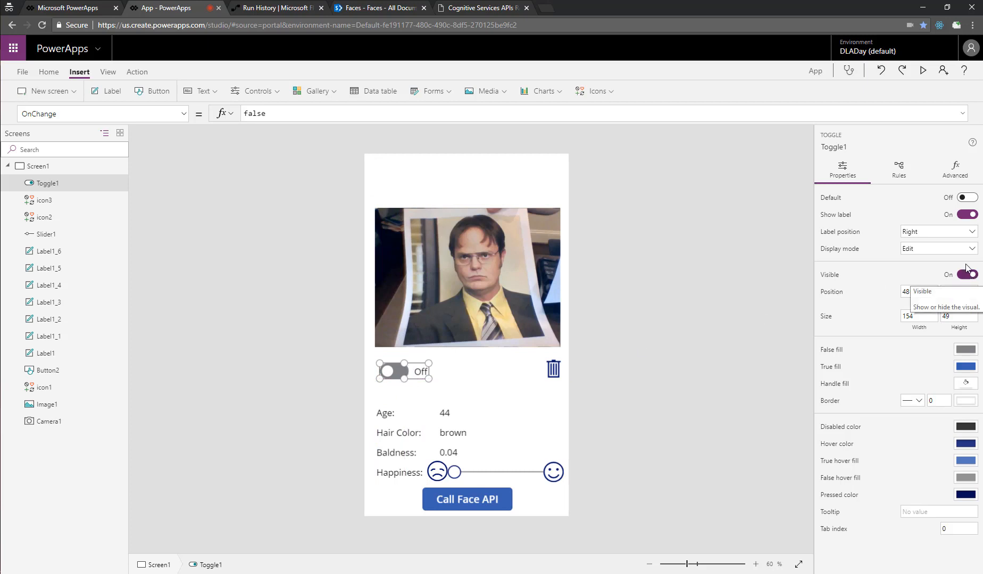
Set Camera1's Camera property to Toggle1.Value so the switch picks the device camera.
left_click(967, 215)
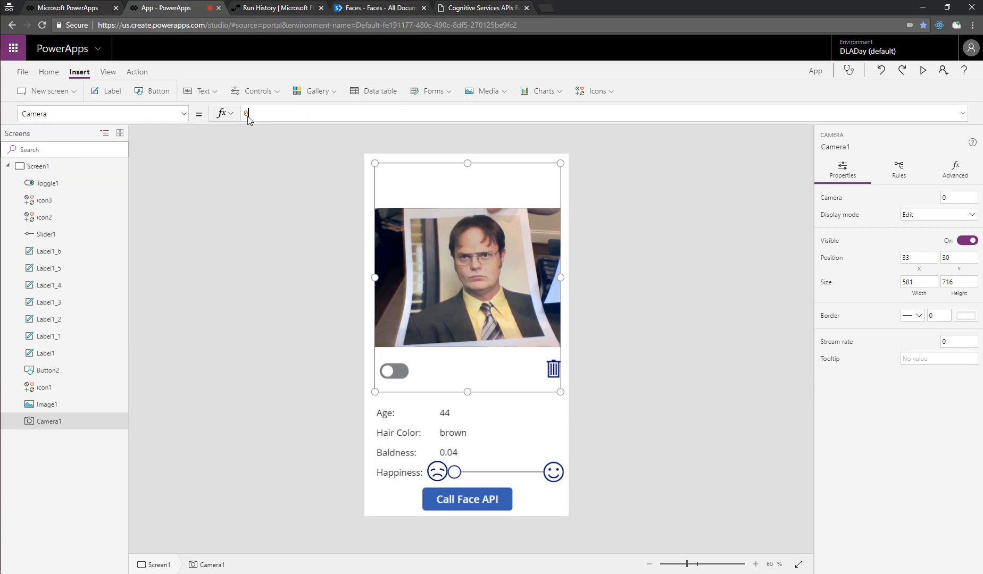
type("Toggle1.Value")
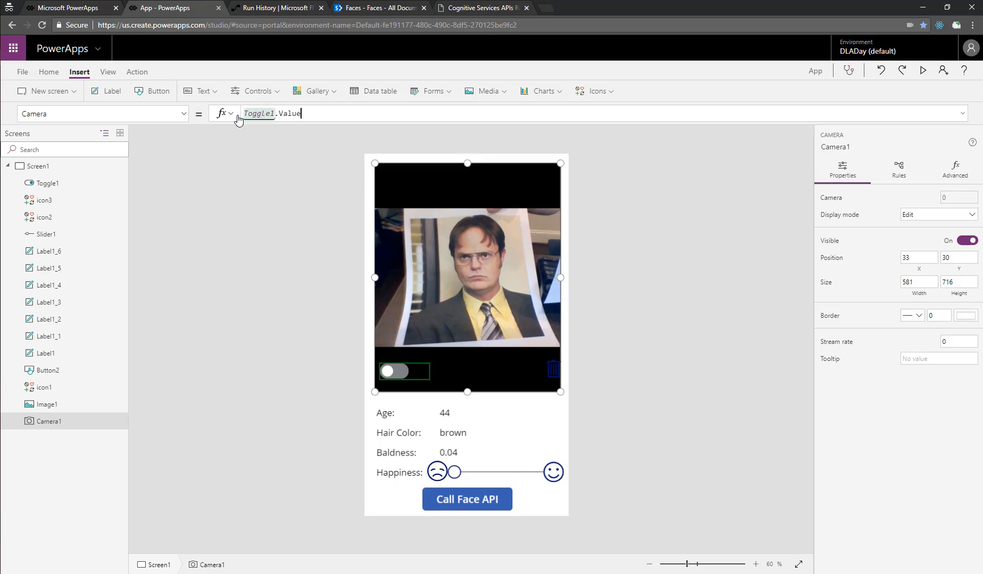
left_click(588, 370)
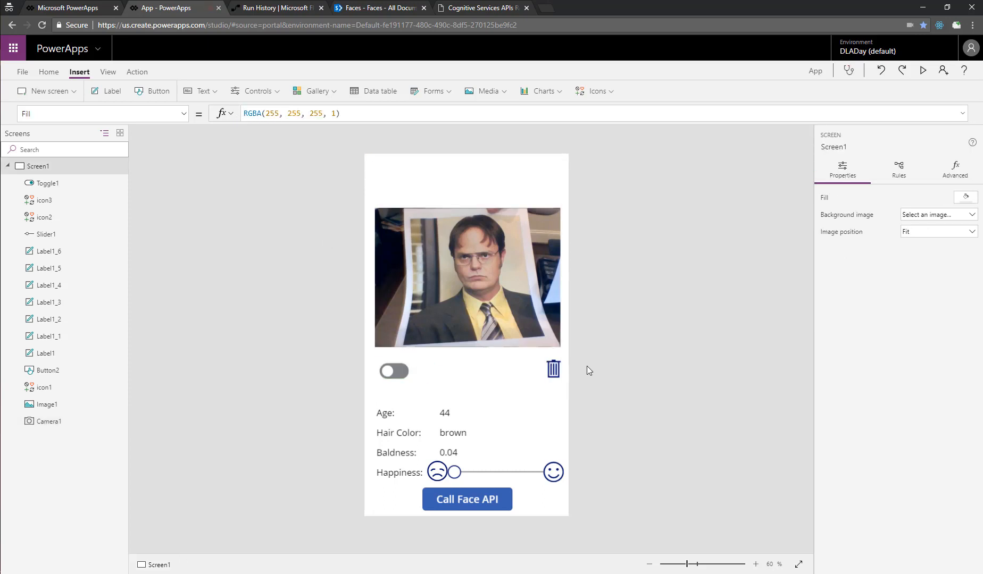
Apply the Dark theme and preview the app with Play.
left_click(48, 72)
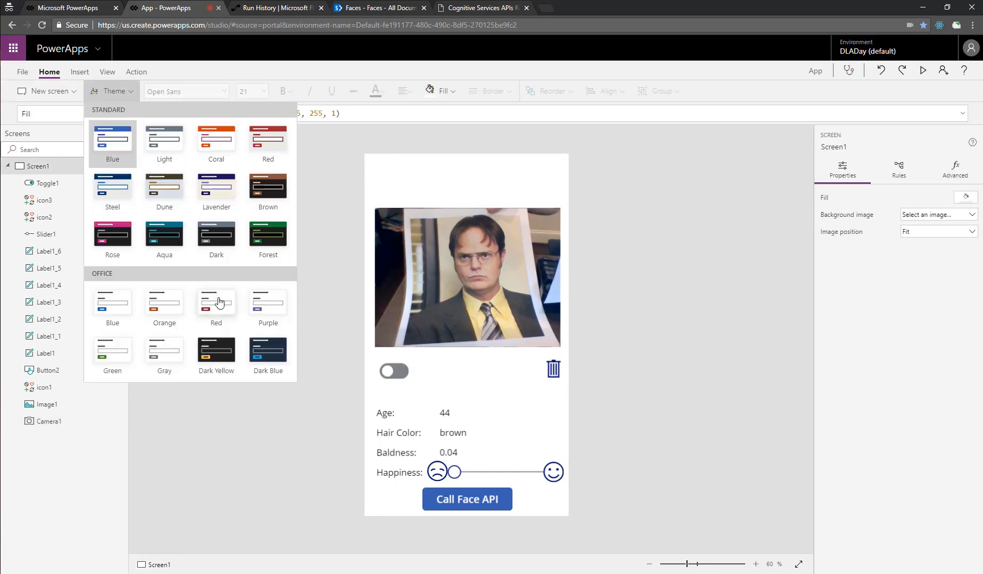
left_click(216, 241)
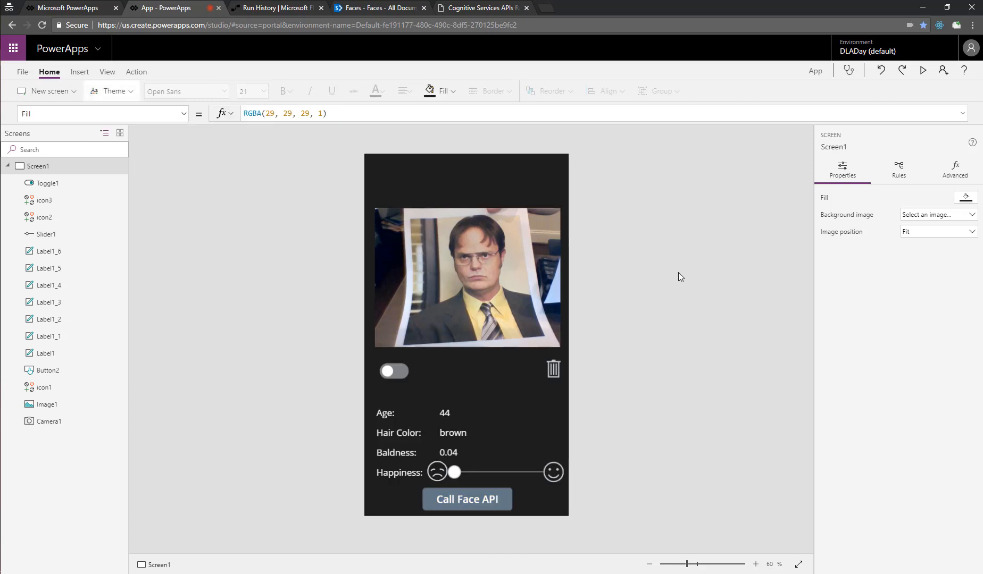
mouse_move(922, 70)
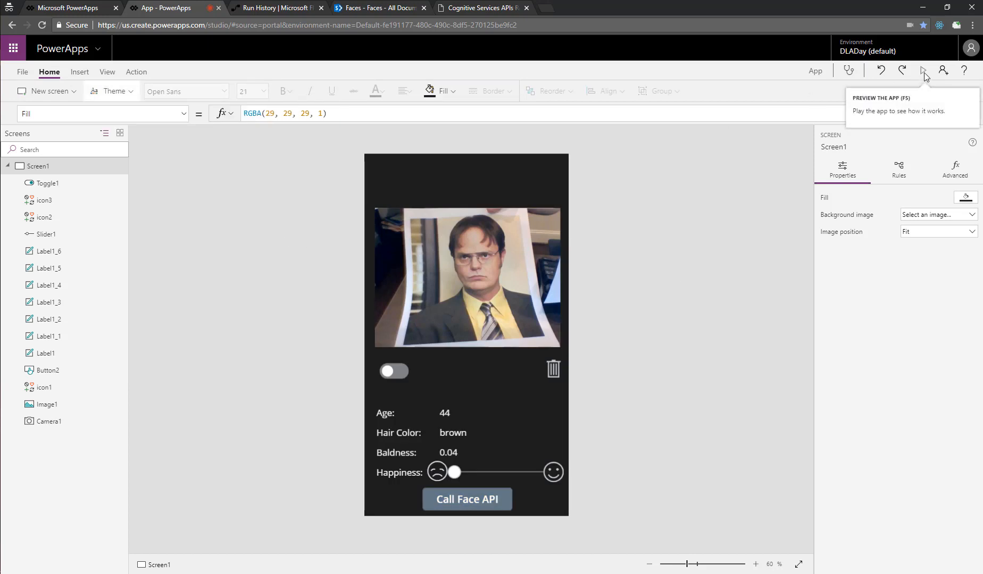
left_click(923, 71)
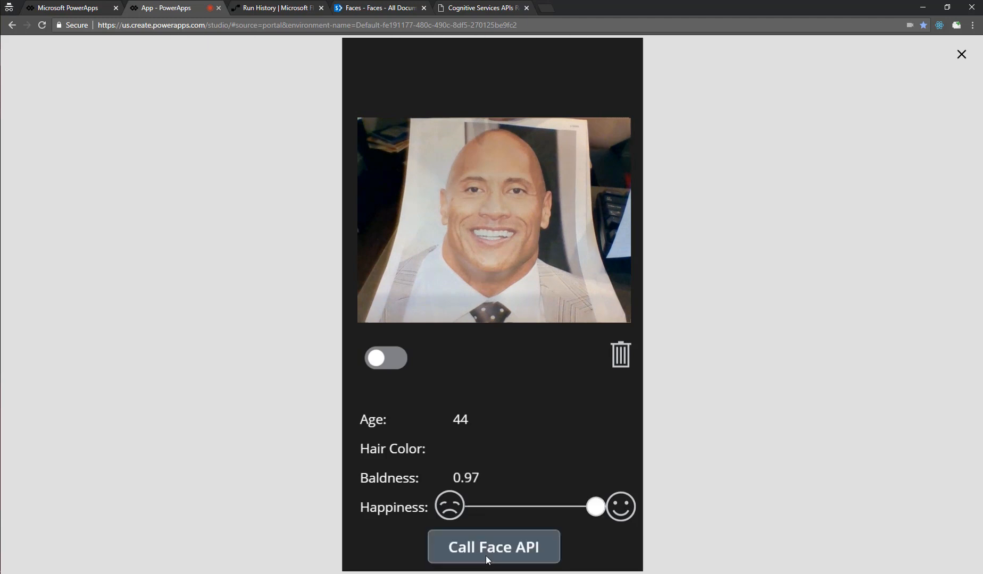
mouse_move(496, 518)
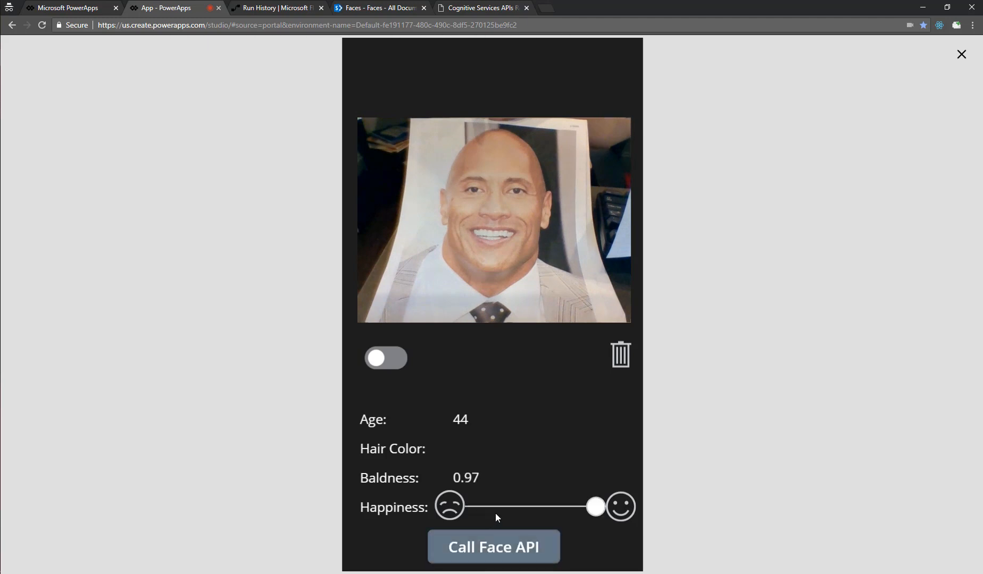
mouse_move(961, 55)
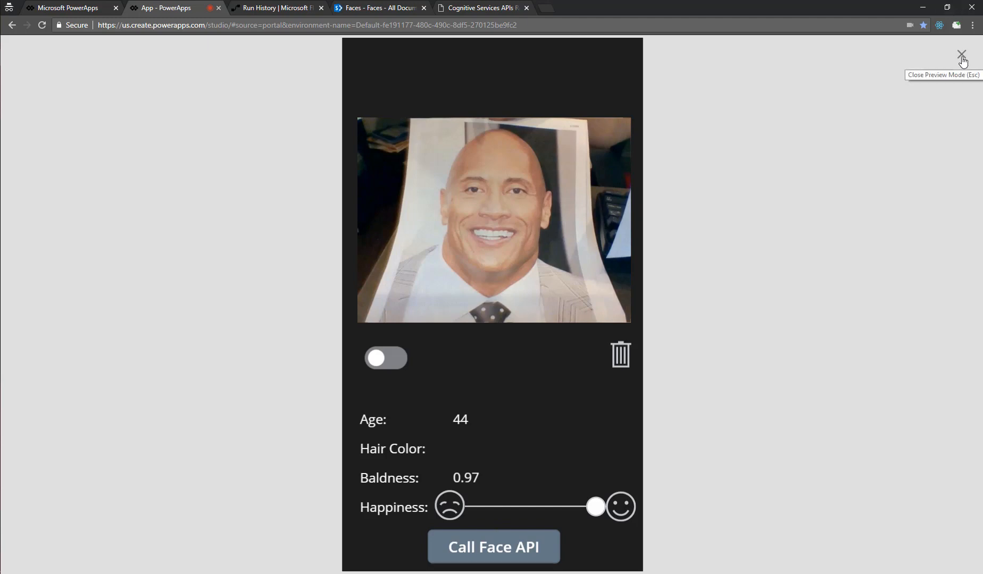
Leave preview and save the app to the cloud as 'PowerApps Face API Demo'.
left_click(962, 54)
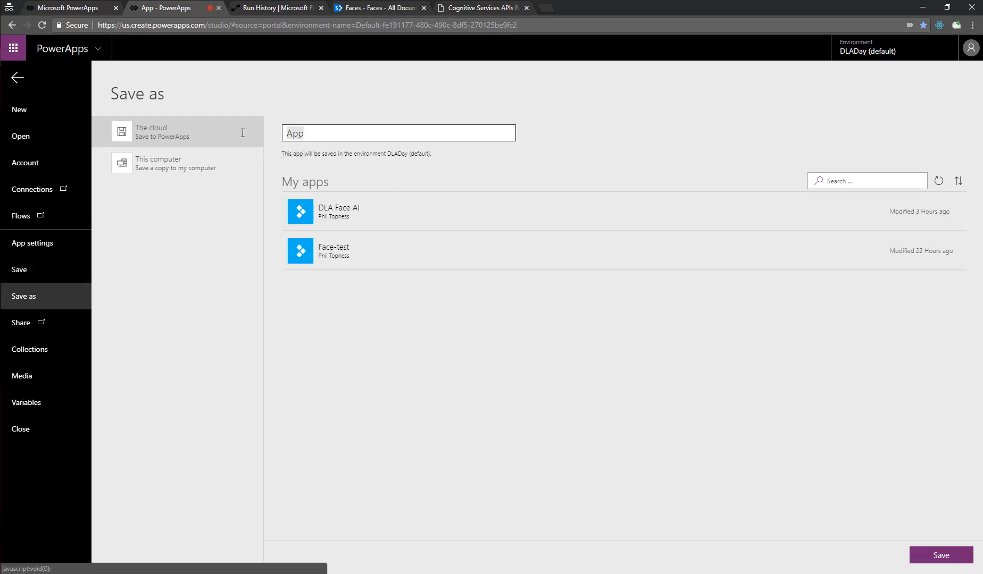
type("Power")
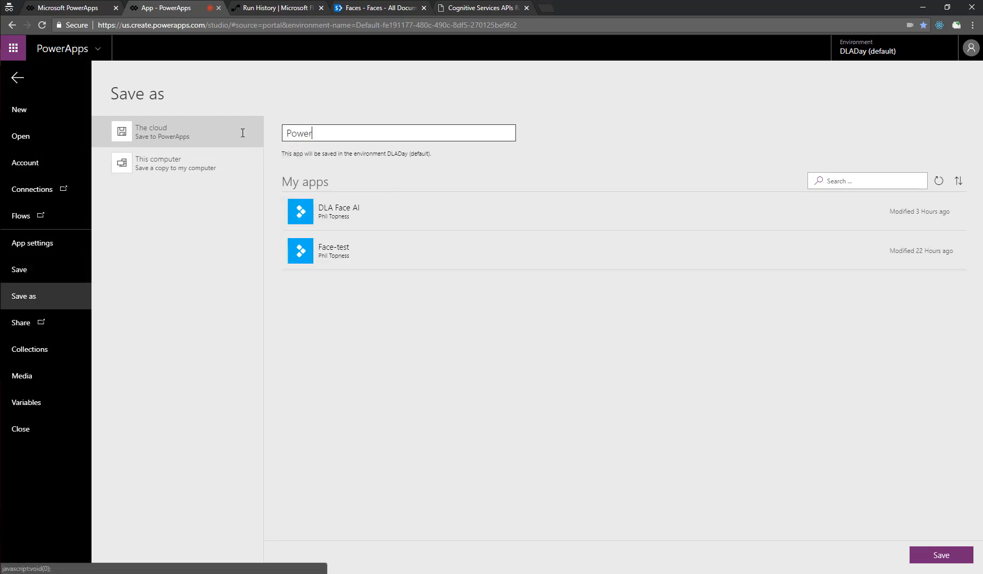
type("Apps Face API Demo")
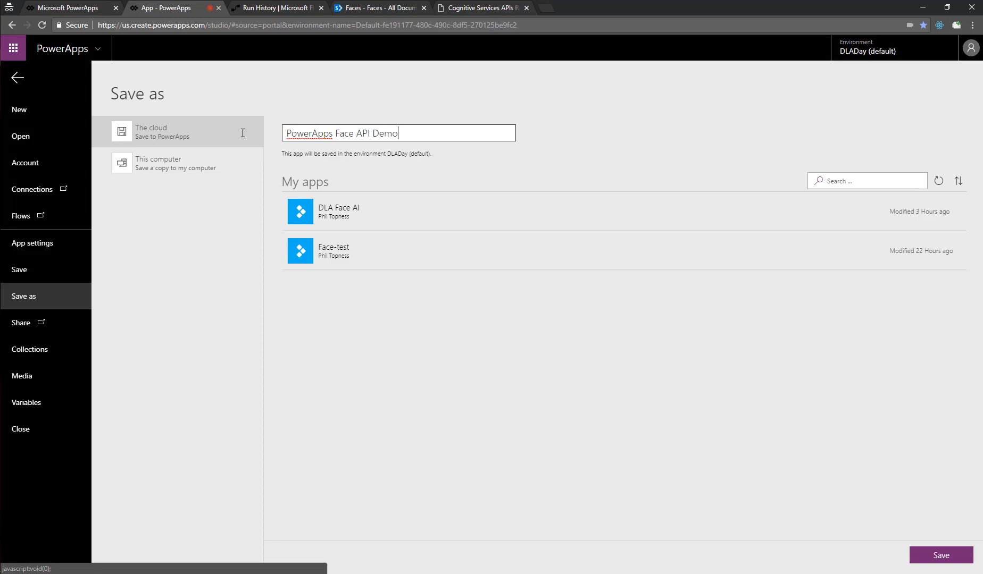
left_click(941, 555)
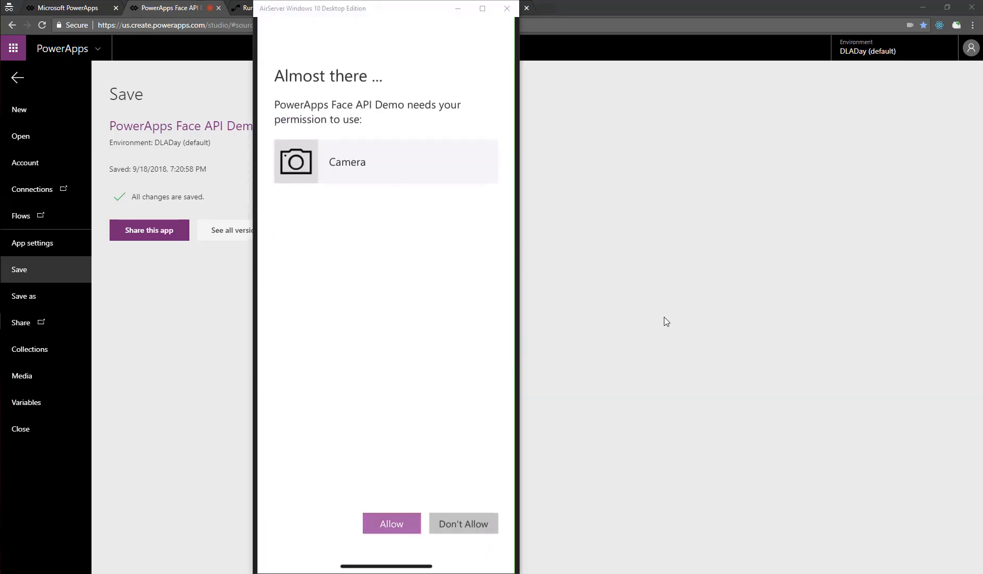
Allow camera access, dismiss the tip and flip the toggle to the front camera.
left_click(392, 524)
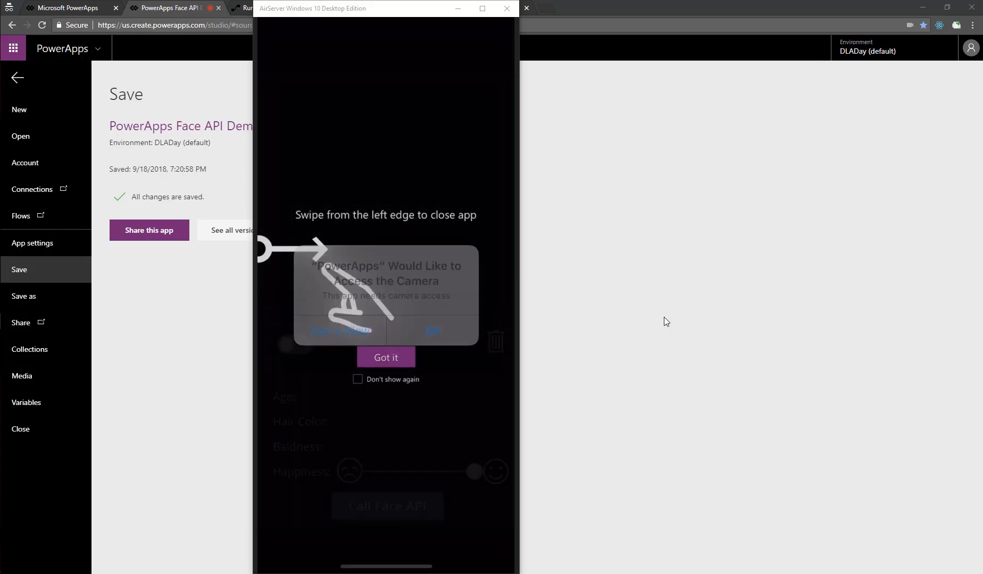
left_click(385, 357)
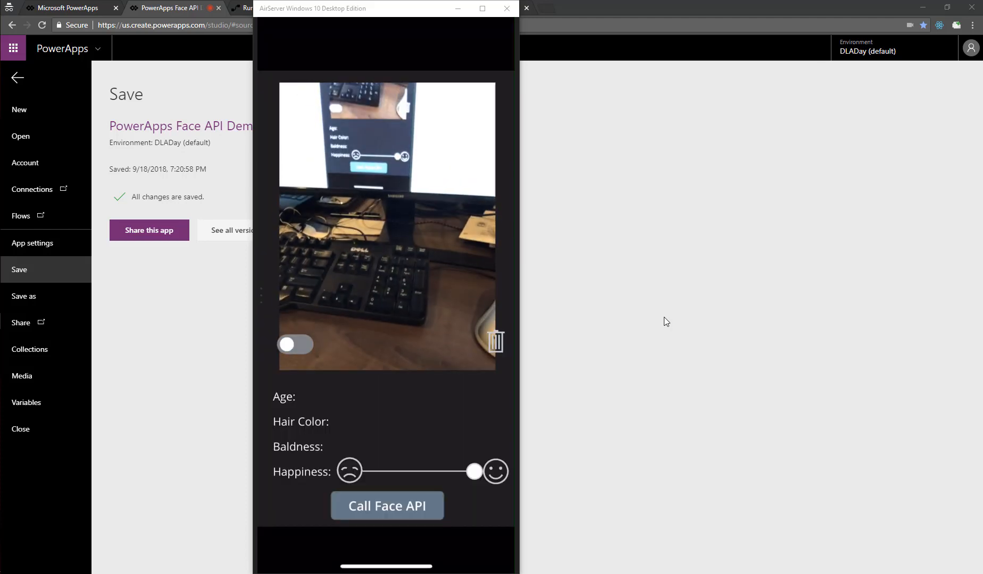
left_click(295, 345)
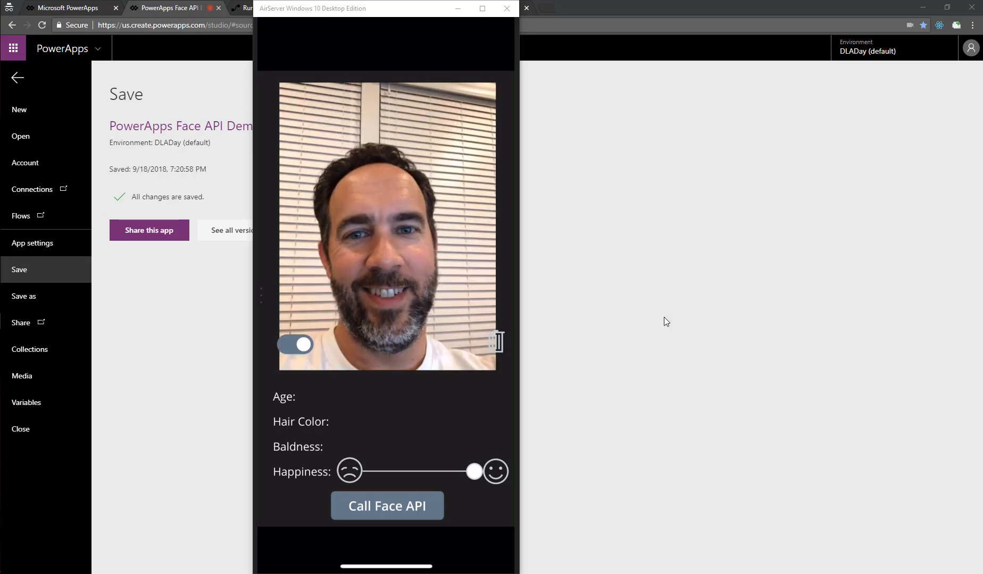
Call the Face API on smiling and frowning faces, getting age 39, black hair, baldness 0.17.
left_click(388, 507)
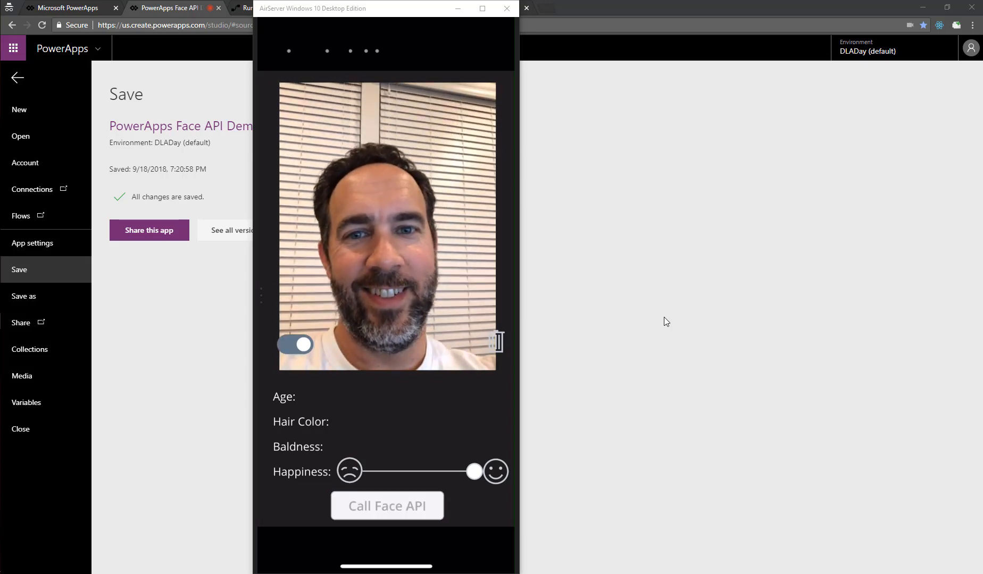
left_click(386, 505)
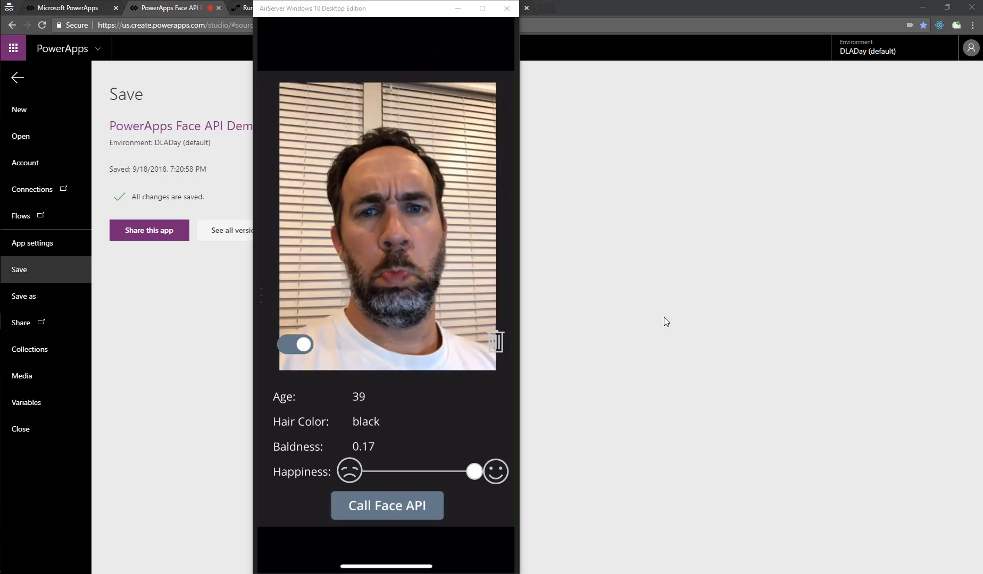
left_click(386, 506)
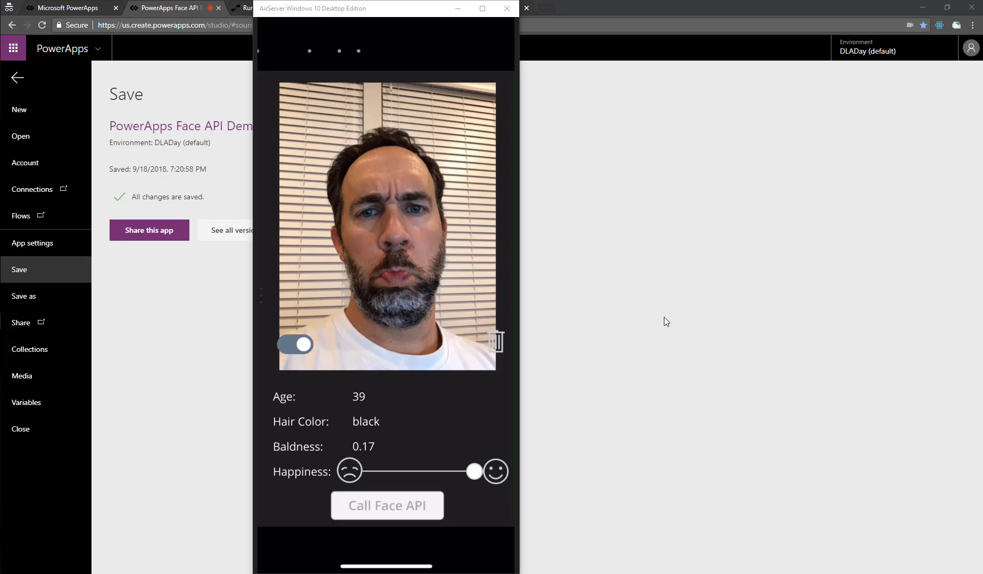